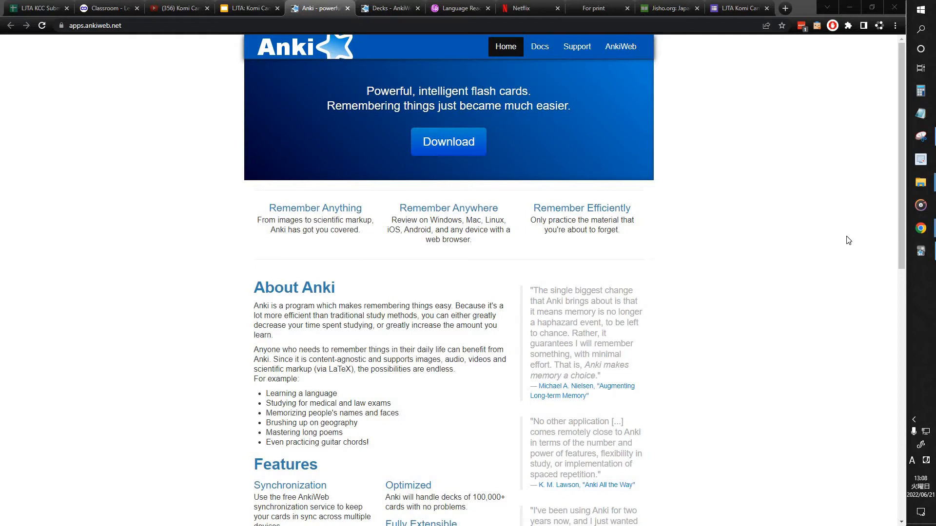
mouse_move(655, 181)
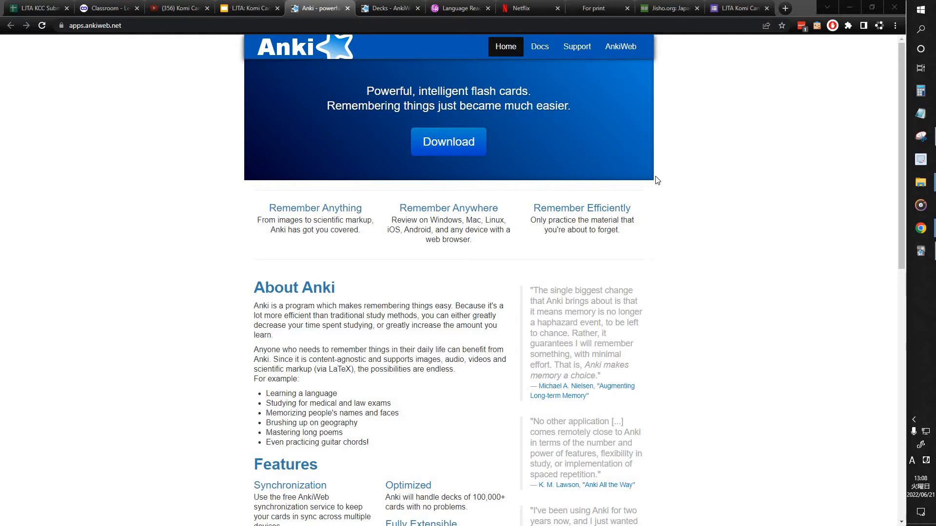
mouse_move(448, 143)
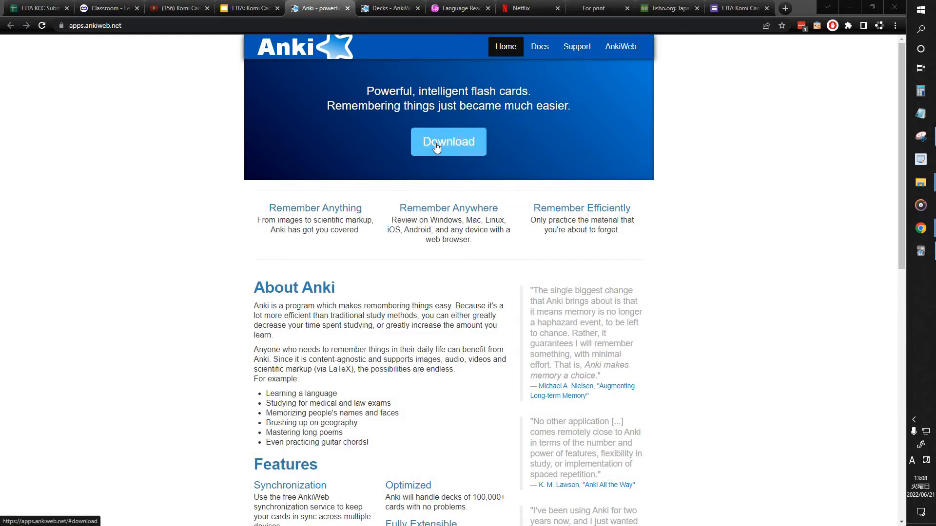
mouse_move(387, 154)
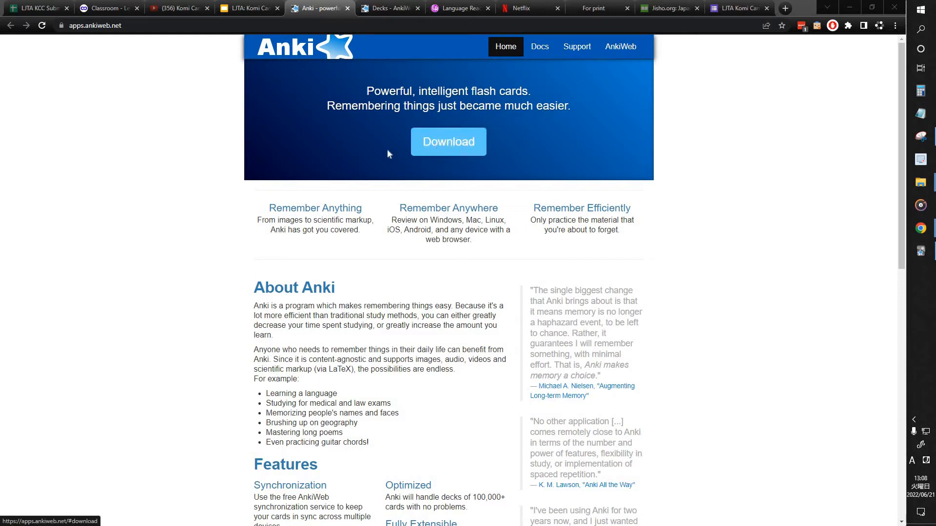
mouse_move(323, 149)
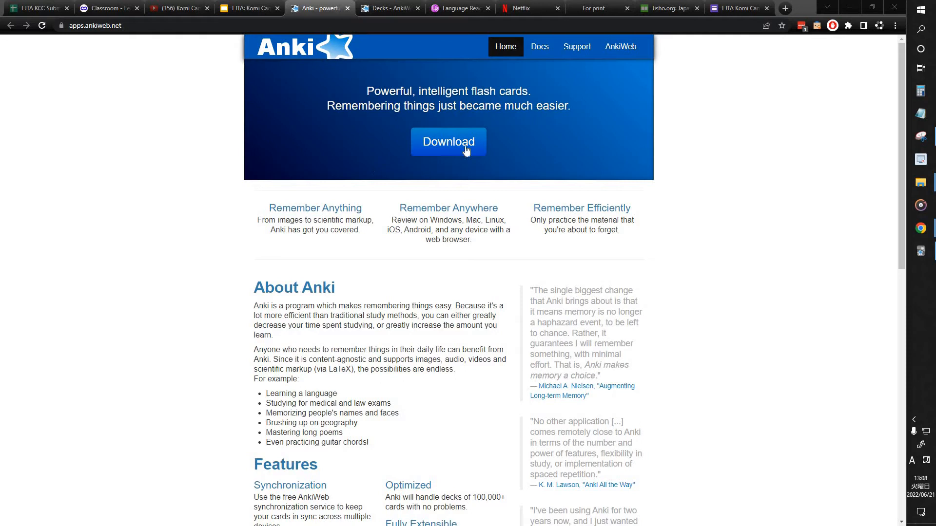
mouse_move(502, 168)
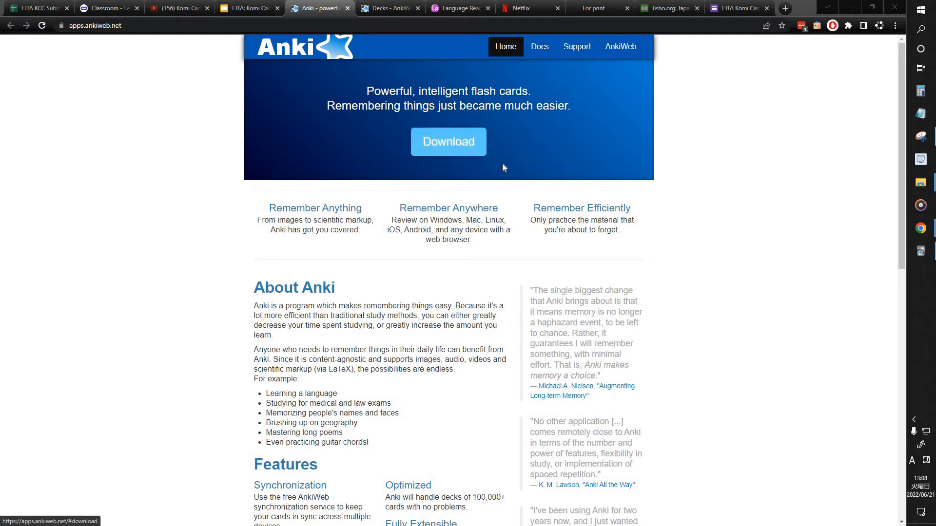
mouse_move(361, 116)
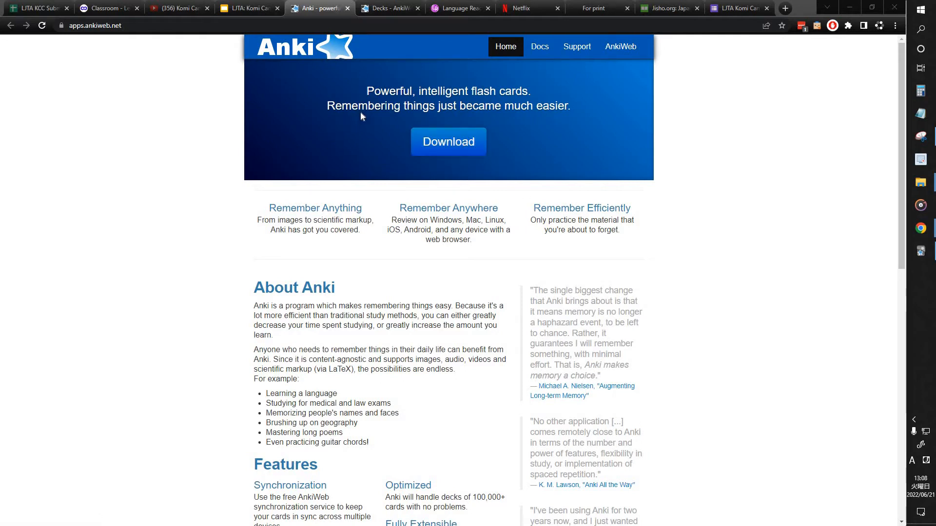
mouse_move(510, 135)
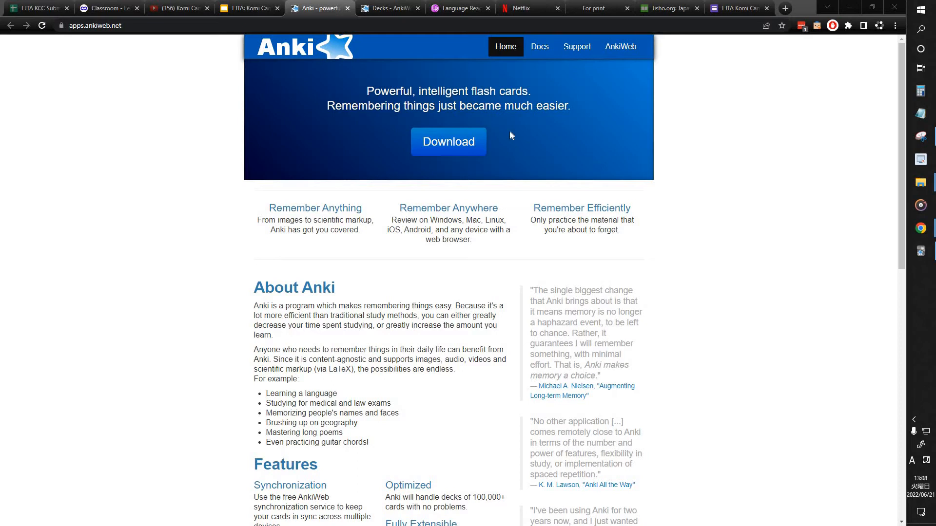
mouse_move(449, 142)
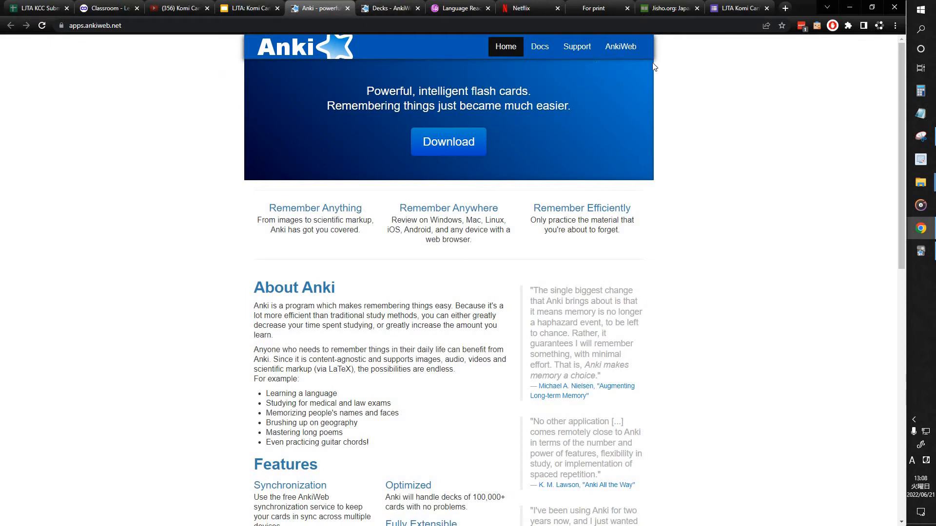
mouse_move(448, 142)
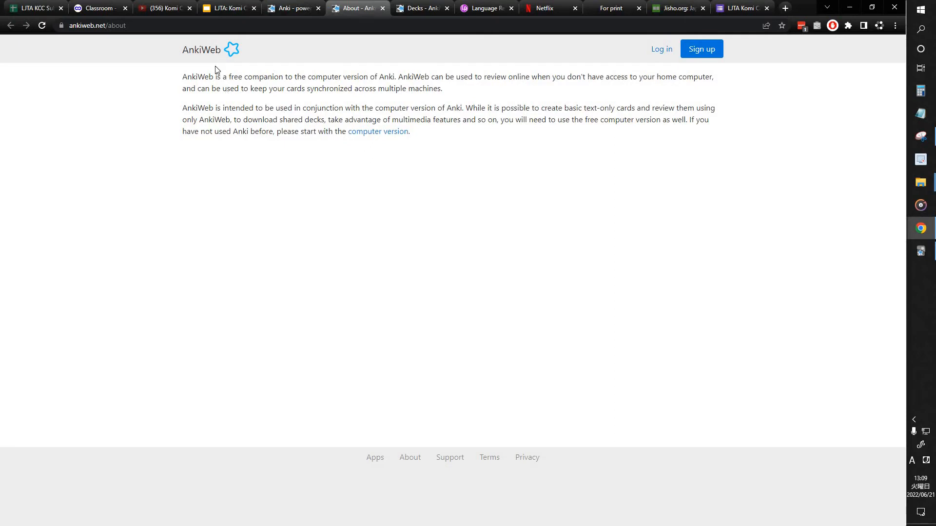
click(290, 8)
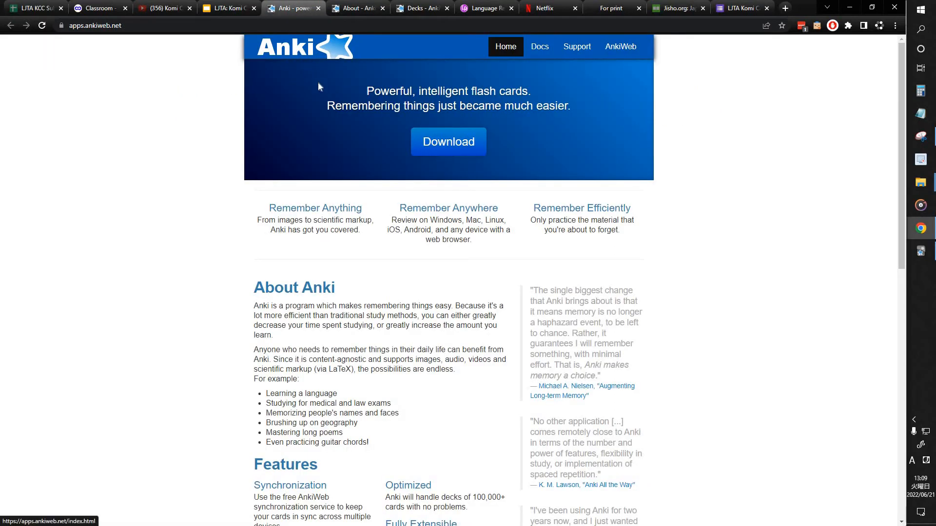
mouse_move(372, 65)
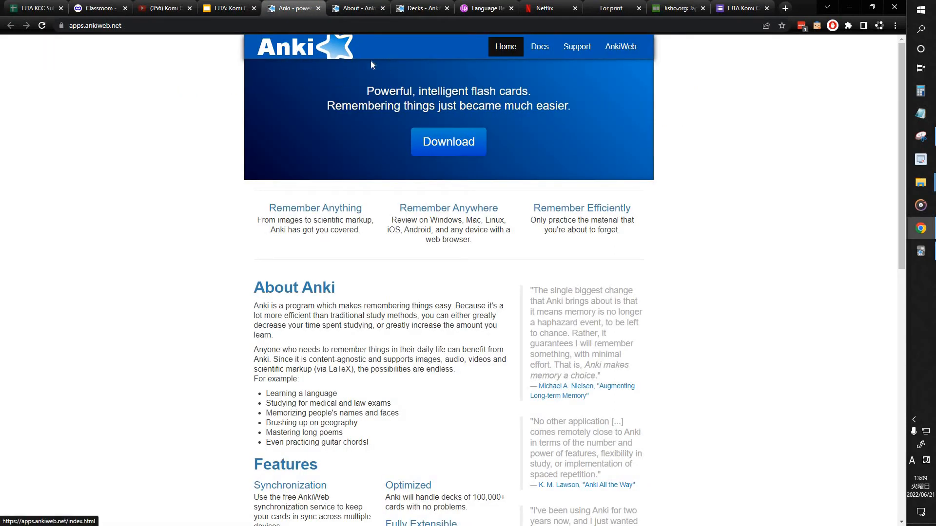
mouse_move(339, 74)
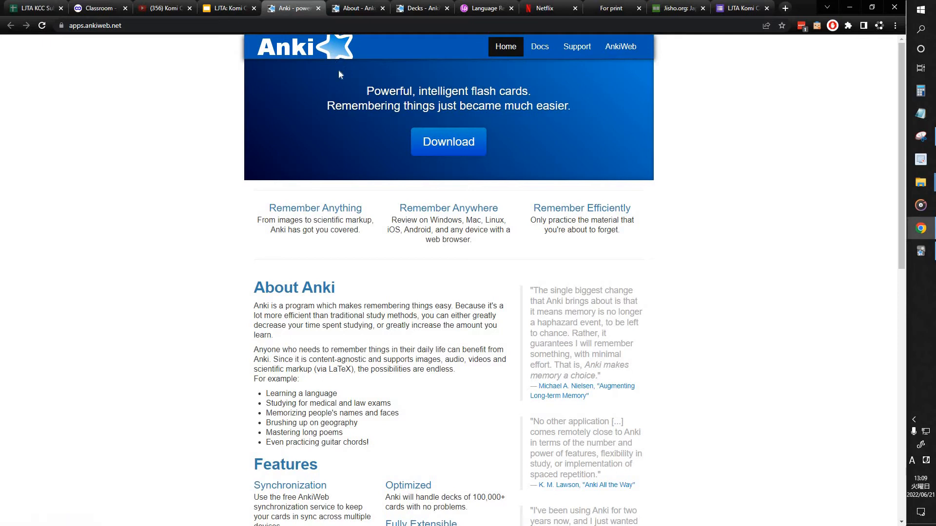
mouse_move(312, 94)
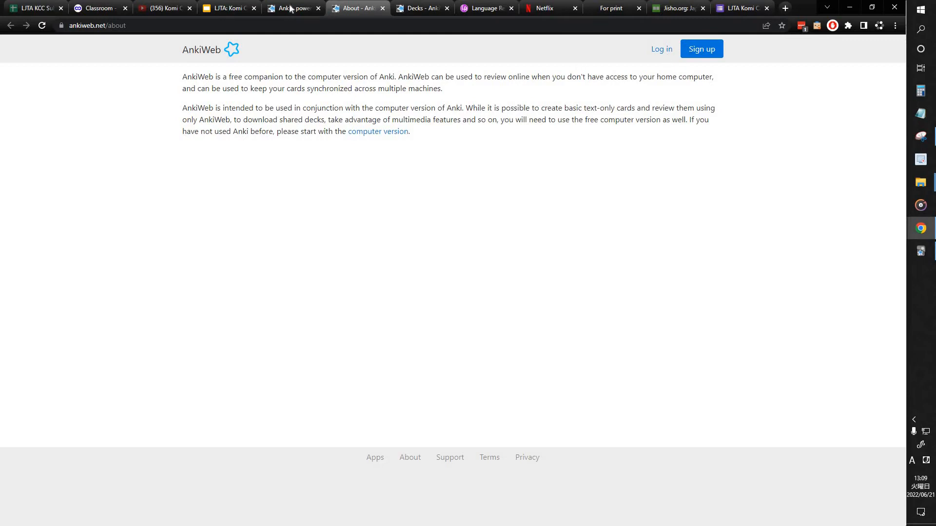
click(421, 8)
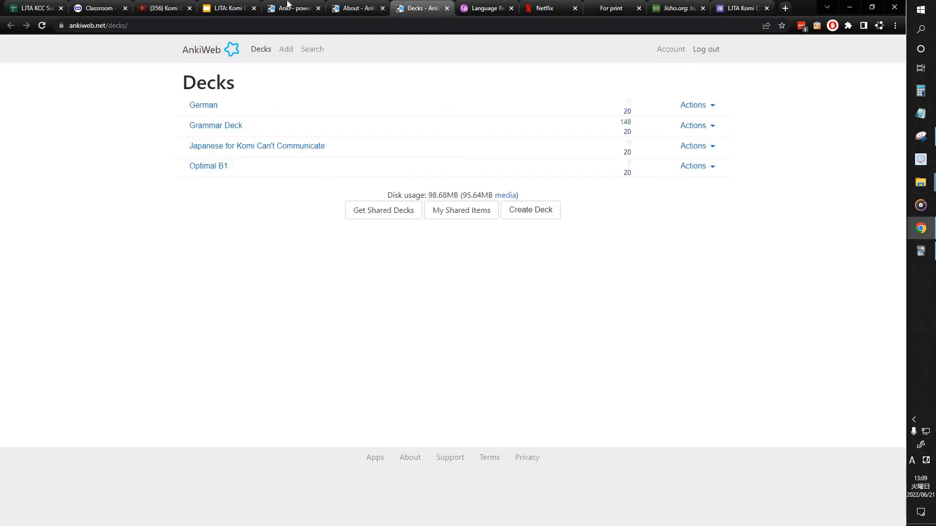
click(288, 8)
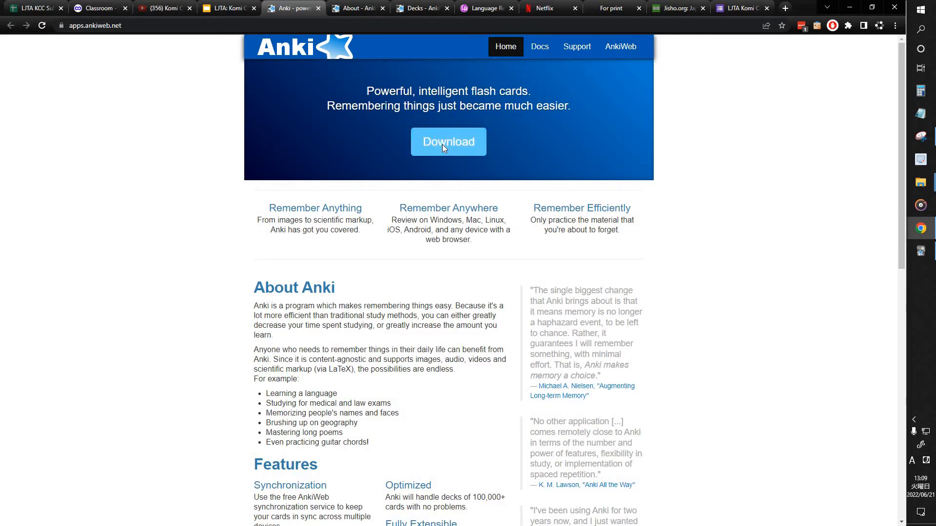
Step: Jump to the Download Anki section, view the iPhone/Android options, then the Windows options
click(449, 142)
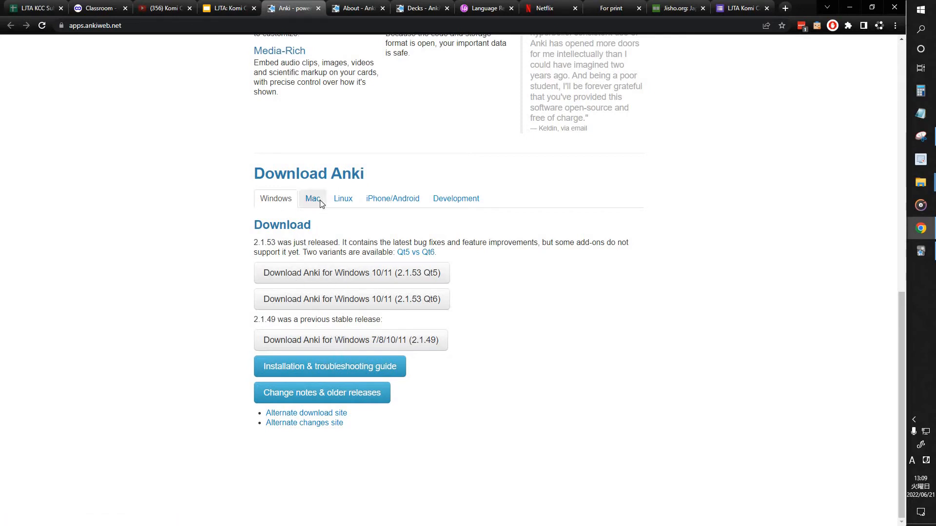
click(311, 198)
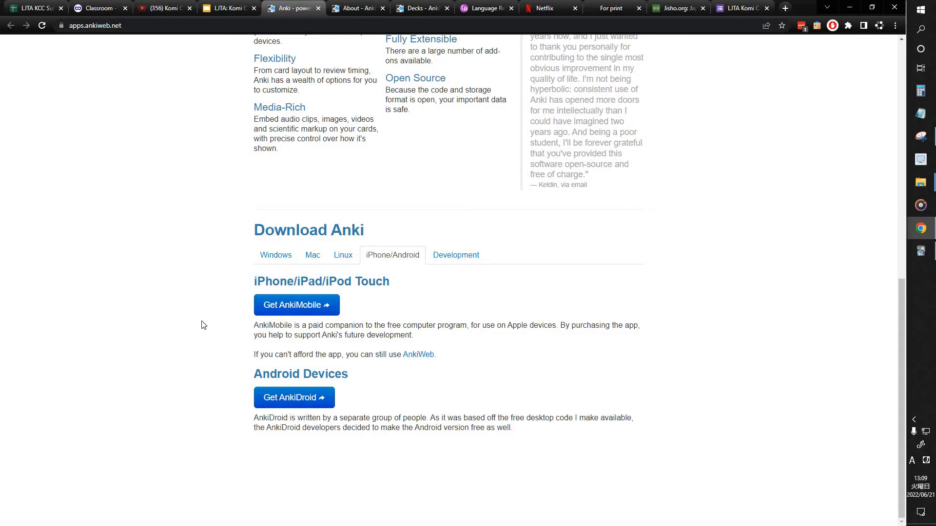
mouse_move(201, 328)
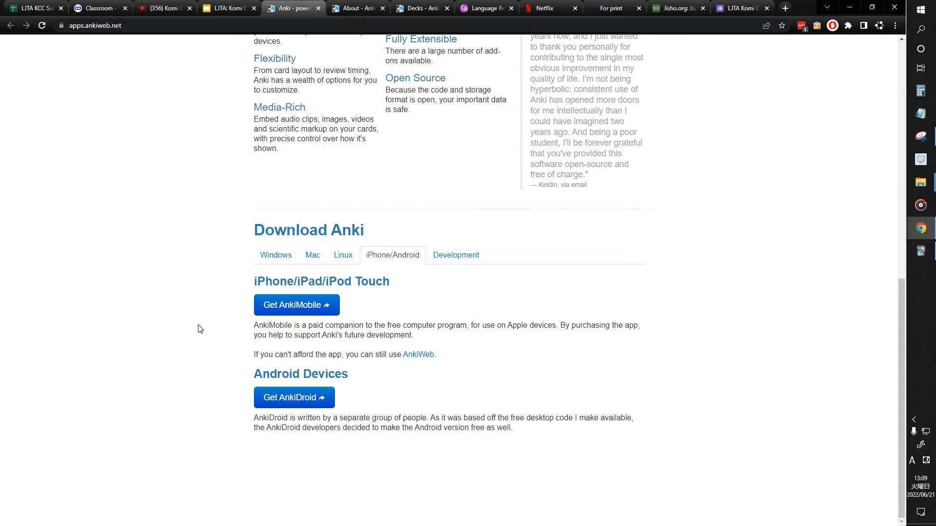
mouse_move(289, 225)
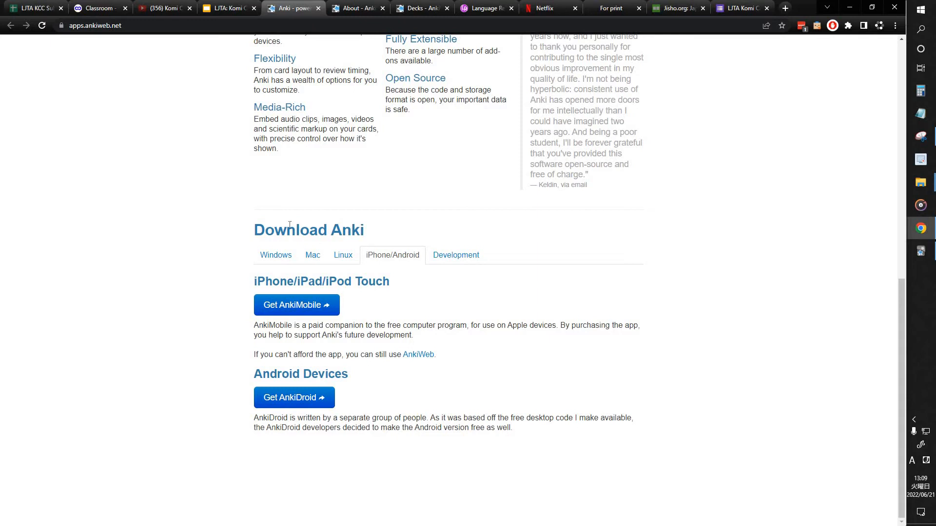
mouse_move(275, 255)
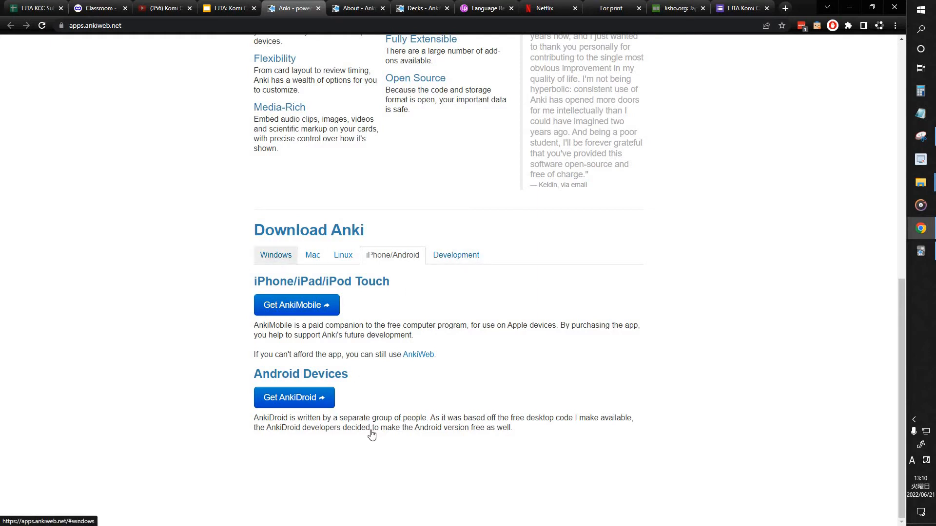
click(275, 254)
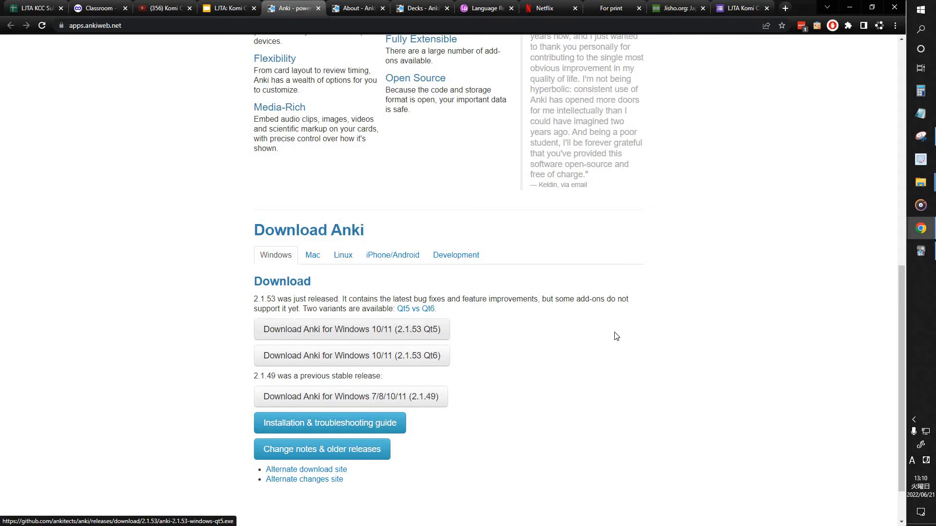
Step: Download the Anki 2.1.53 Qt5 Windows 10/11 installer and save it into Downloads
click(351, 329)
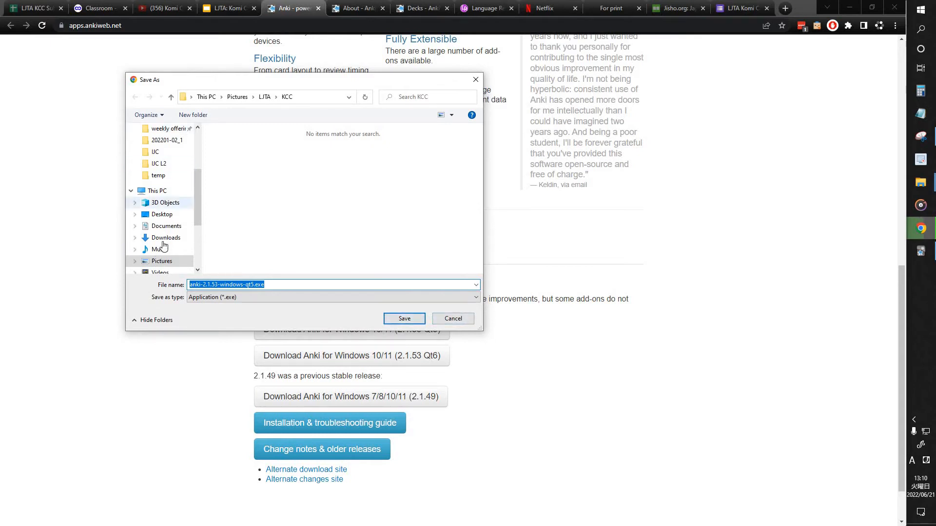
click(166, 238)
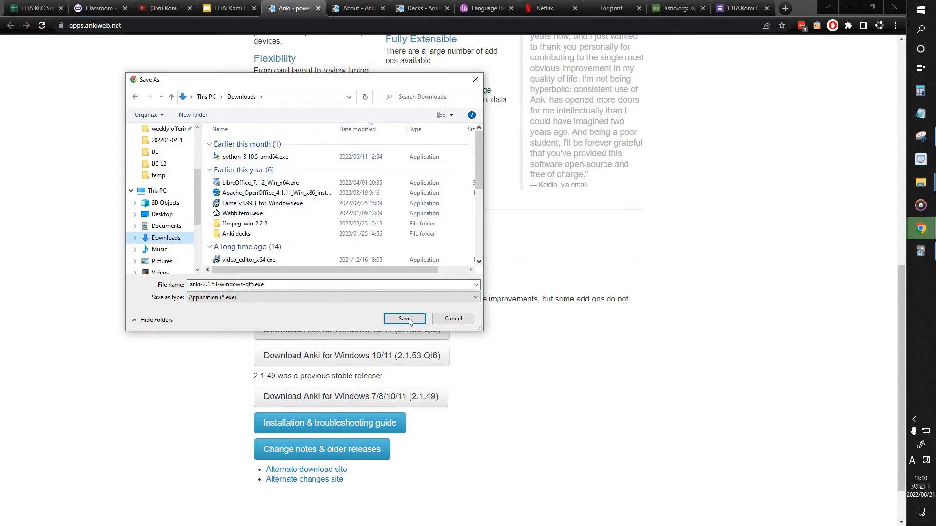
mouse_move(418, 324)
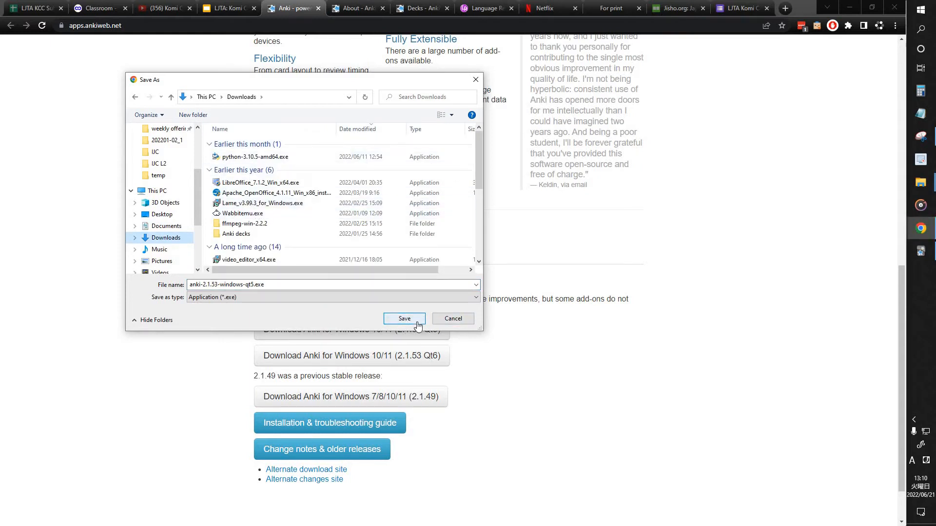
click(404, 317)
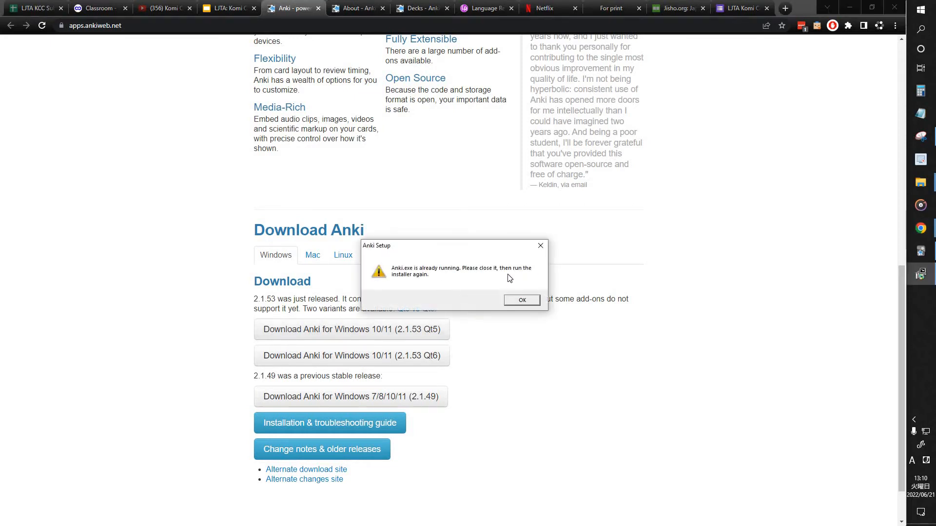
mouse_move(521, 299)
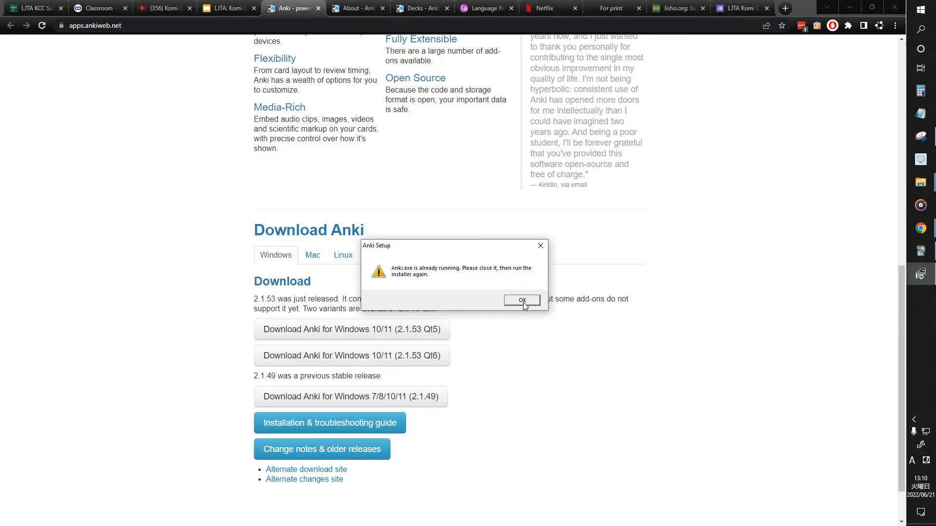
mouse_move(922, 269)
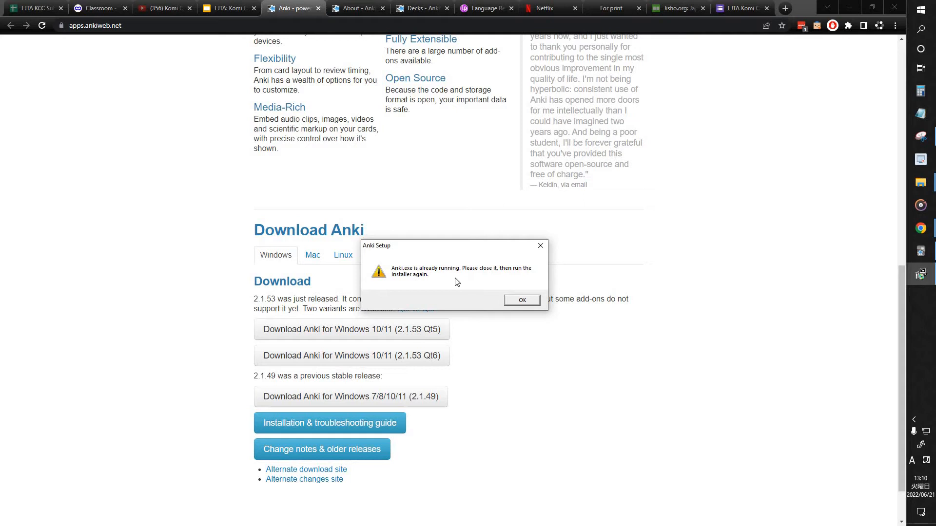
click(520, 300)
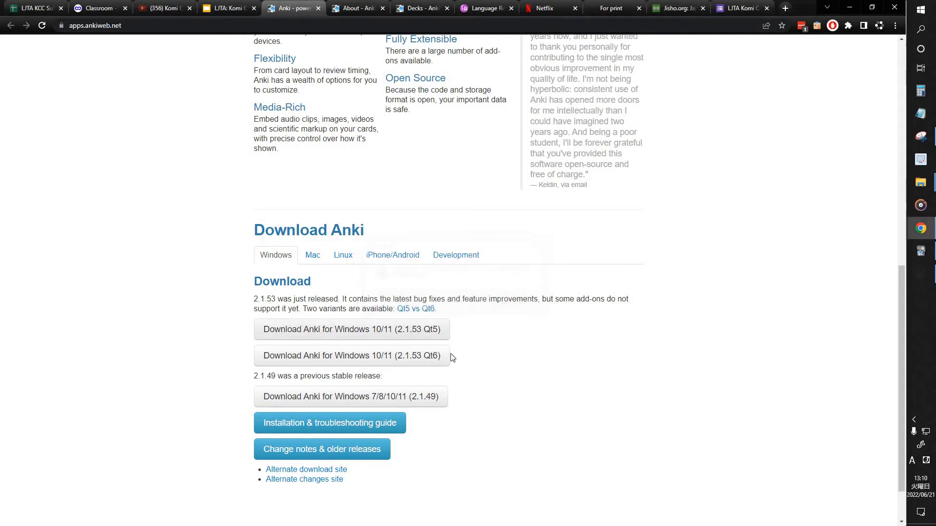
mouse_move(378, 227)
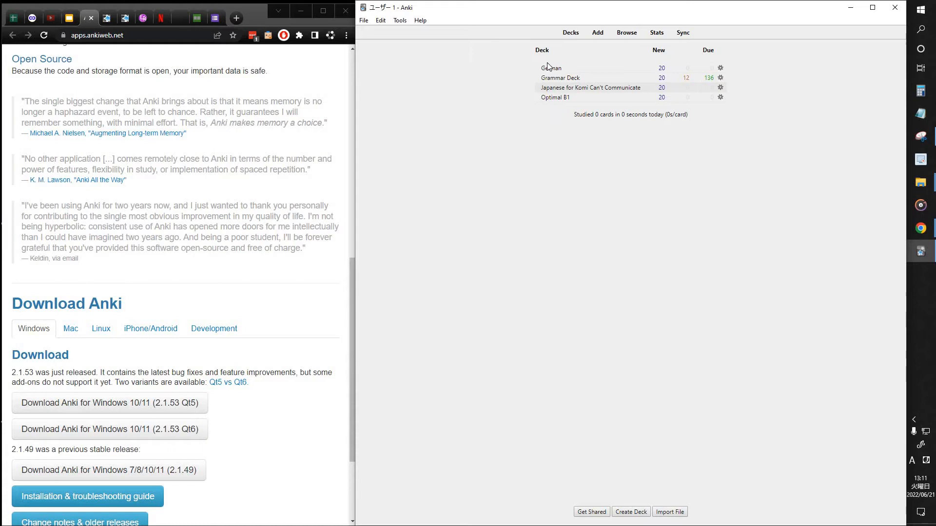
mouse_move(558, 88)
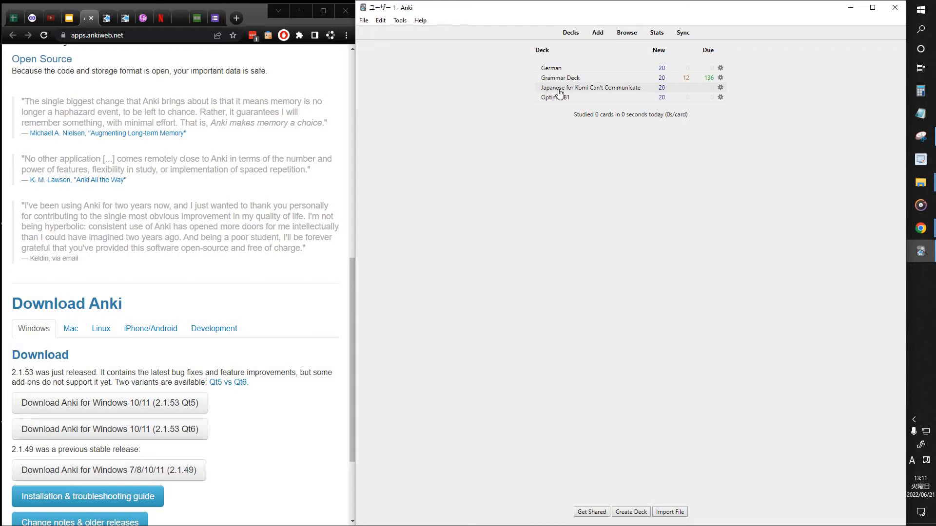
mouse_move(615, 96)
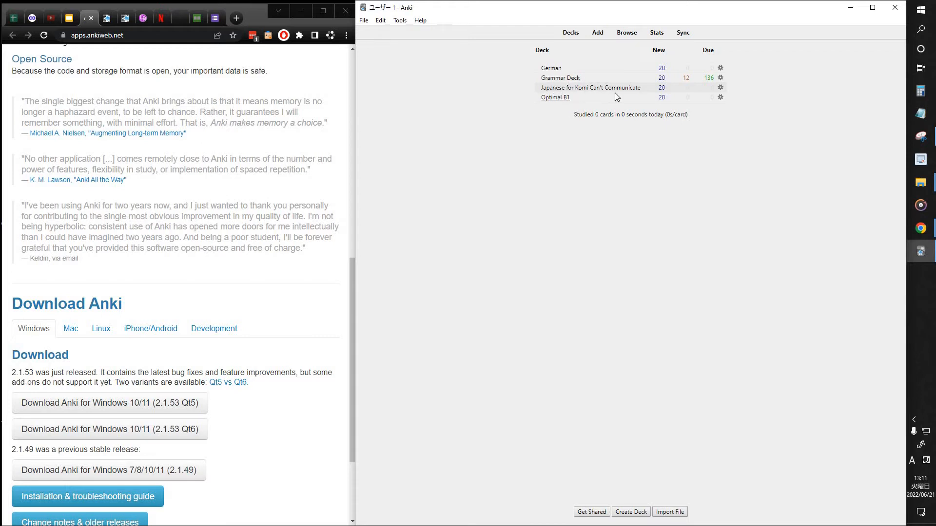
mouse_move(582, 92)
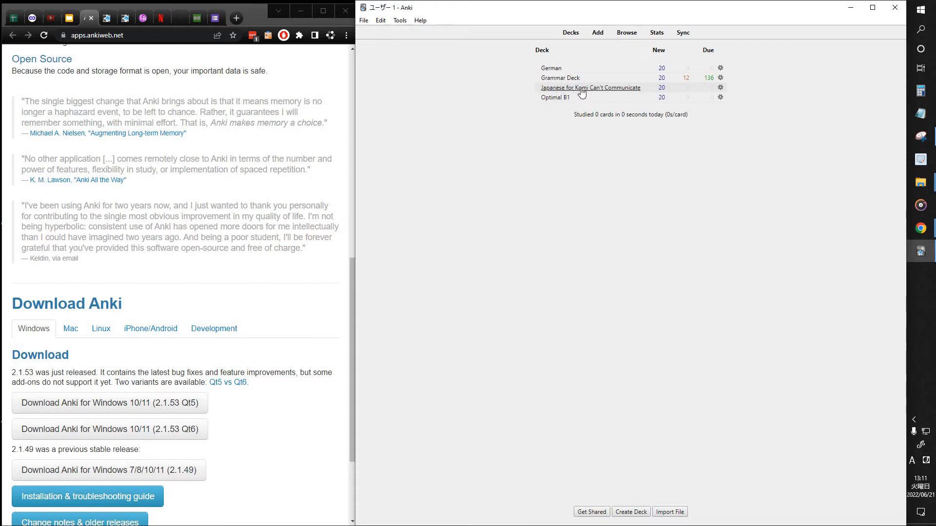
mouse_move(582, 97)
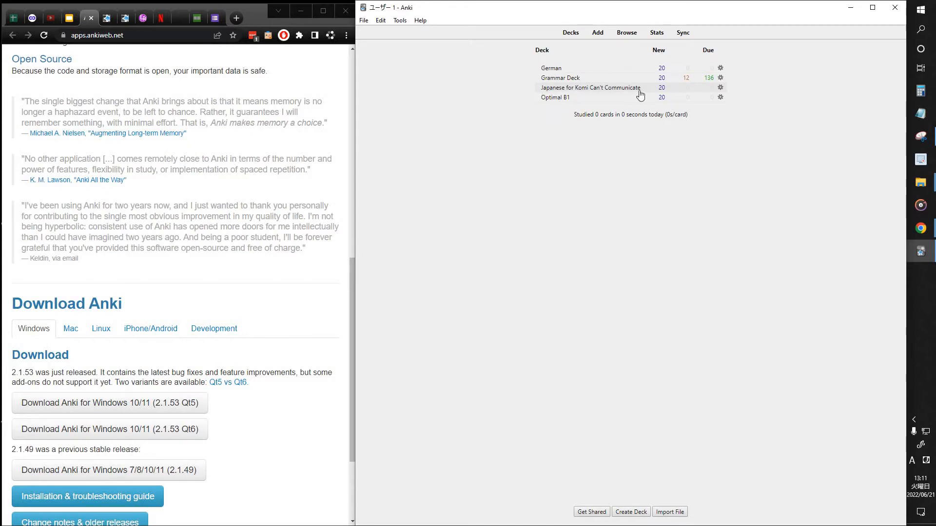
mouse_move(577, 56)
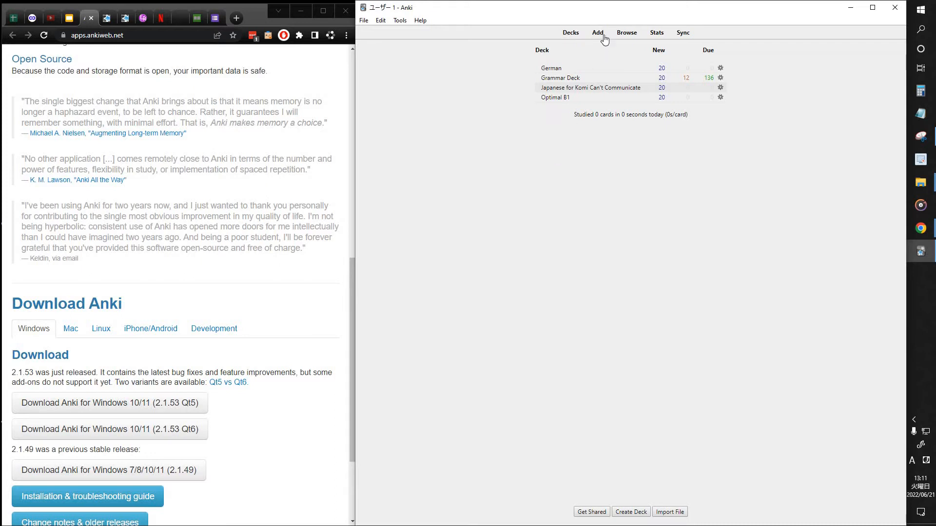
mouse_move(598, 33)
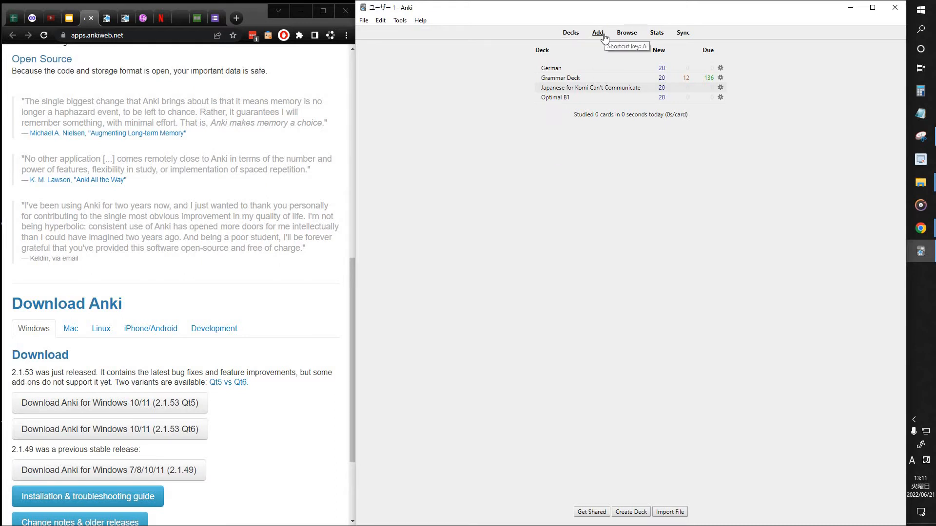
Step: Start a new card for the Komi deck and bring up the Choose Deck list
click(597, 32)
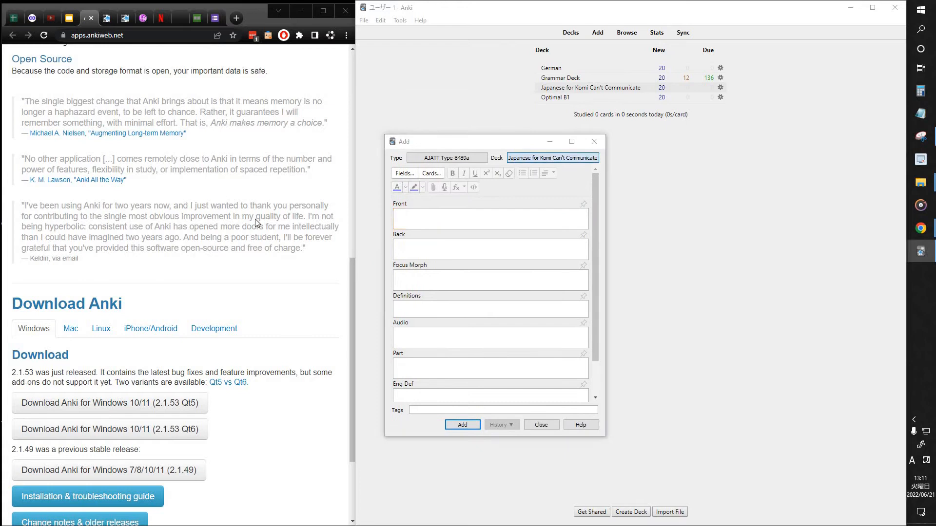
click(552, 158)
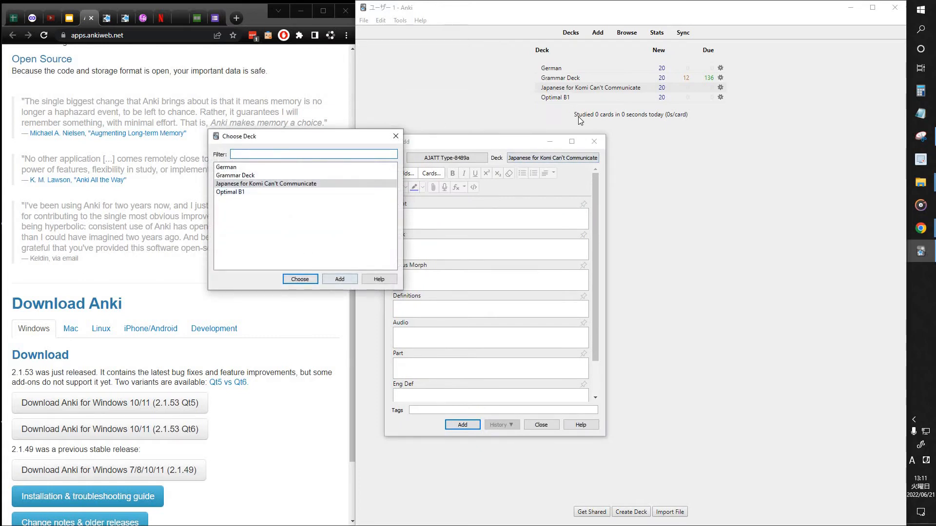
Step: Keep the Komi deck, briefly start and cancel creating a new deck, and reopen the Add card form
click(300, 279)
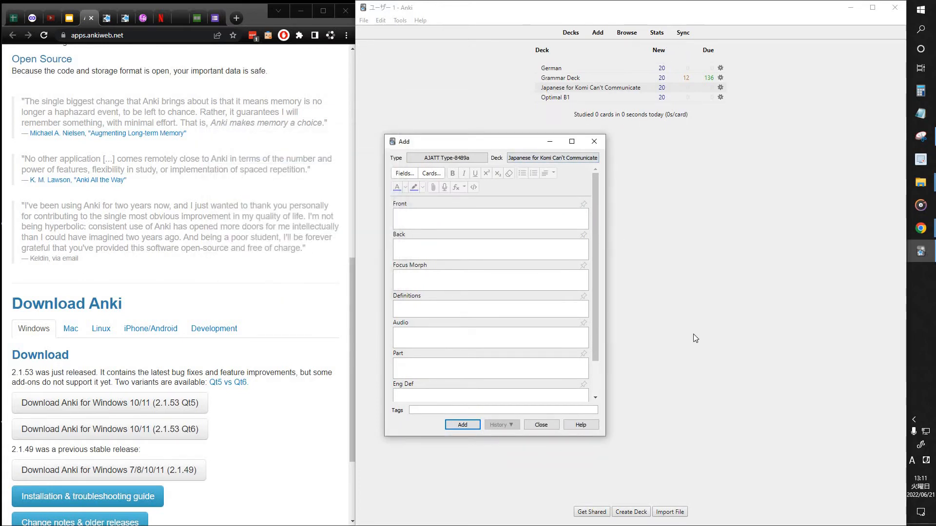
mouse_move(674, 472)
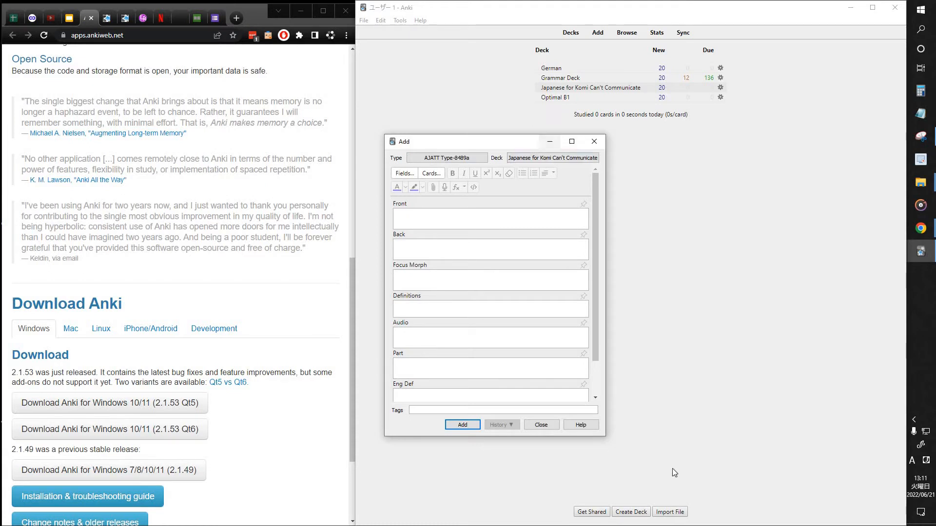
click(540, 423)
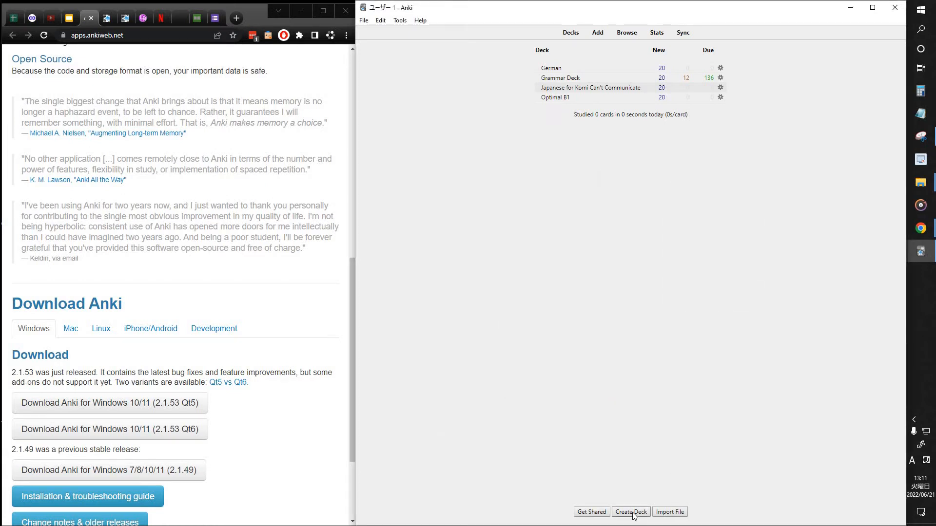
click(630, 512)
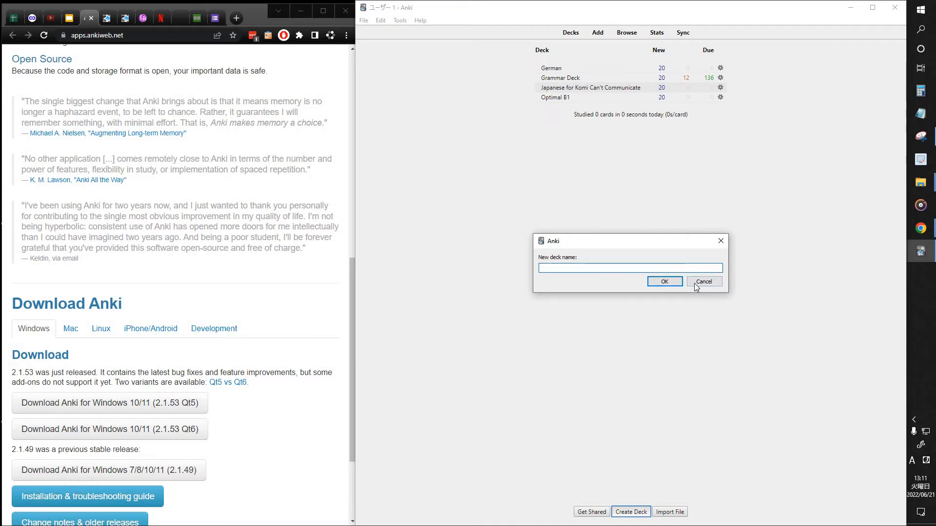
click(702, 281)
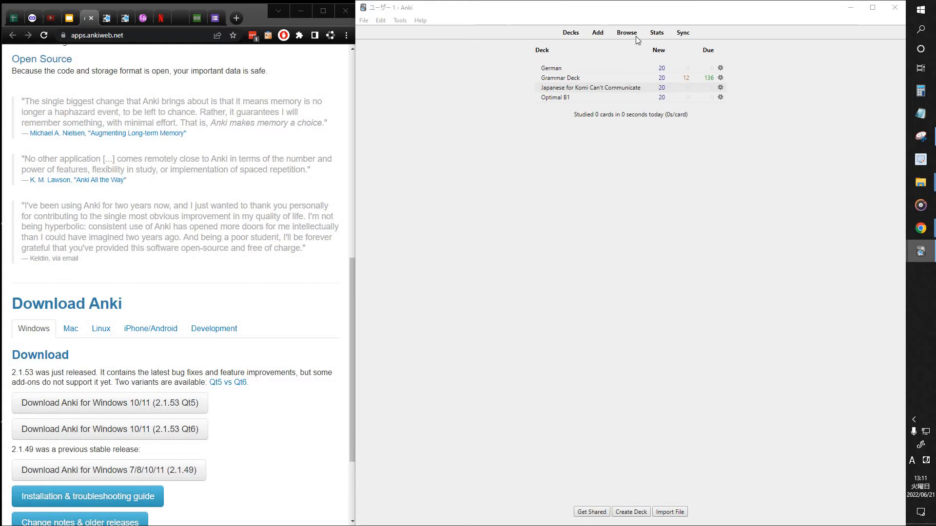
click(596, 32)
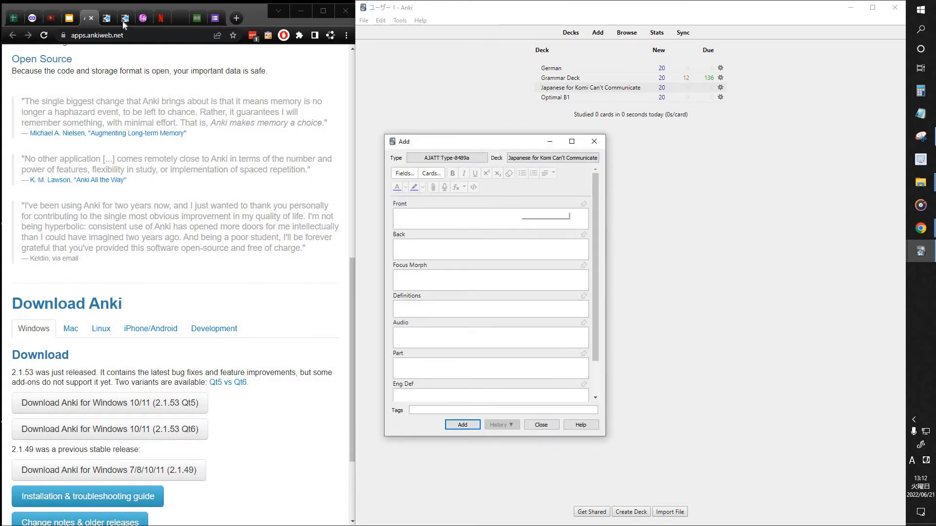
mouse_move(143, 18)
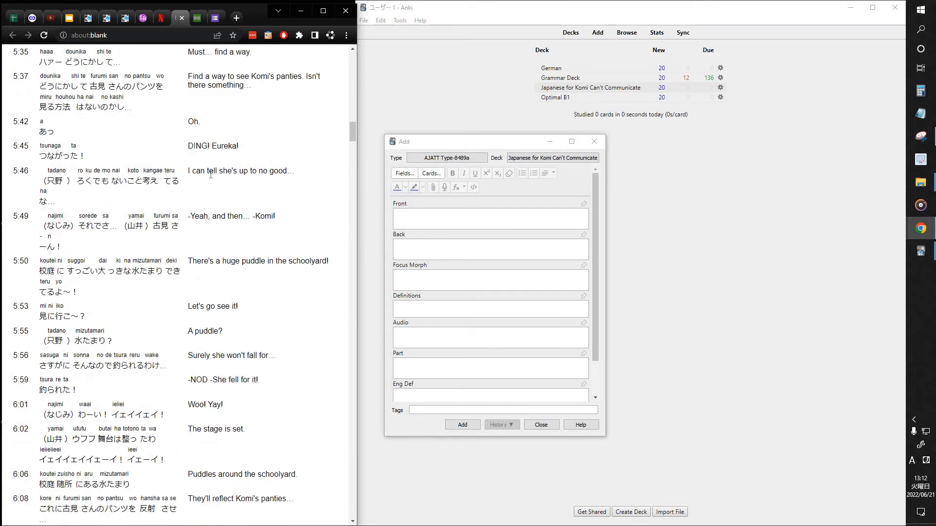
Step: Scroll the transcript toward the 5:18 line in the Chrome tab
scroll(up, 3)
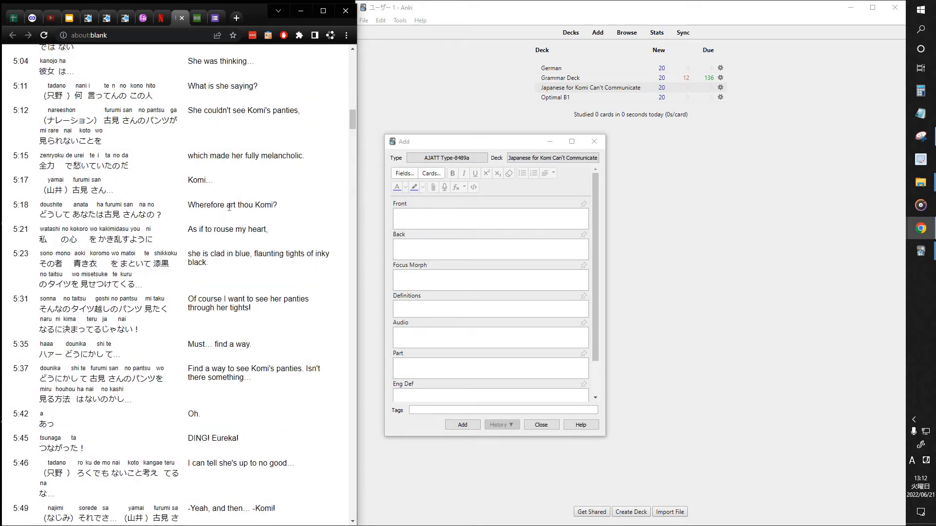
mouse_move(125, 217)
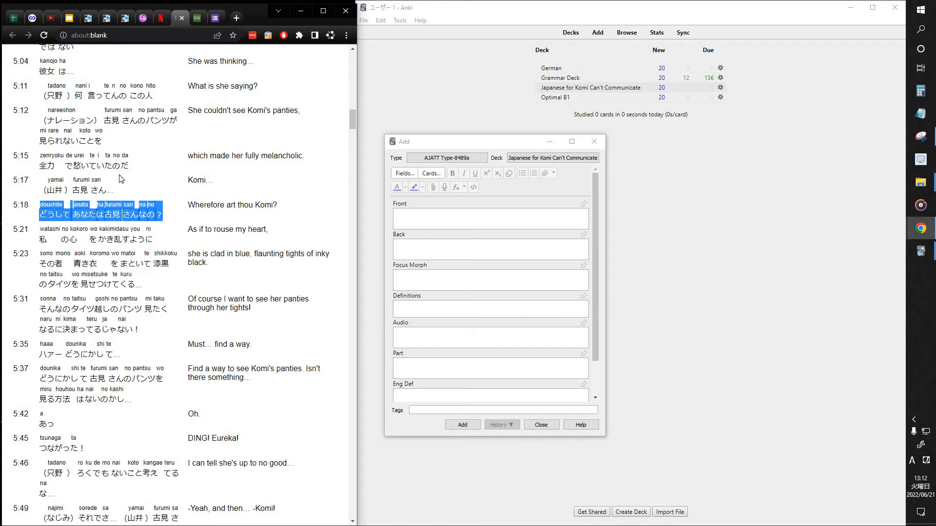
mouse_move(52, 199)
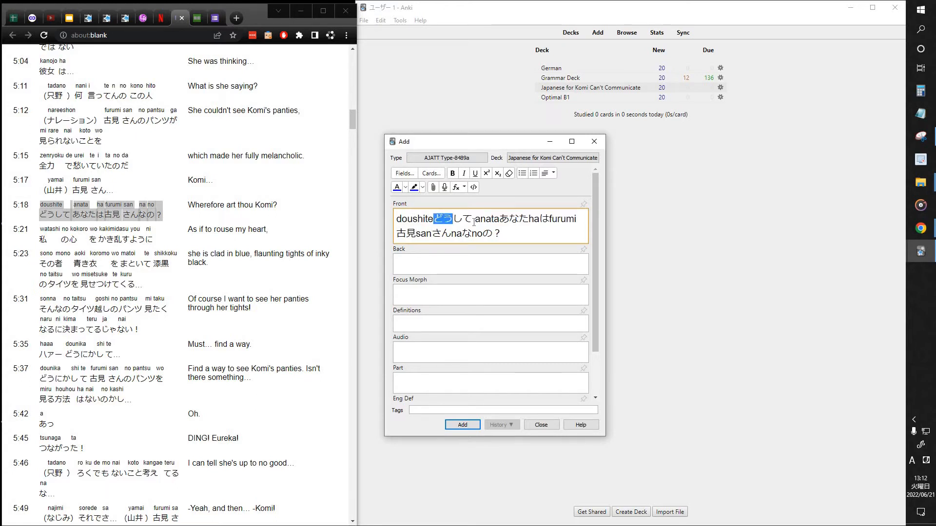
Step: Replace the romaji 'furu' in the Front text with 'Komi'
click(526, 229)
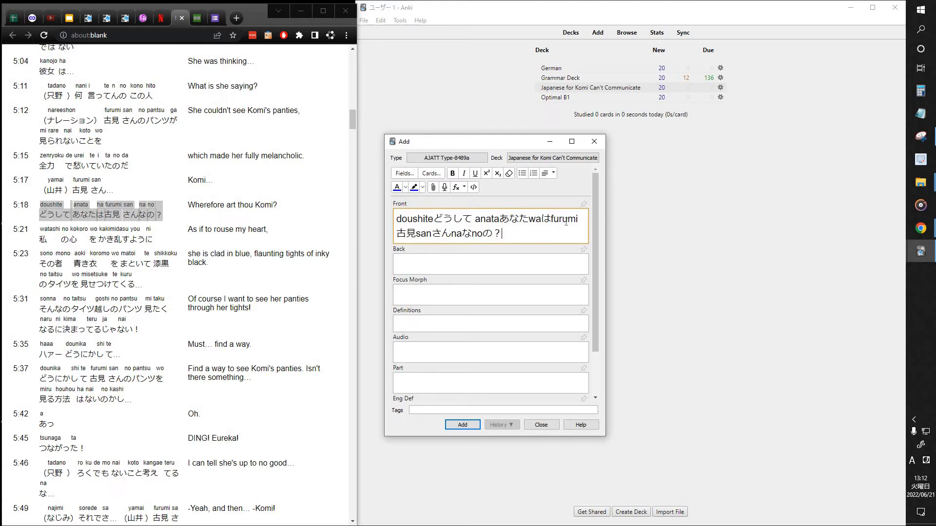
double_click(558, 218)
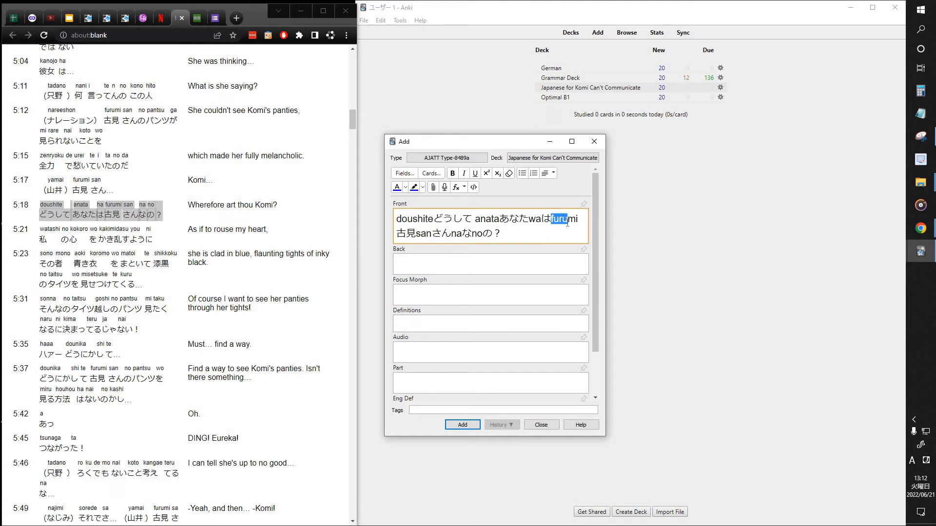
text(Komi)
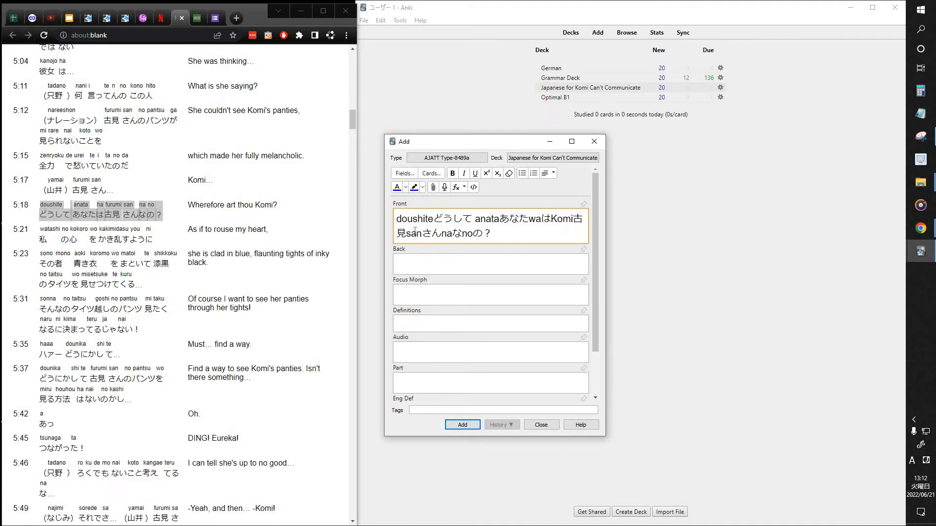
mouse_move(531, 228)
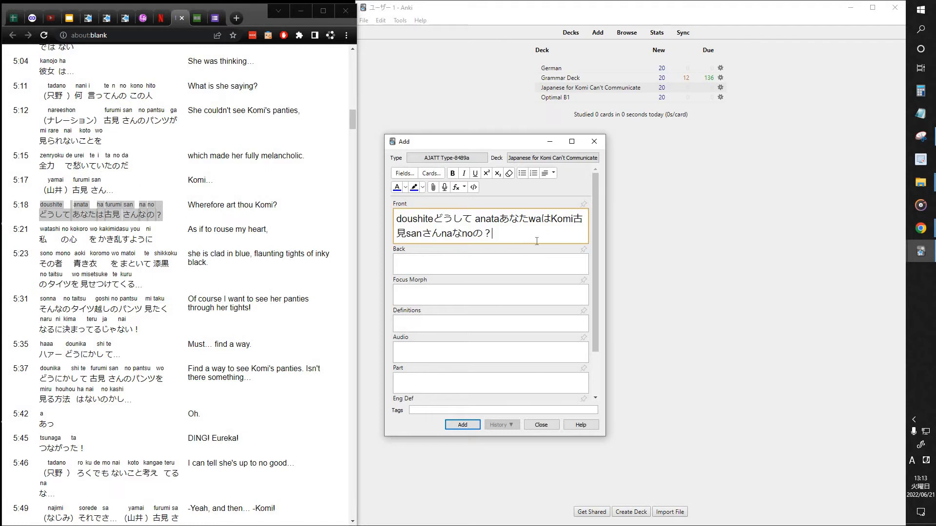
double_click(541, 218)
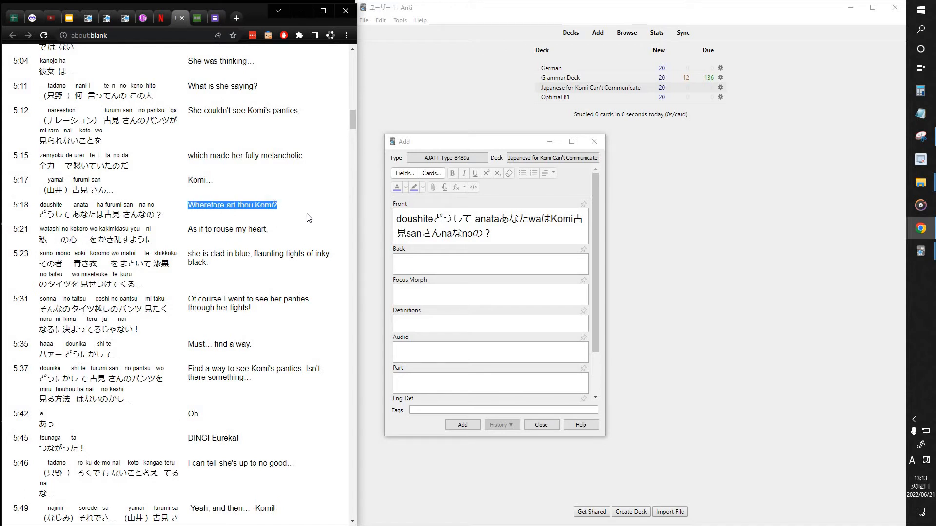
Step: Paste 'Wherefore art thou Komi?' into the Back field and select 'doushite' in the Front
click(489, 264)
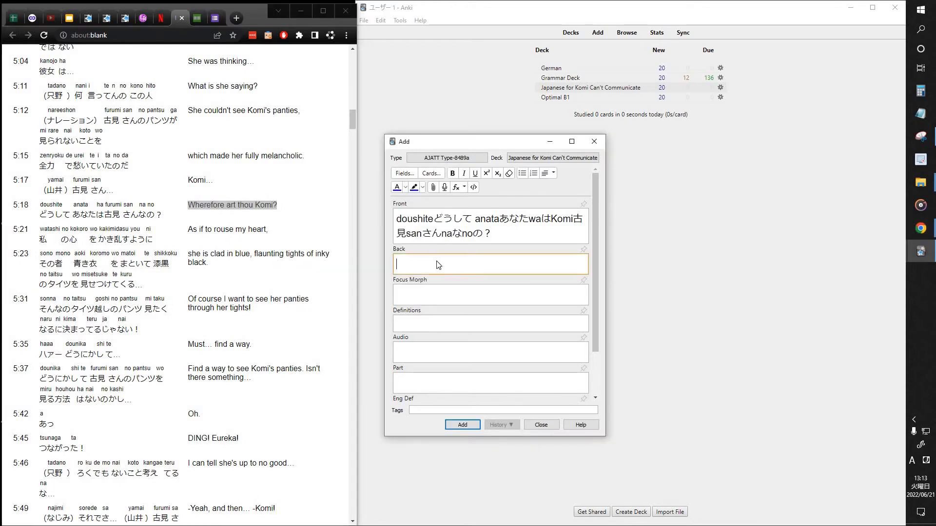
right_click(436, 264)
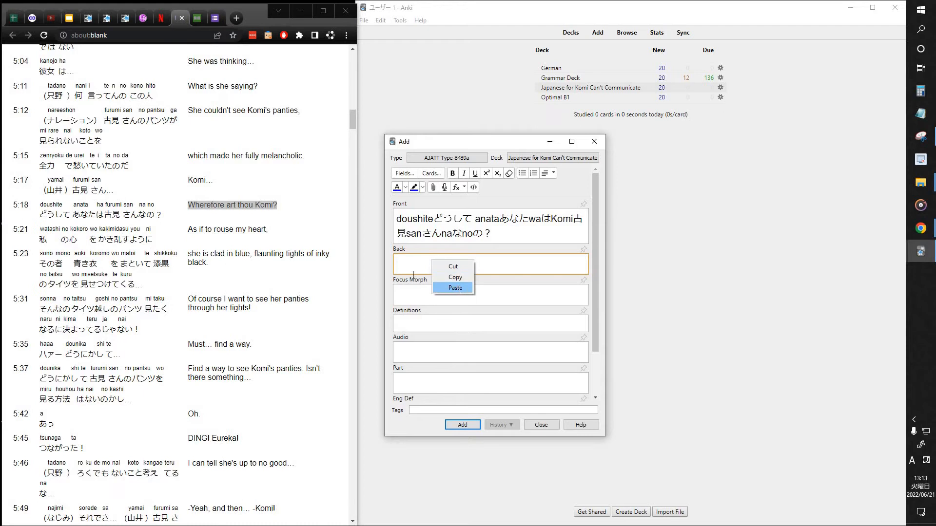
click(454, 288)
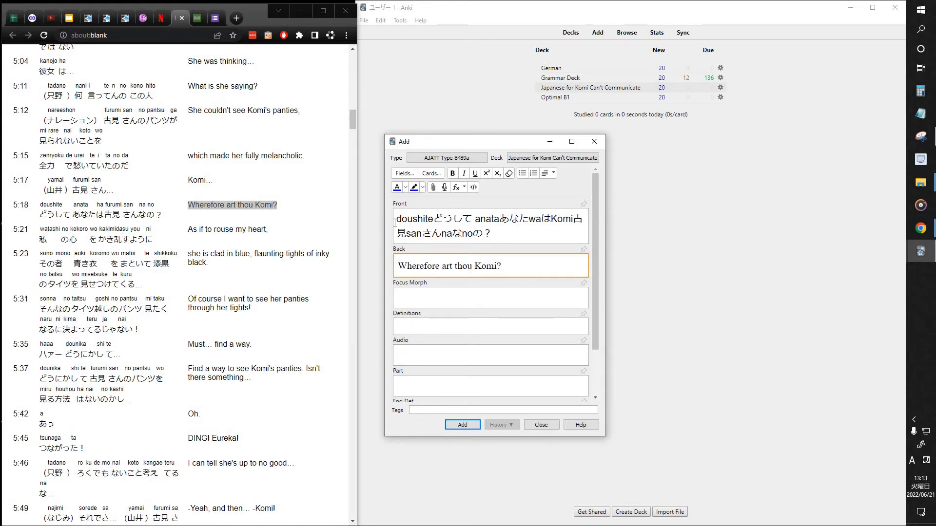
double_click(413, 218)
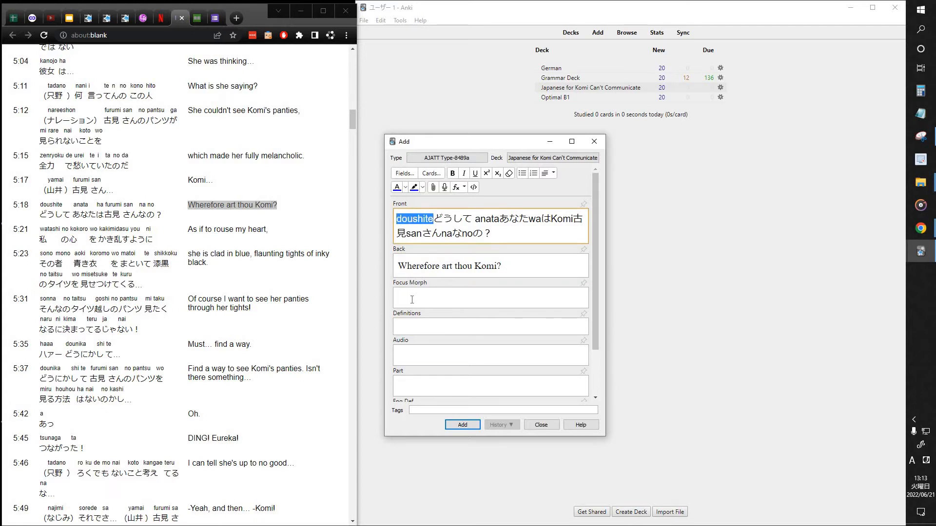
Step: Retype the romaji words 'doushite' and 'anata' in the Front text
text(doushite)
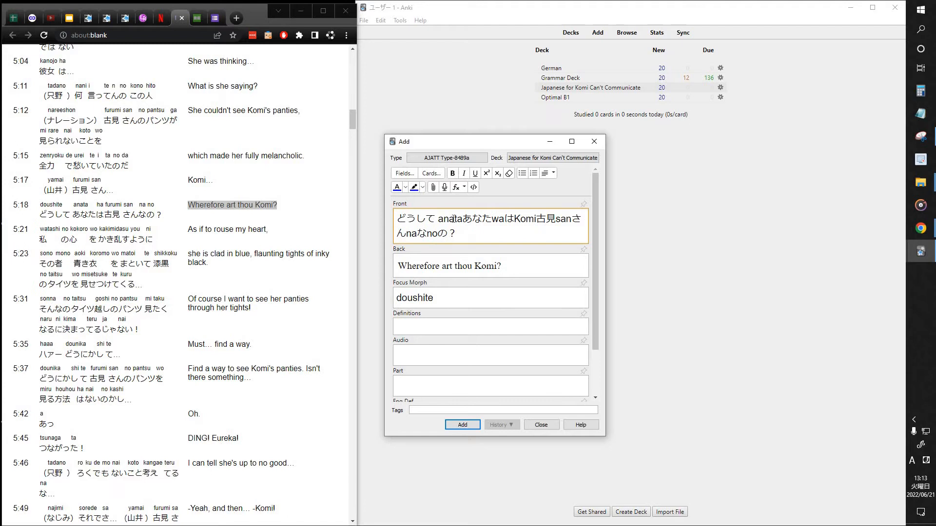
double_click(444, 219)
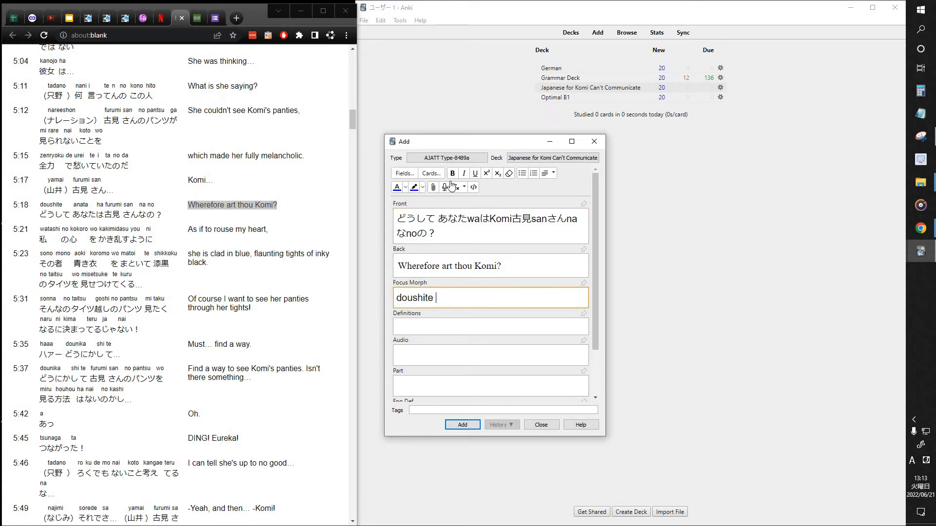
text(anata)
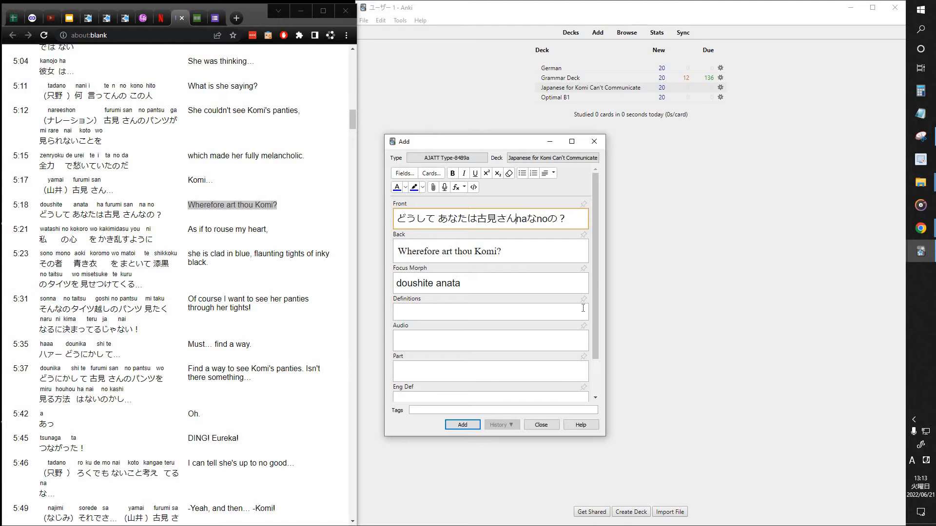
double_click(528, 218)
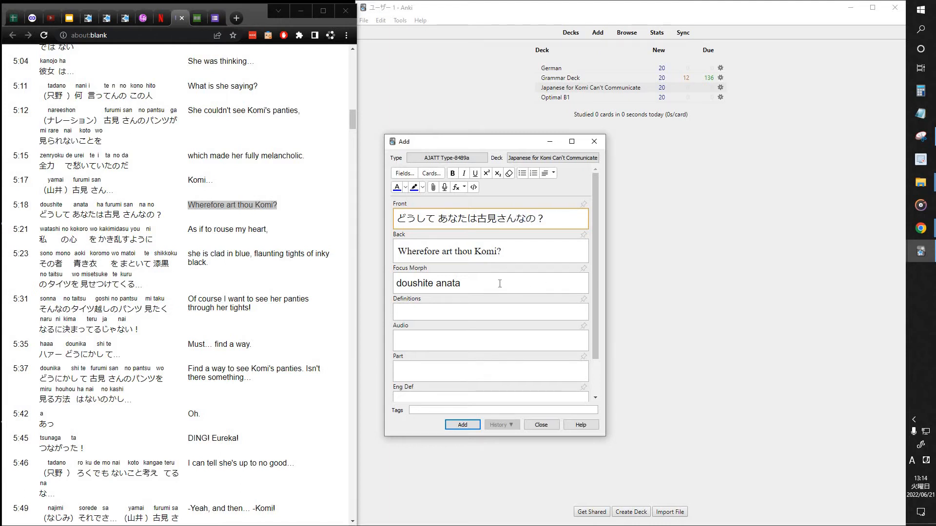
Step: Type 'wa Komi-san' into the Focus Morph field and select the English line on the back
click(490, 282)
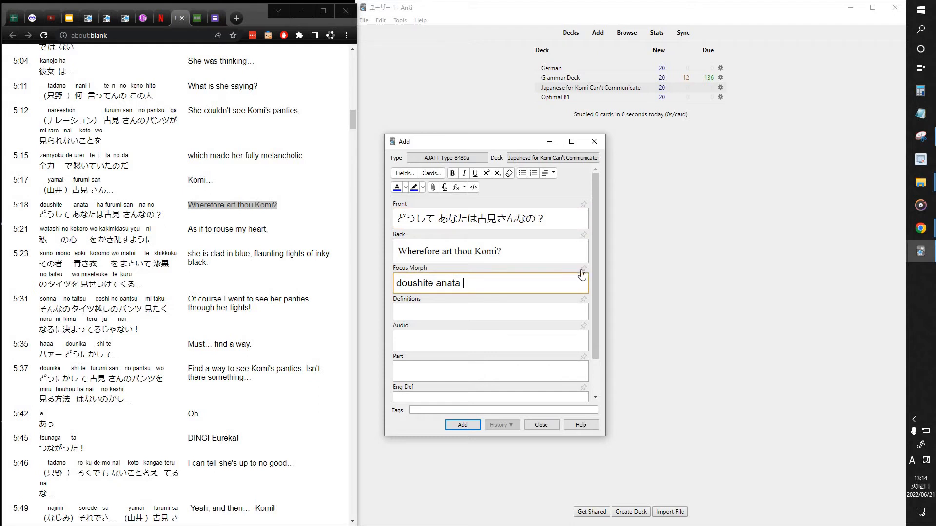
mouse_move(507, 275)
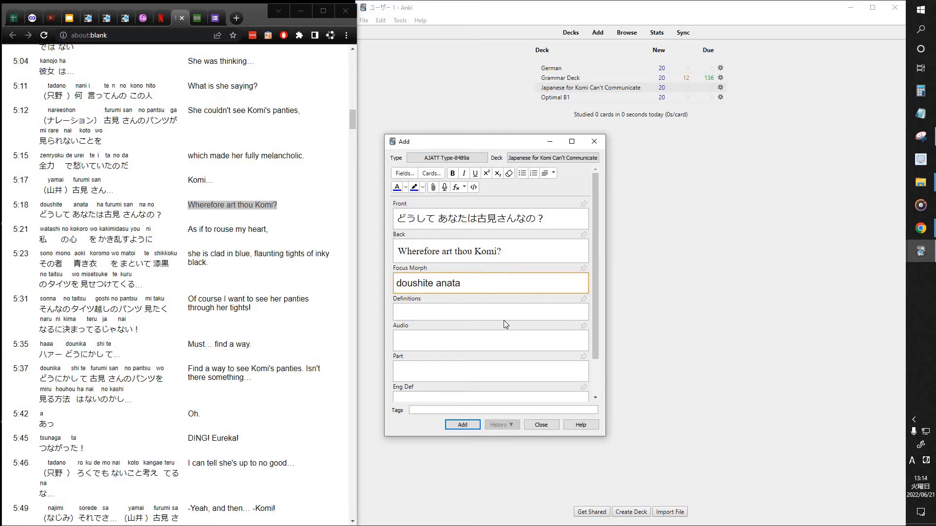
mouse_move(584, 327)
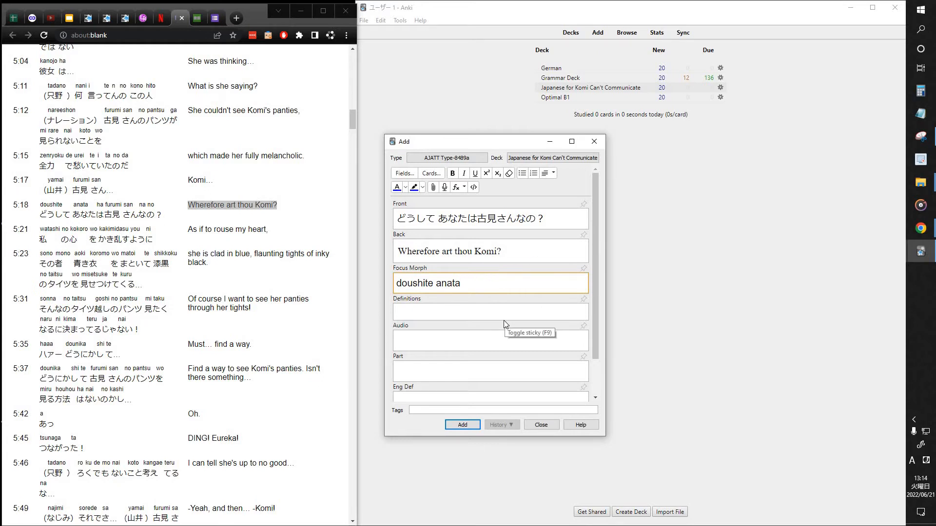
text(wa)
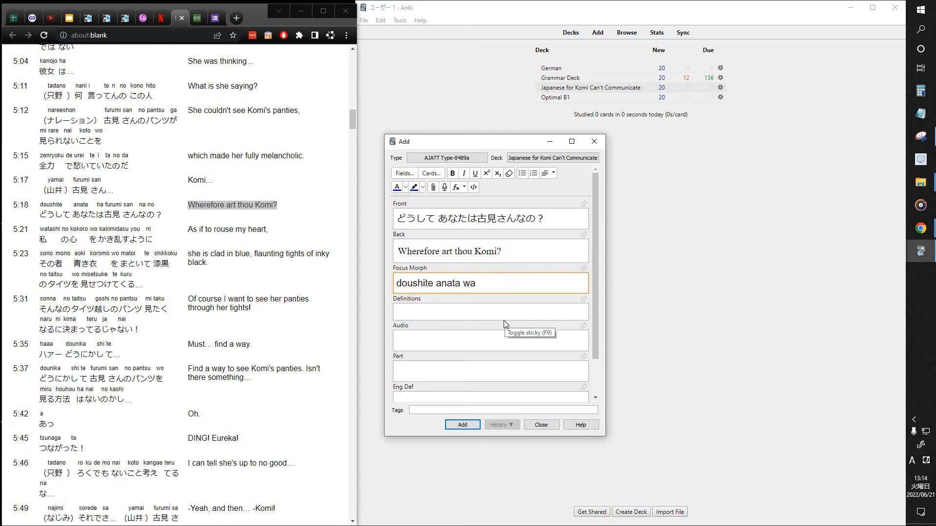
text(Komi-)
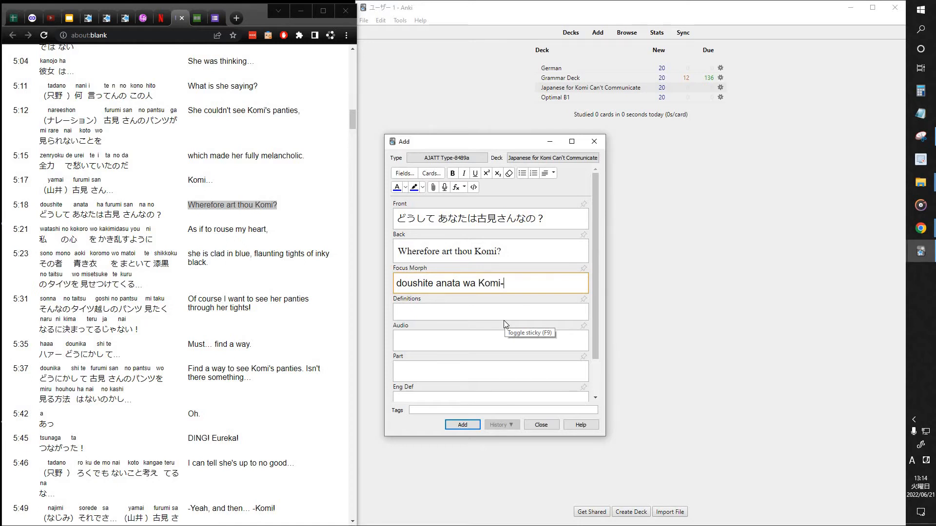
text(san na no?)
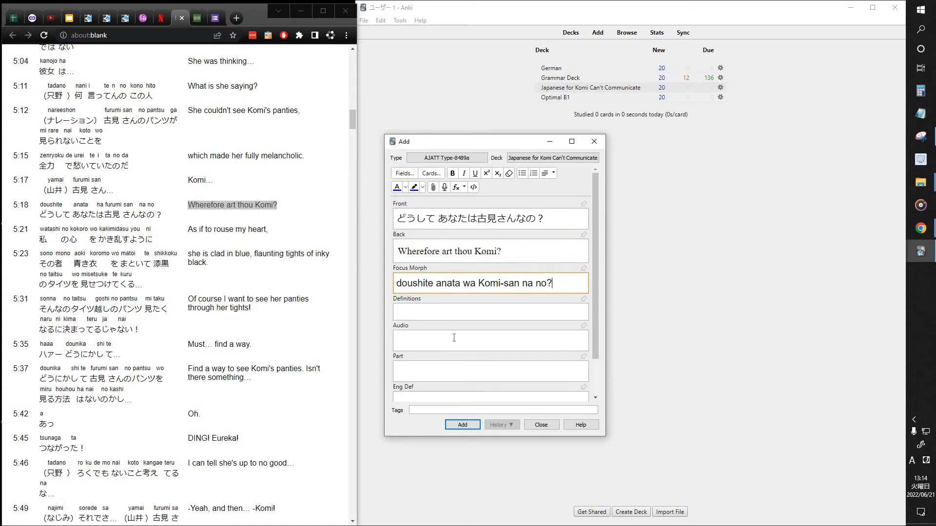
scroll(down, 3)
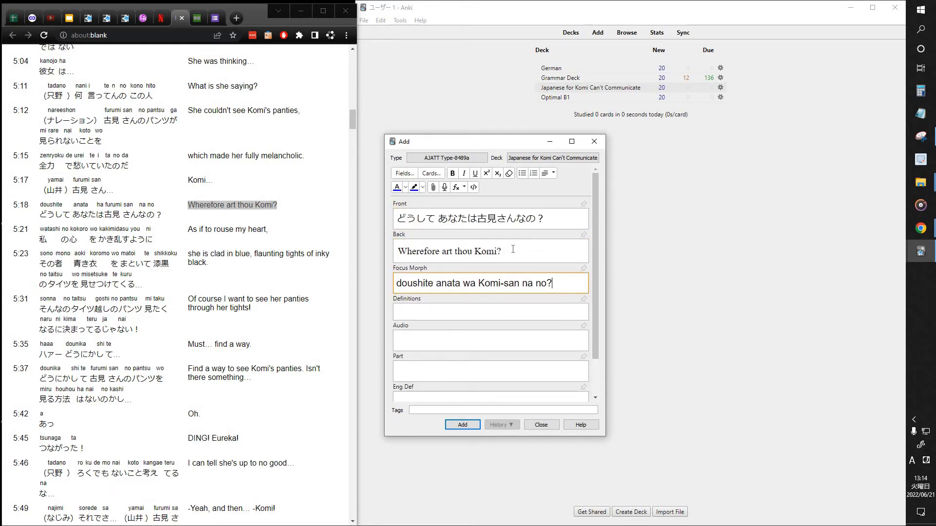
double_click(448, 251)
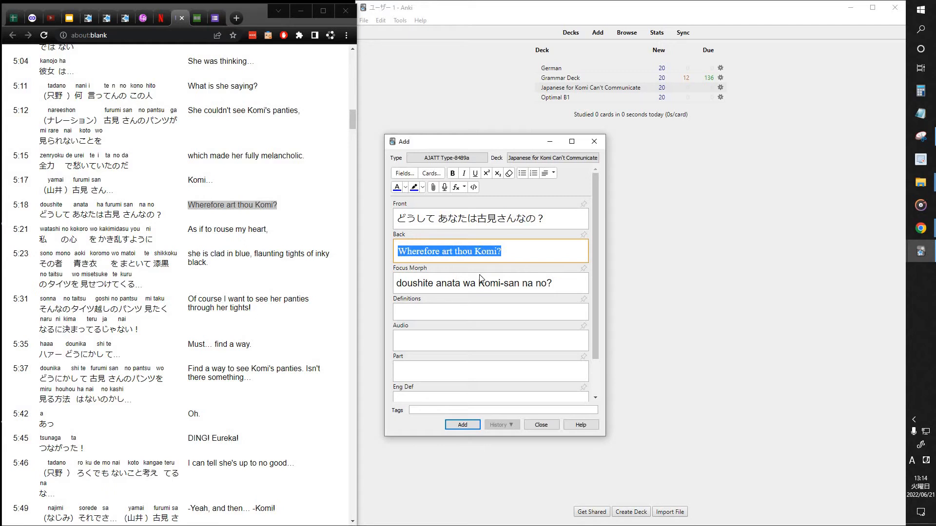
mouse_move(464, 230)
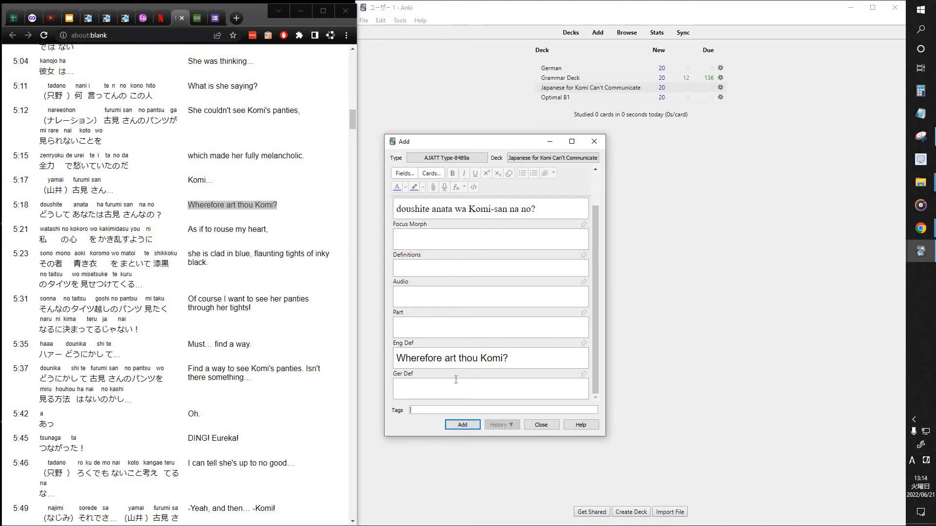
mouse_move(605, 368)
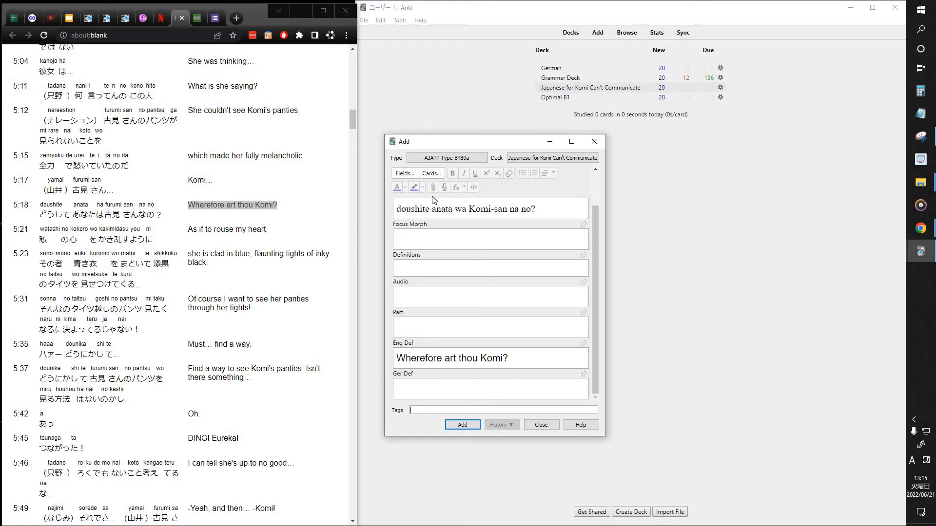
Step: Open the Add Media file picker from the card form
click(433, 187)
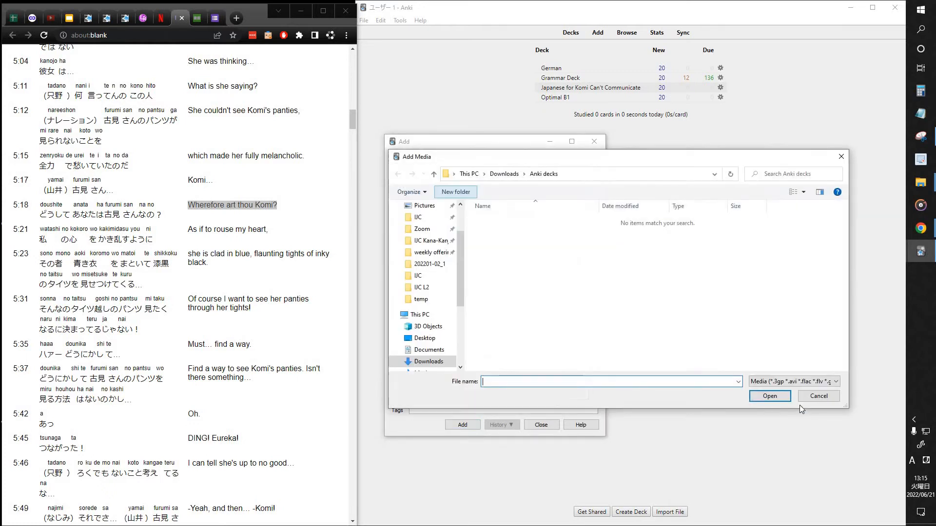
Step: Cancel the media picker, finish adding the card, and open the Komi deck's card browser
click(818, 396)
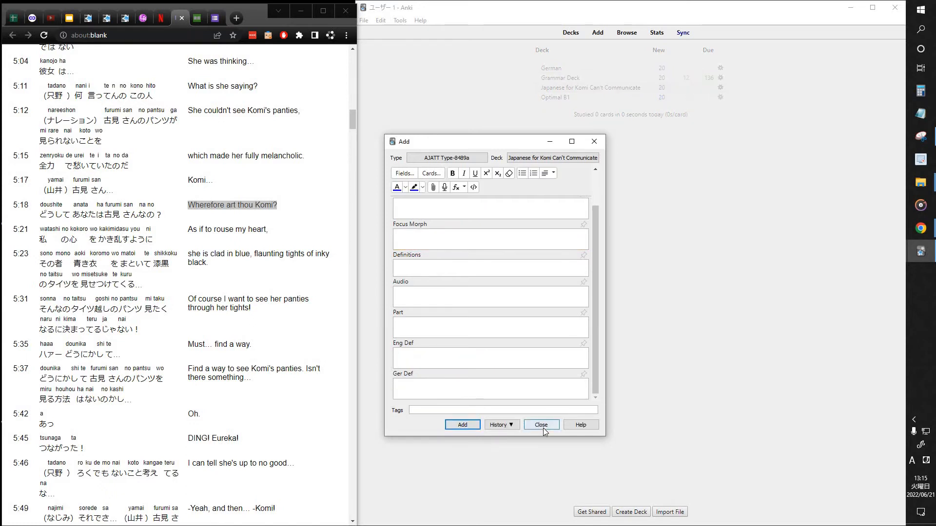
click(540, 424)
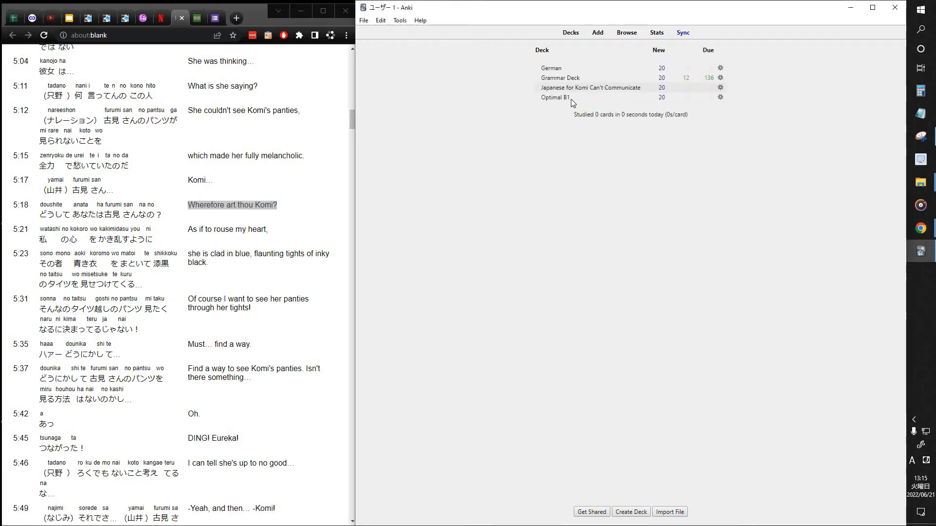
mouse_move(591, 87)
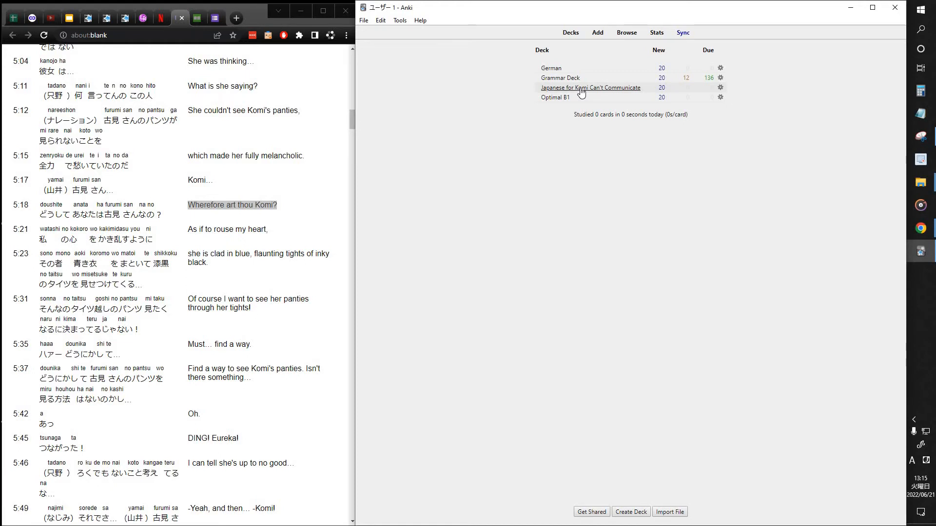
click(590, 88)
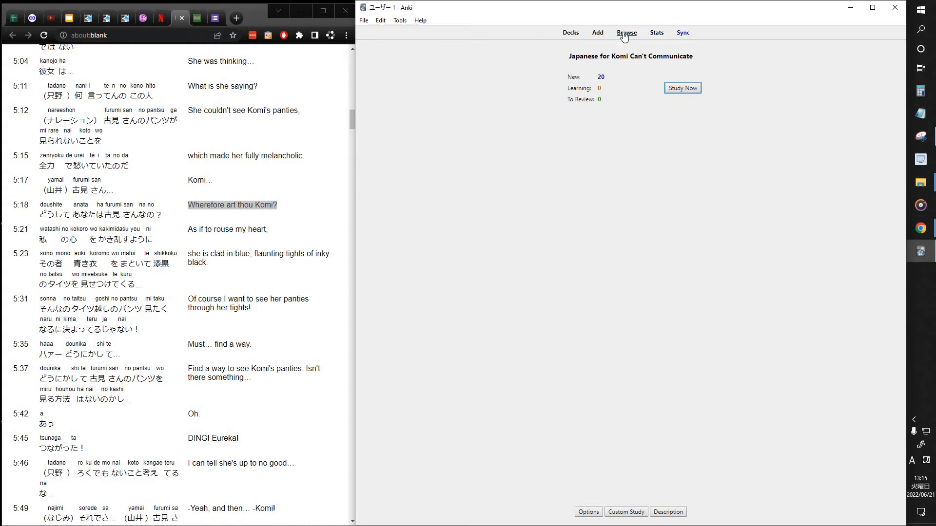
click(626, 32)
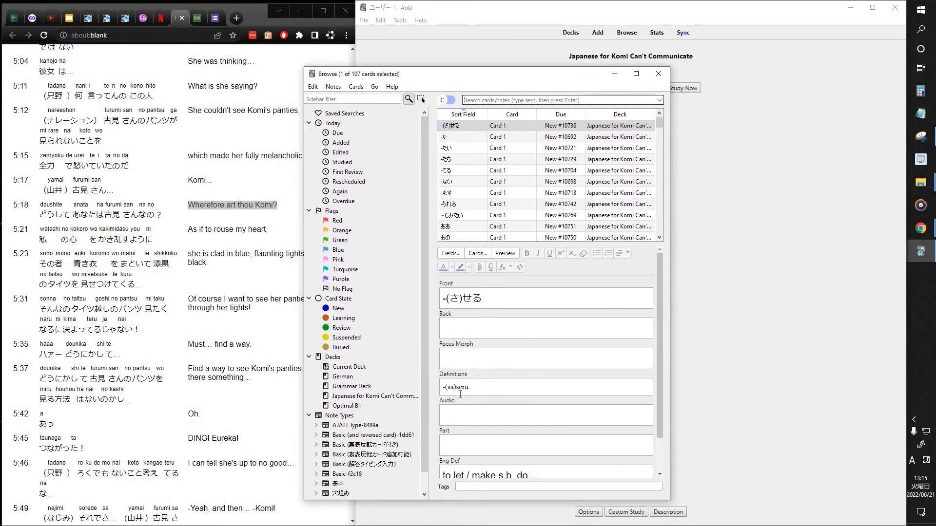
Step: Filter Browse to the Komi deck's 107 cards and scroll down to the new phrase card
click(370, 396)
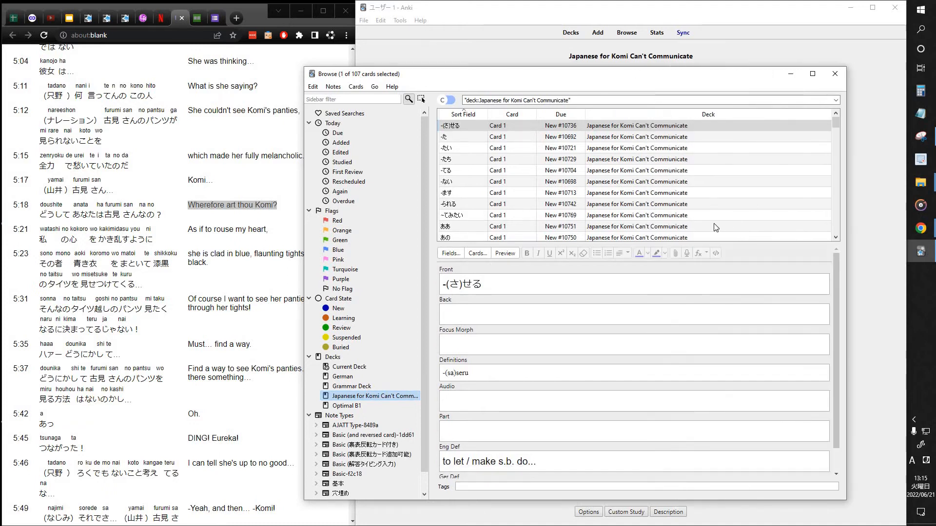
scroll(down, 3)
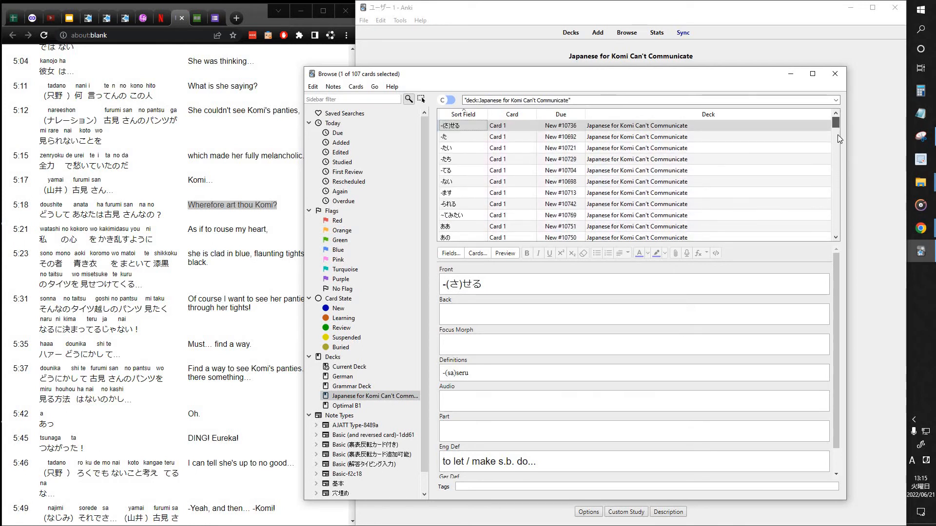
scroll(down, 3)
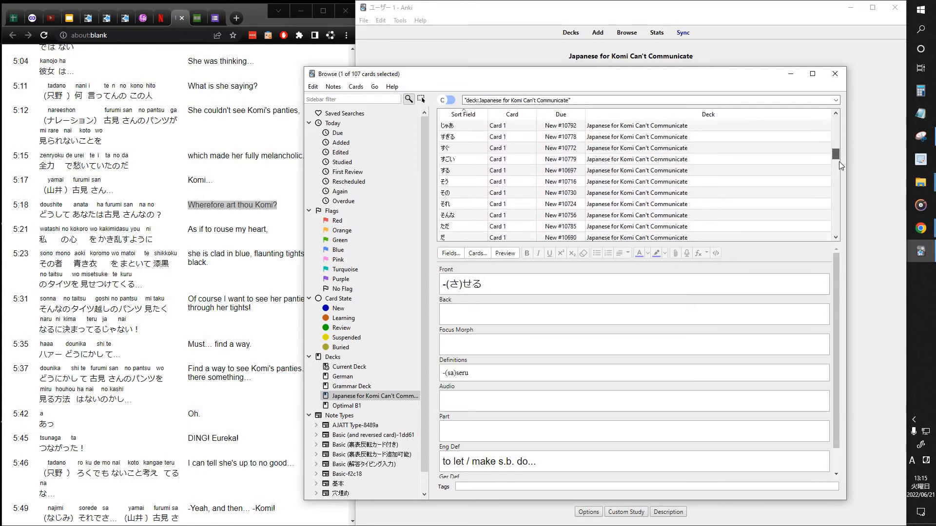
scroll(down, 3)
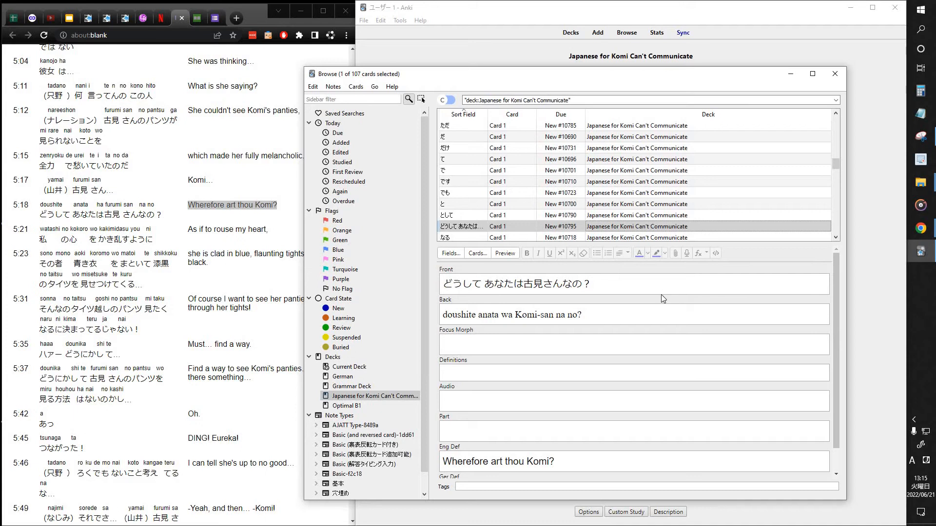
mouse_move(662, 298)
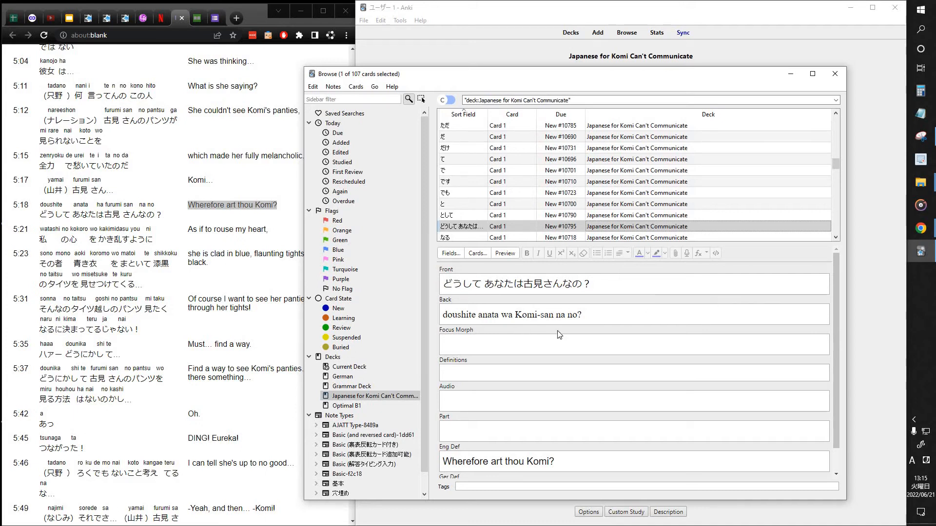
mouse_move(504, 362)
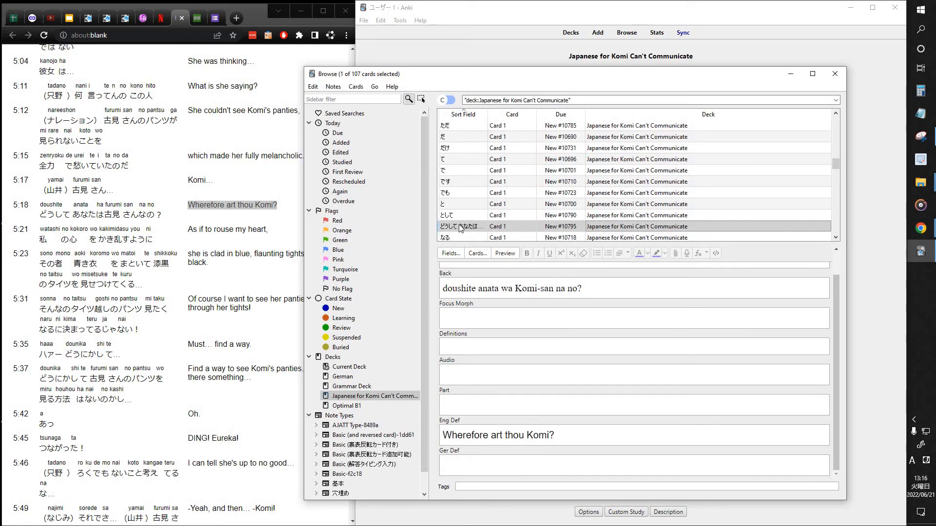
Step: Reposition the new Komi phrase card to start position 1 in the new-card queue
right_click(465, 226)
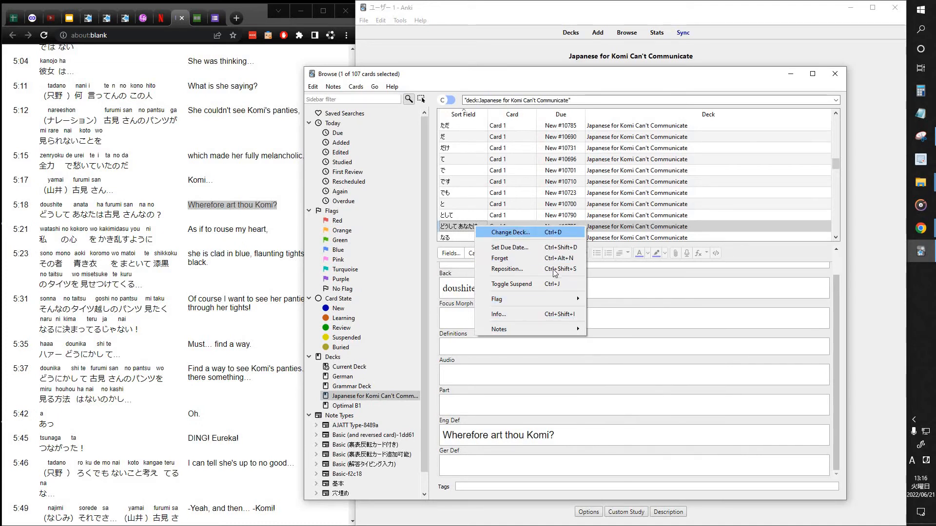
click(507, 269)
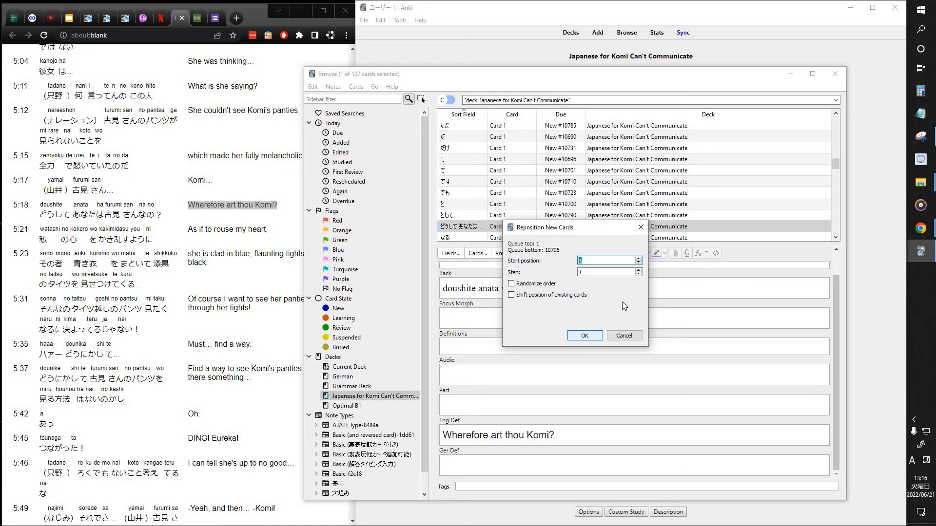
click(584, 334)
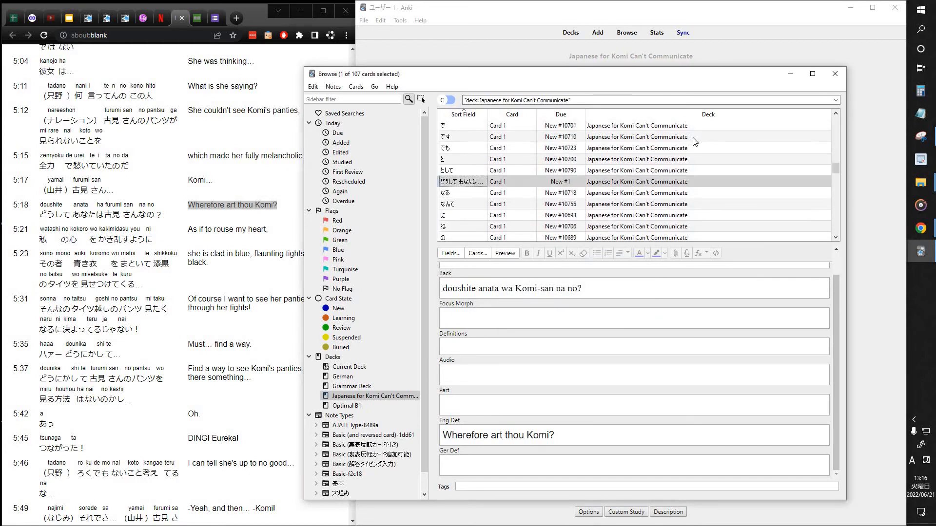
mouse_move(578, 188)
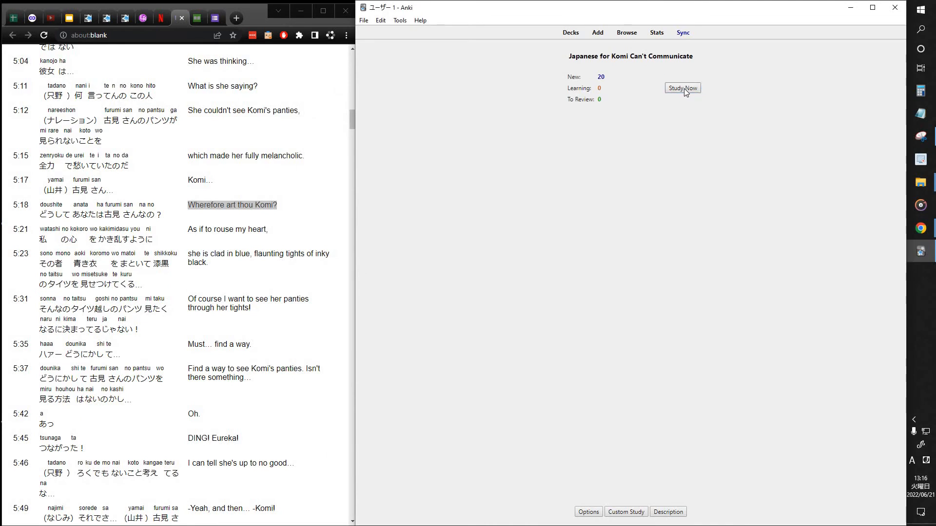
Step: Start studying the Komi deck so the どうして あなたは古見さんなの？ card appears as the first question
click(682, 88)
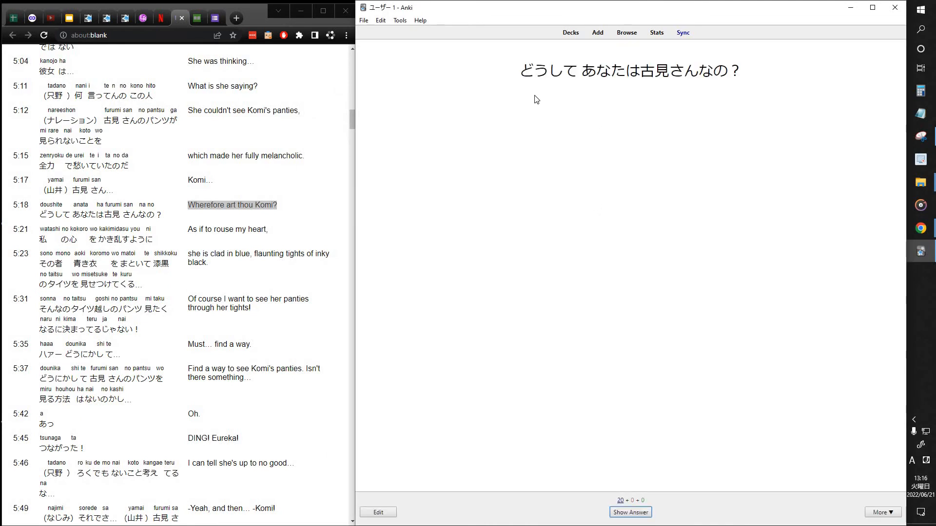
mouse_move(520, 79)
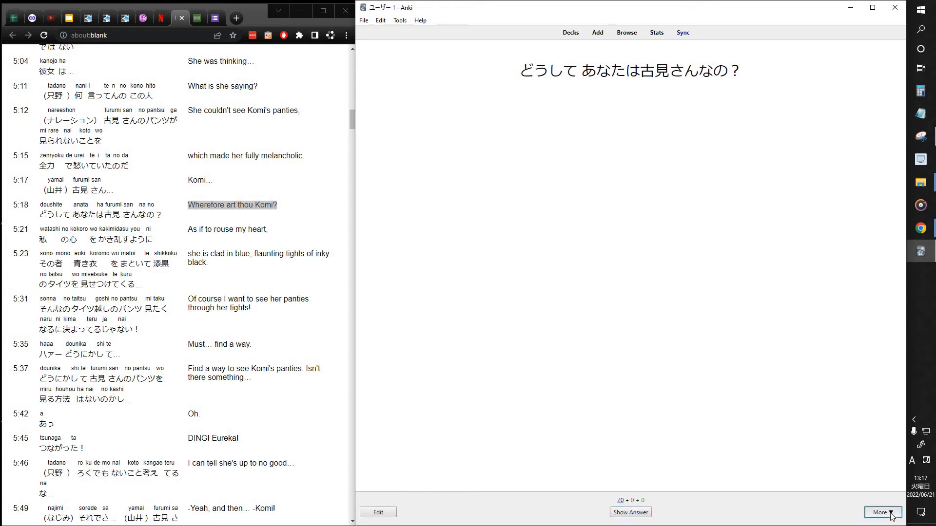
click(882, 512)
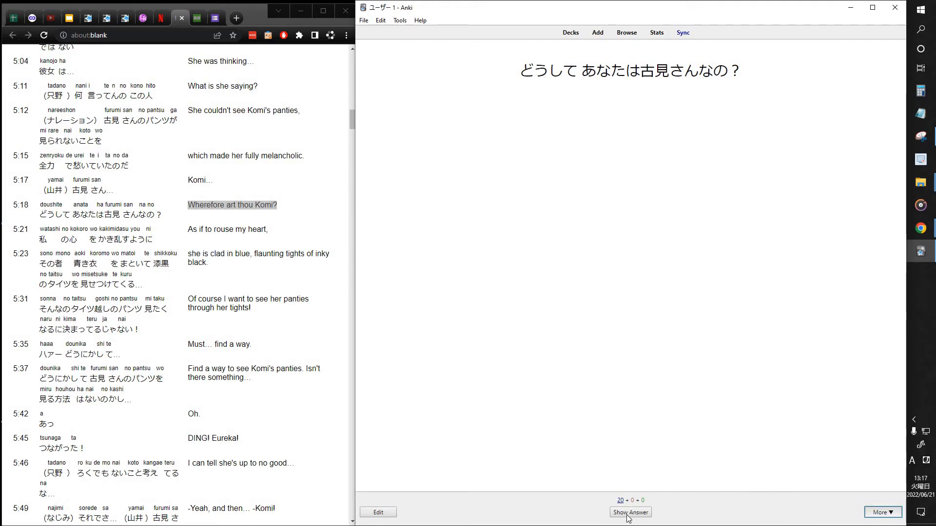
click(630, 511)
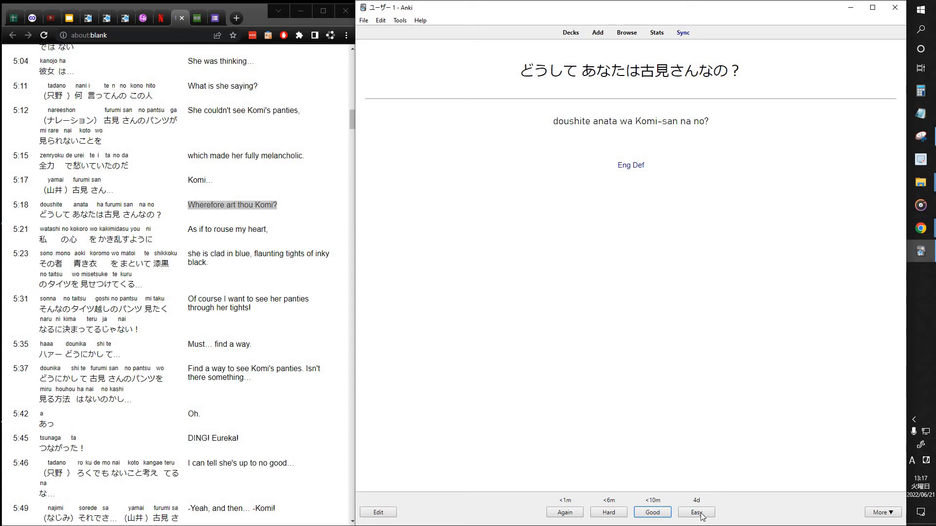
mouse_move(696, 512)
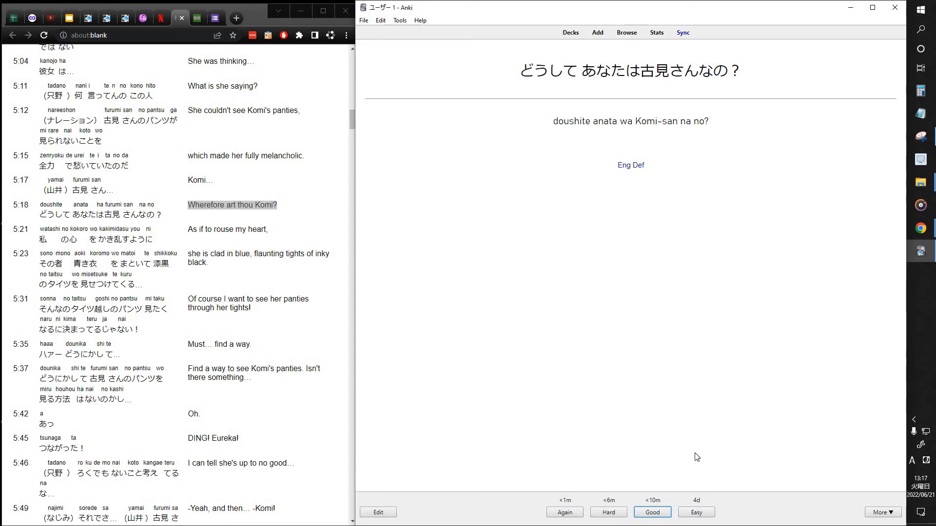
mouse_move(764, 394)
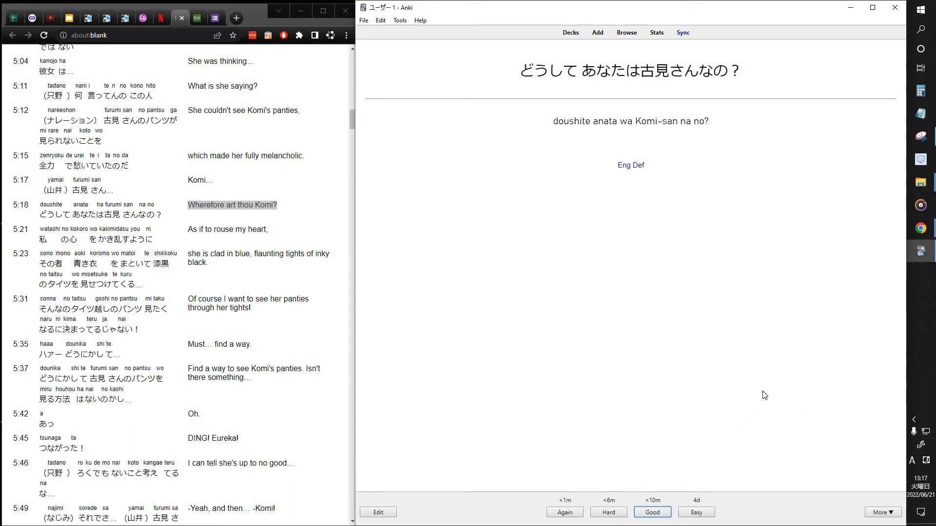
mouse_move(777, 424)
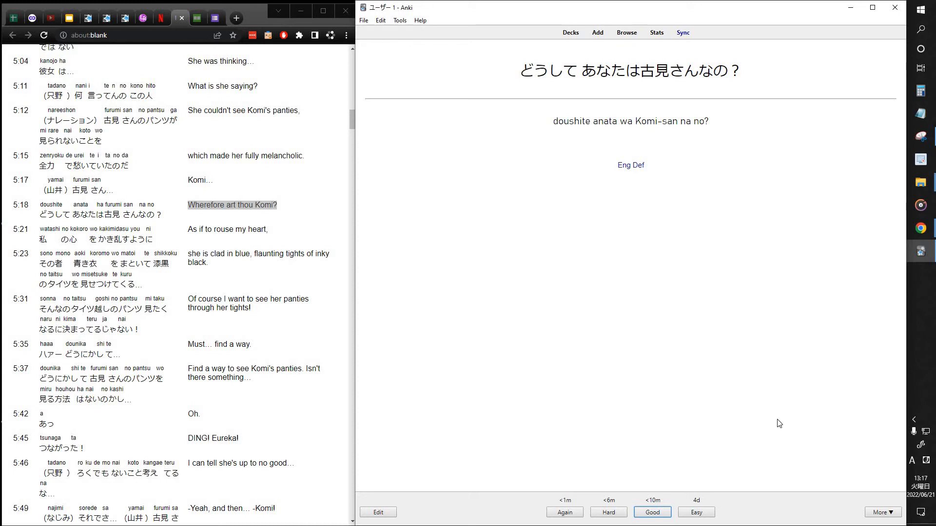
mouse_move(721, 402)
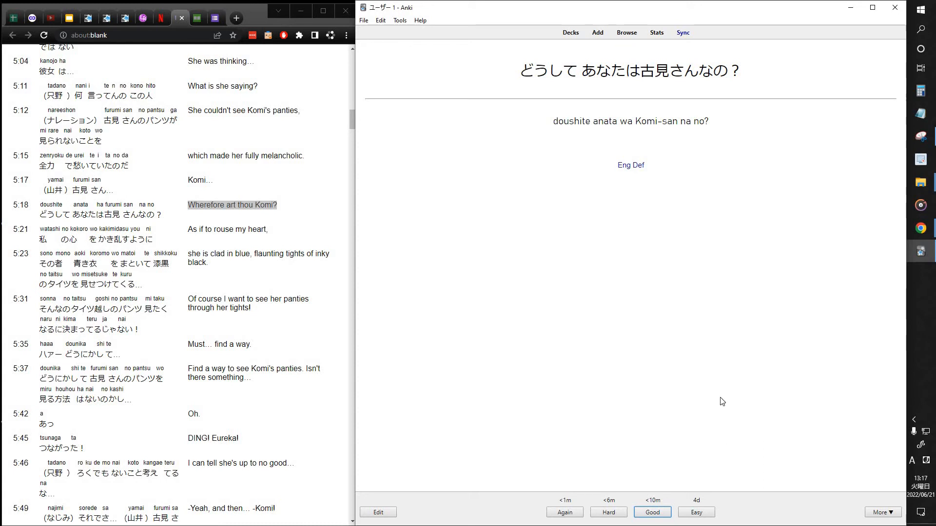
mouse_move(710, 473)
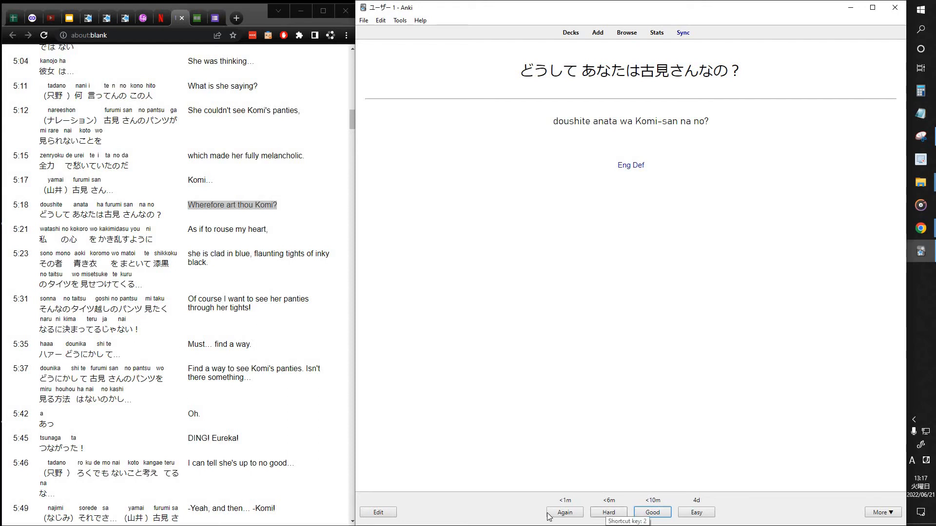
mouse_move(564, 512)
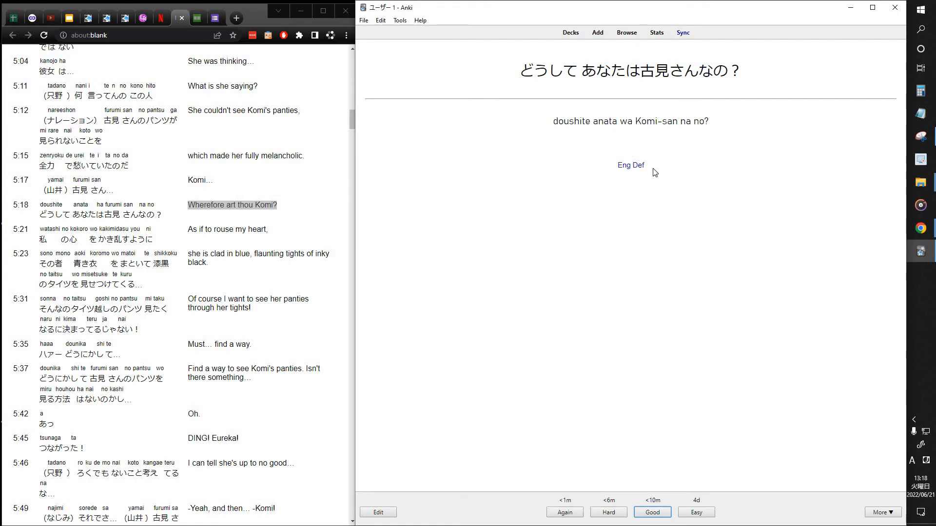
mouse_move(789, 164)
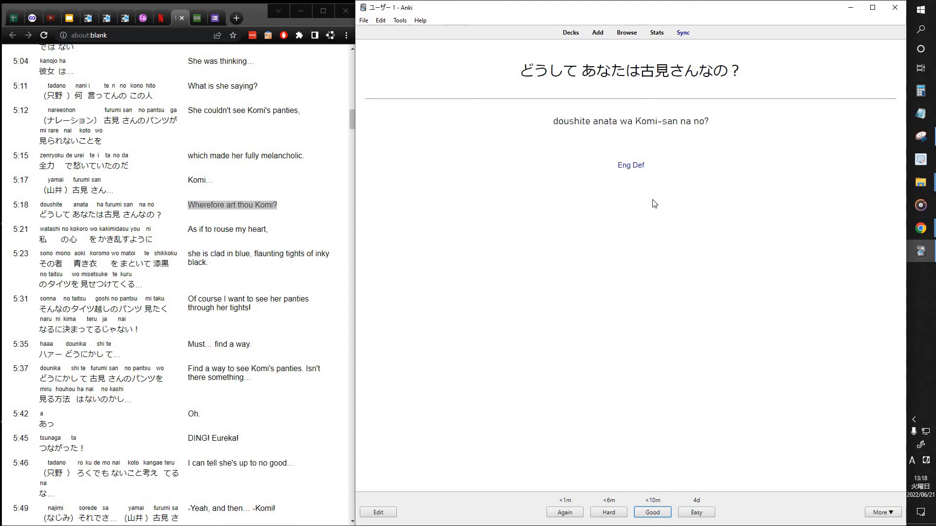
mouse_move(662, 204)
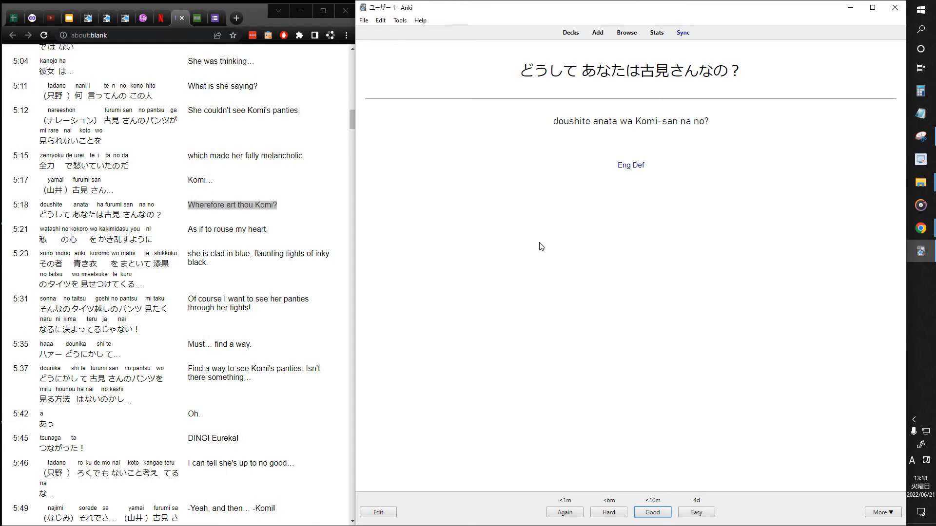
Step: Show the English translation 'Wherefore art thou Komi?' via the card's Eng Def link
click(630, 166)
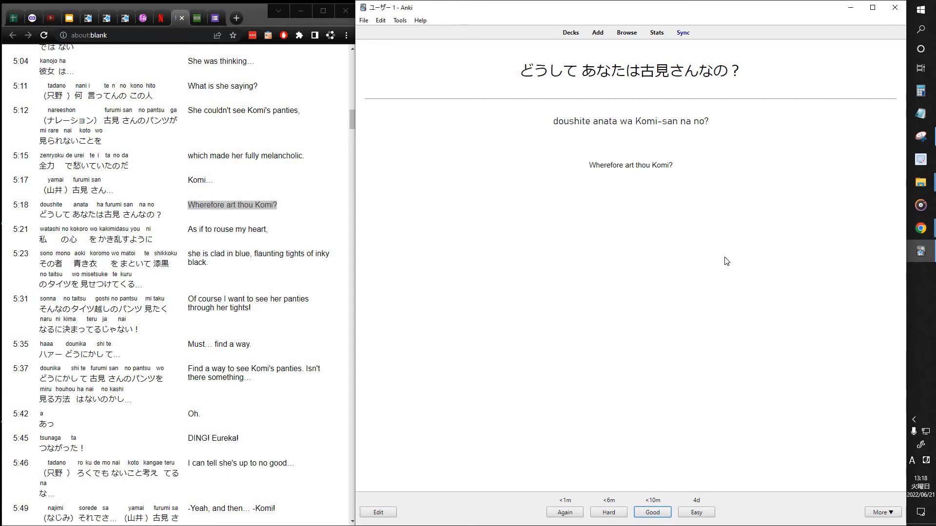
mouse_move(710, 144)
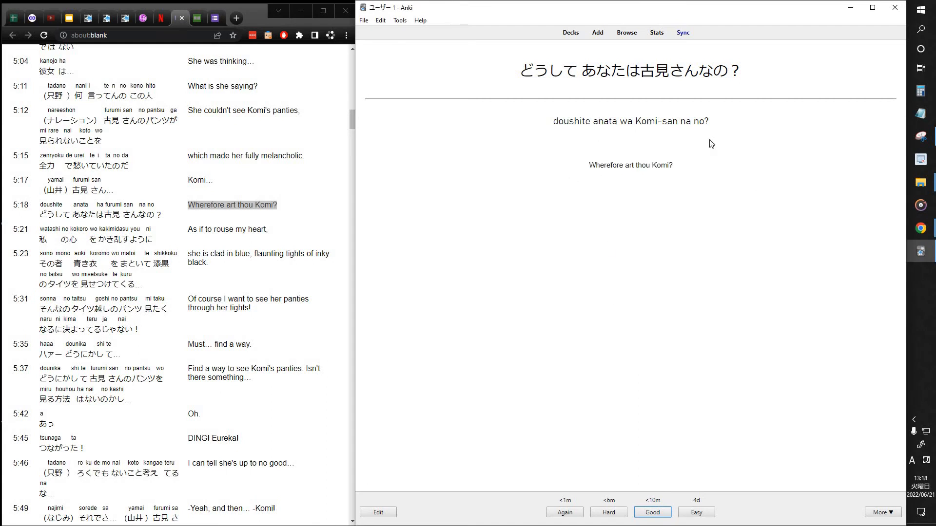
mouse_move(641, 242)
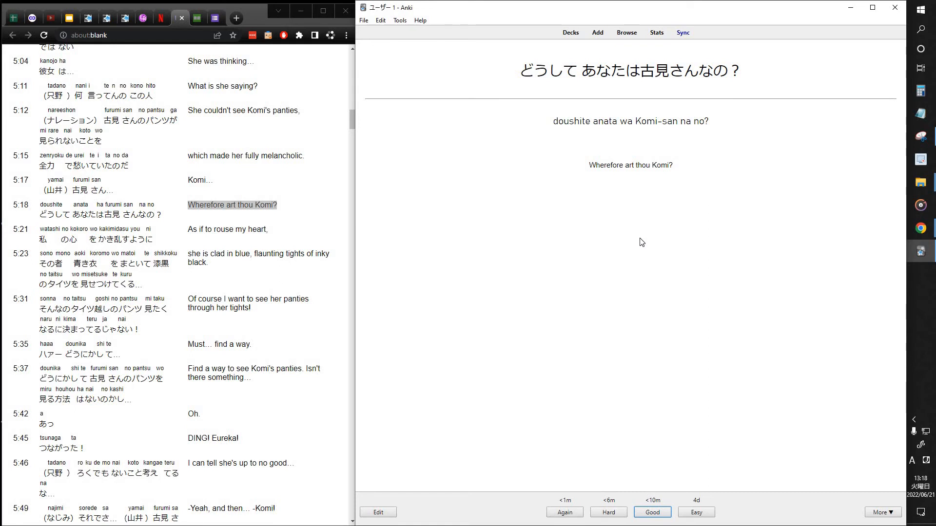
mouse_move(606, 157)
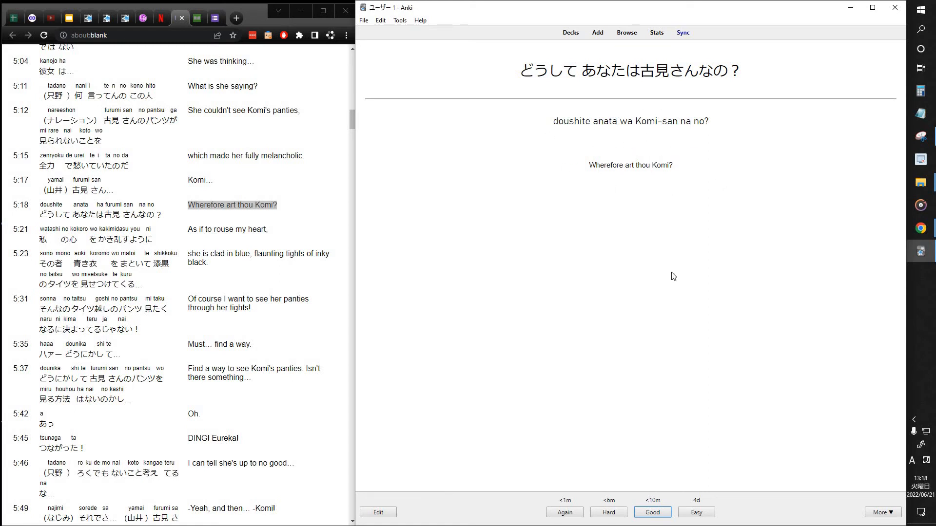
mouse_move(651, 506)
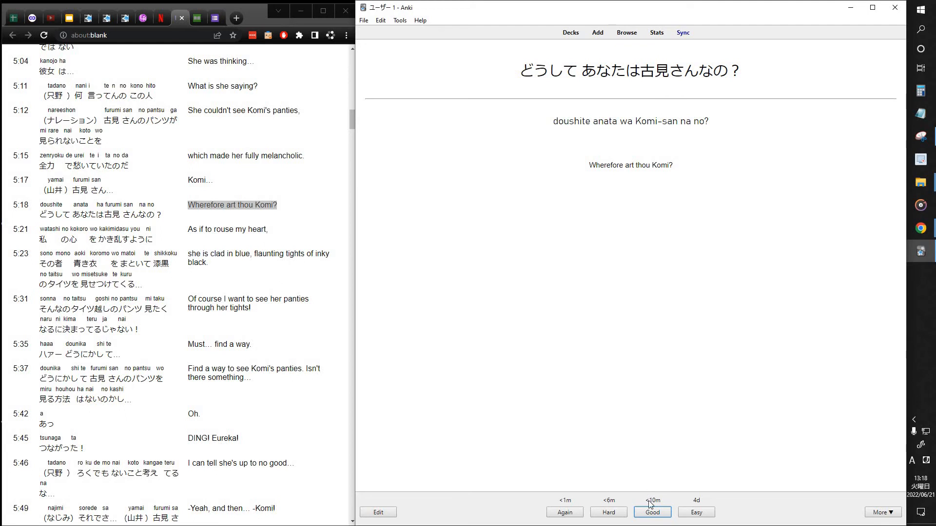
Step: Rate the Komi phrase card good, then review the の, が and と particle cards
click(652, 513)
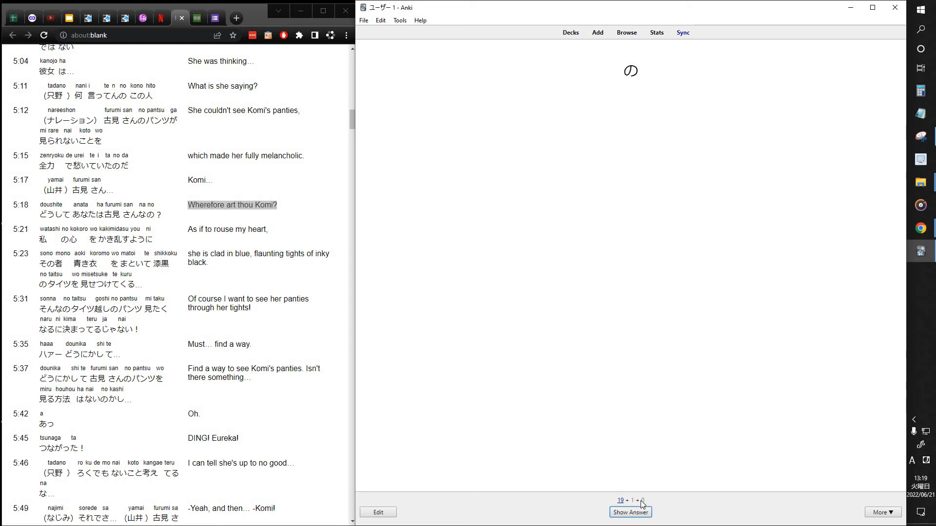
mouse_move(631, 512)
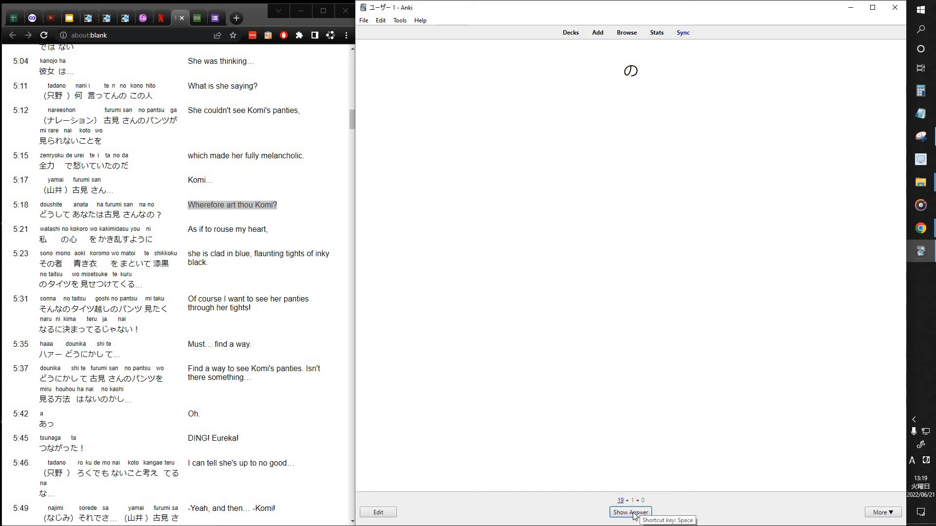
click(630, 512)
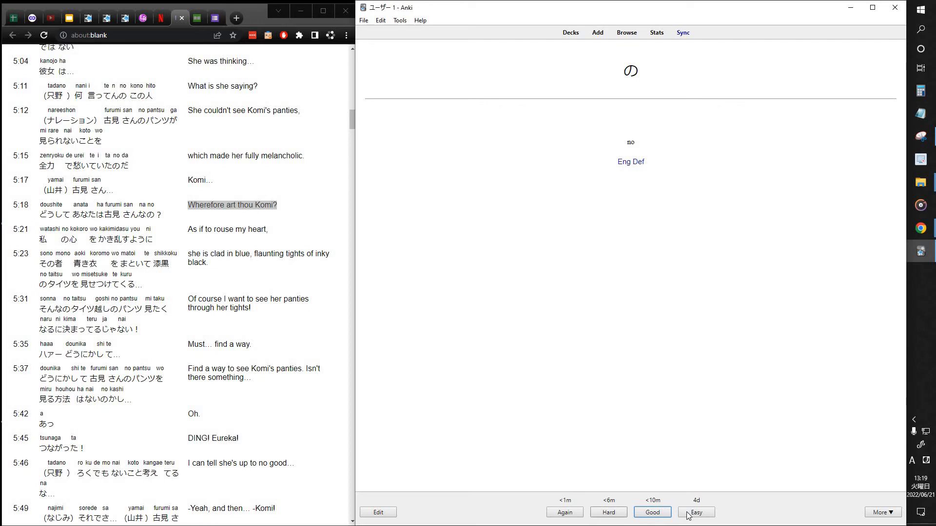
click(652, 512)
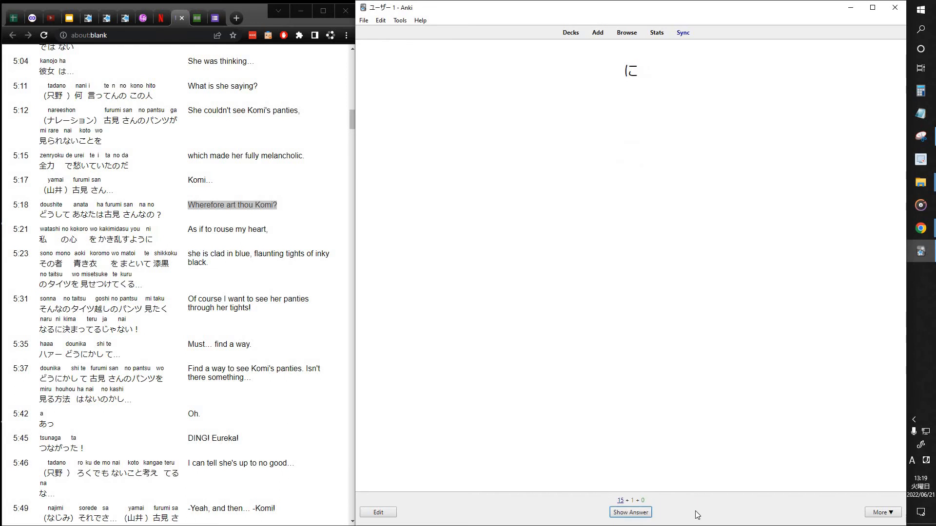
click(630, 511)
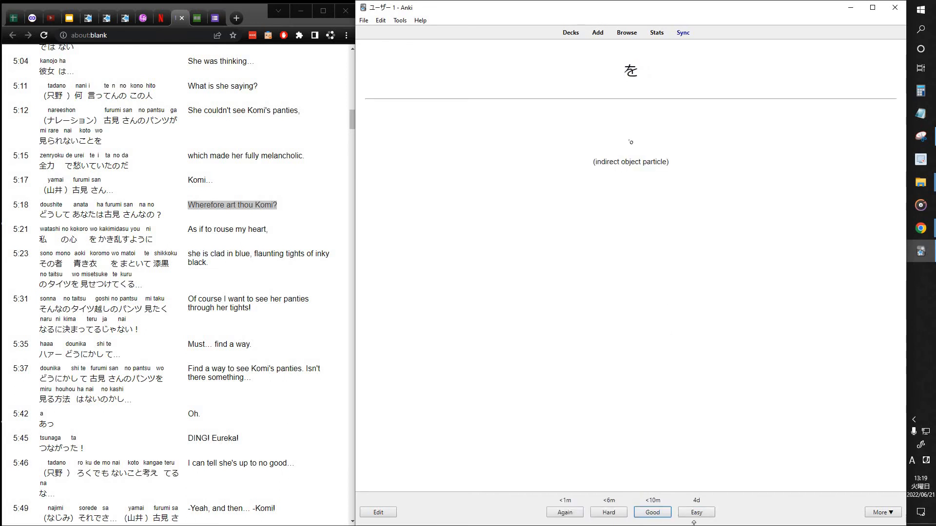
click(652, 511)
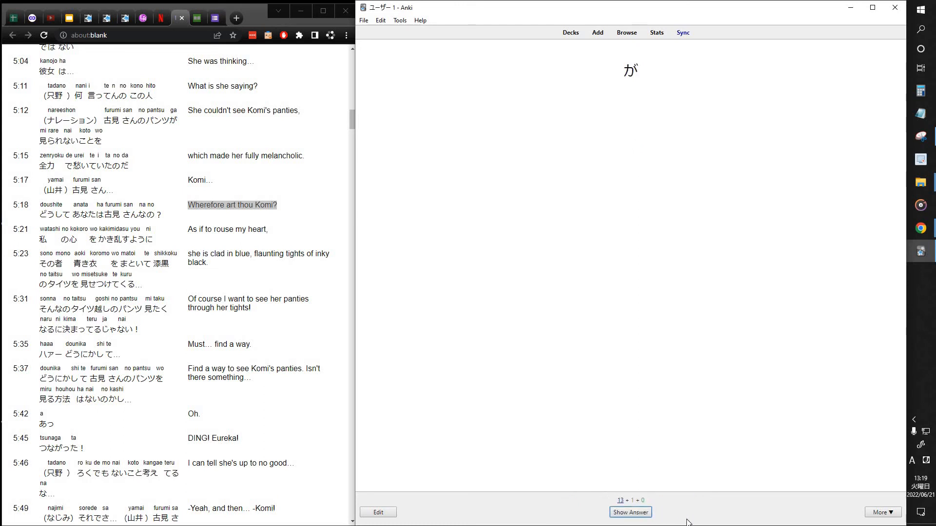
click(629, 511)
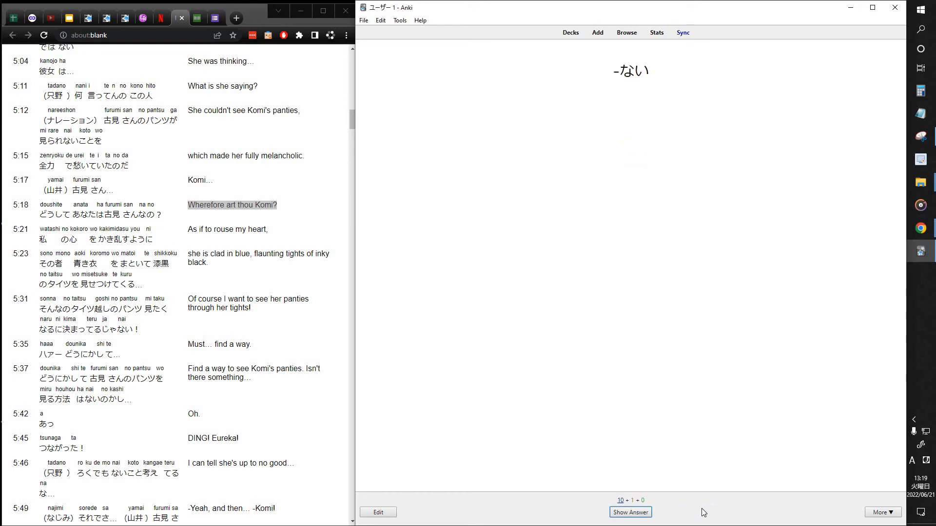
click(630, 512)
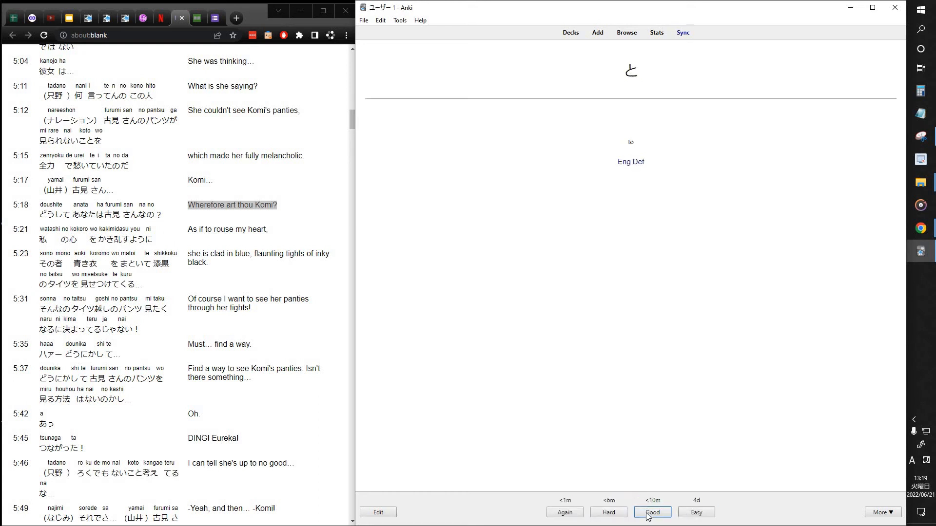
click(652, 512)
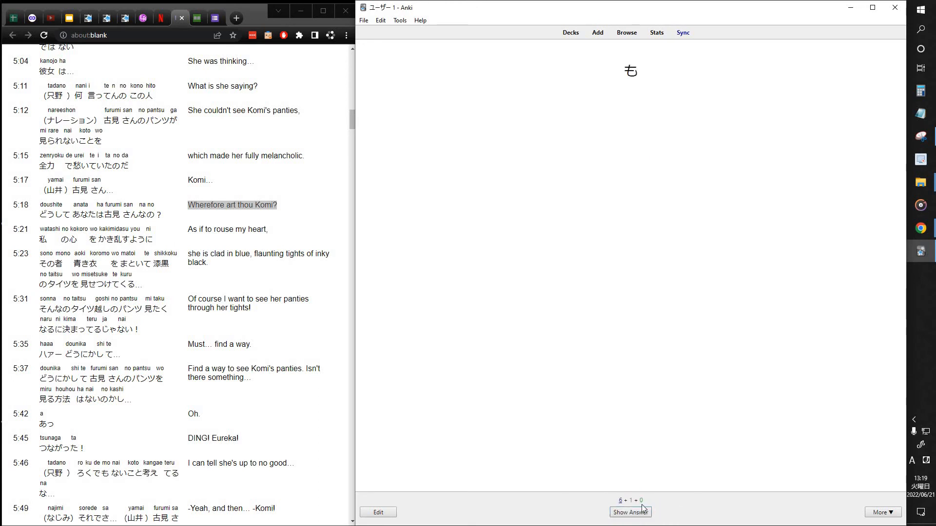
Step: Review the か, ん and ね cards, marking ん to repeat soon
click(630, 511)
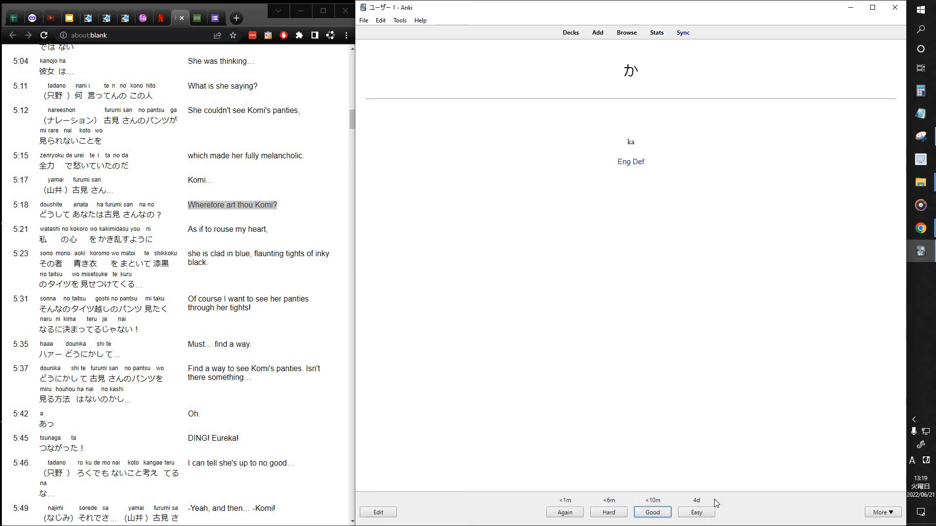
click(652, 511)
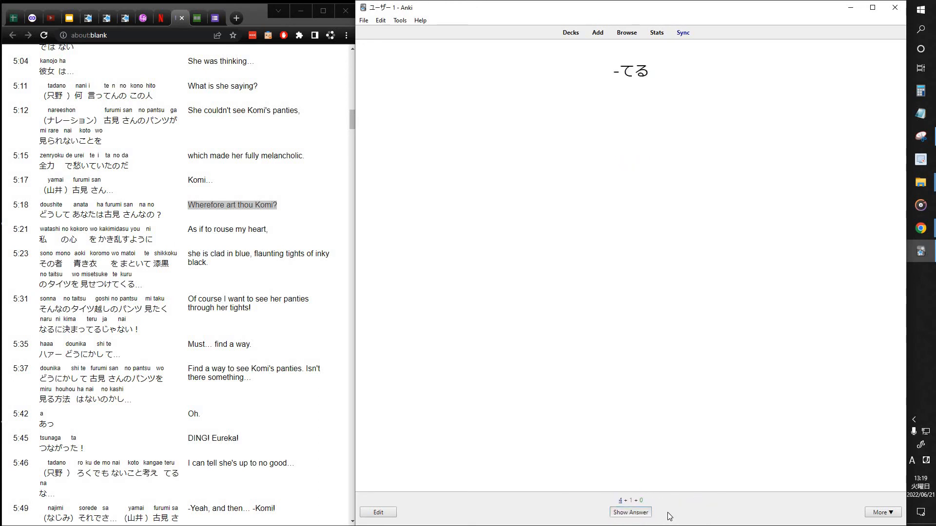
click(629, 511)
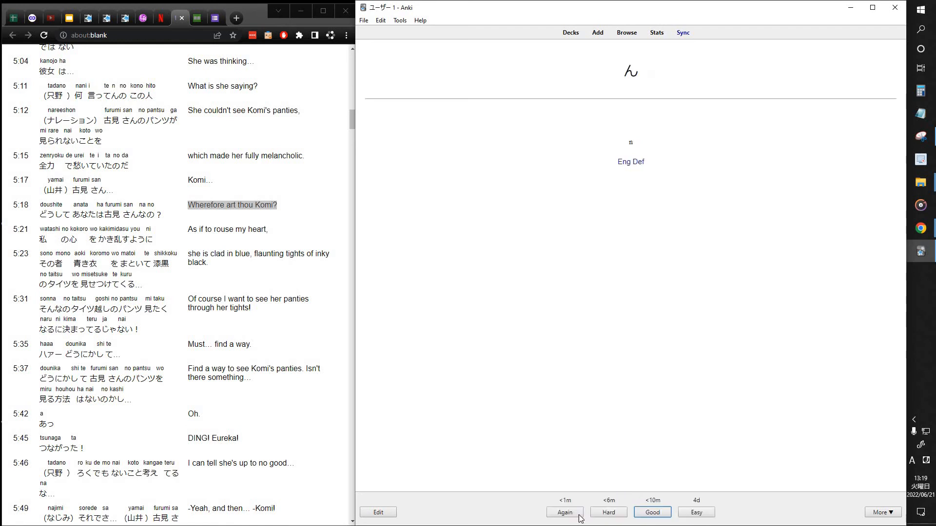
click(652, 511)
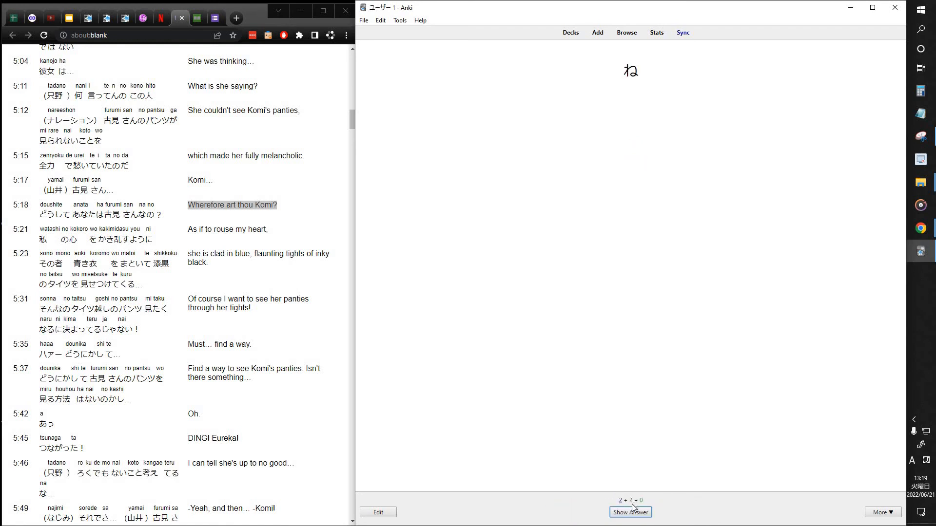
click(630, 512)
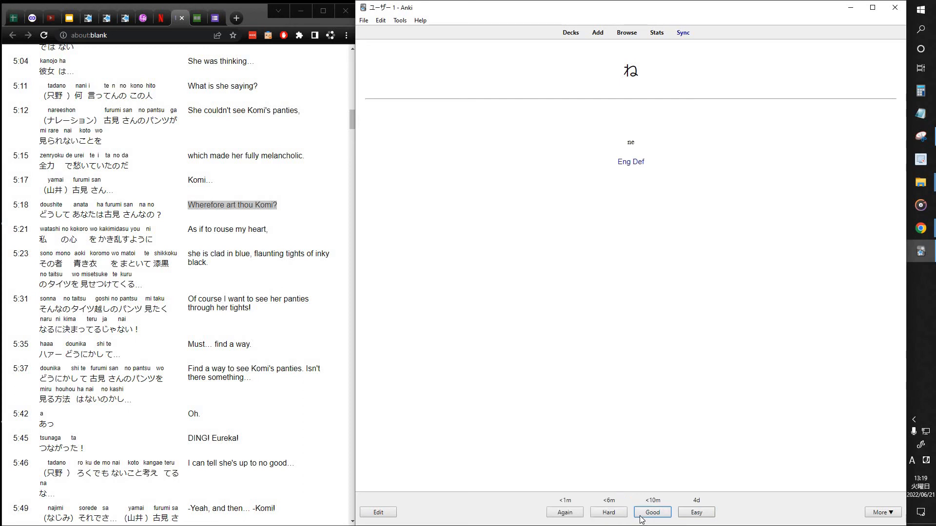
click(652, 512)
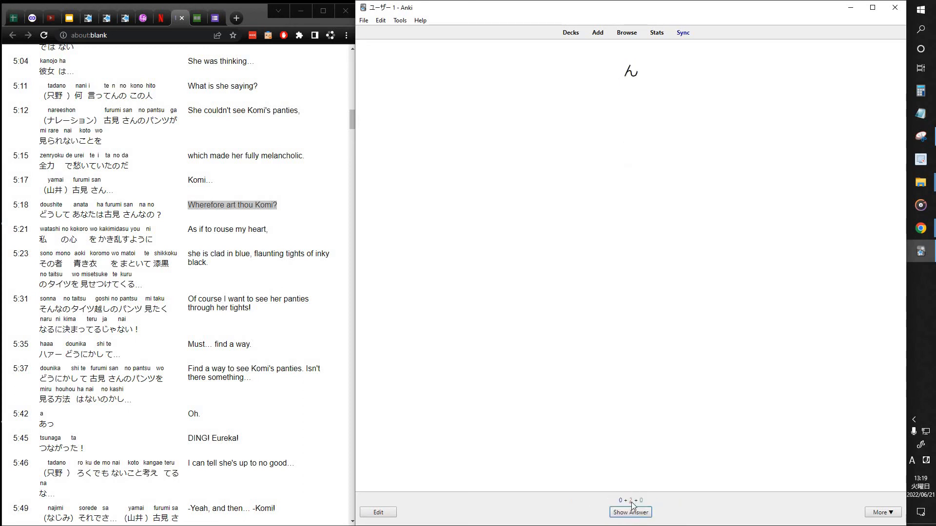
mouse_move(682, 483)
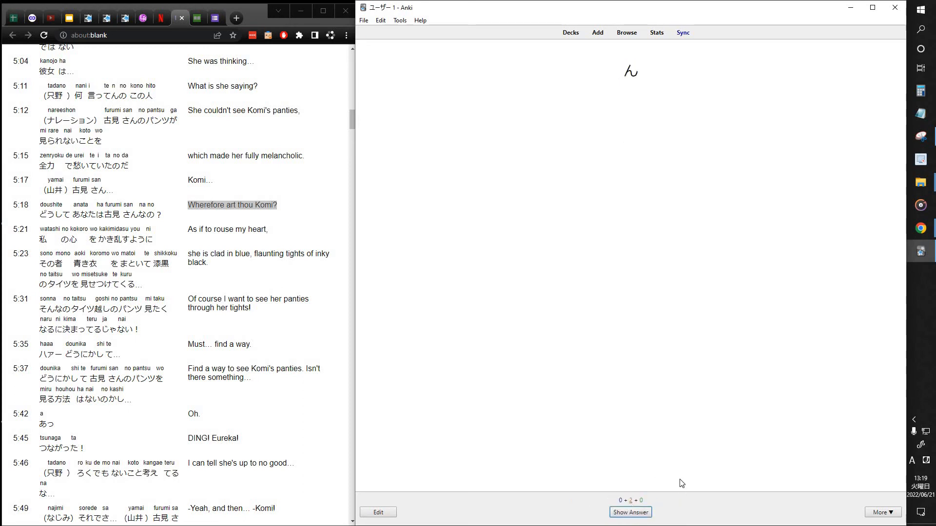
click(631, 512)
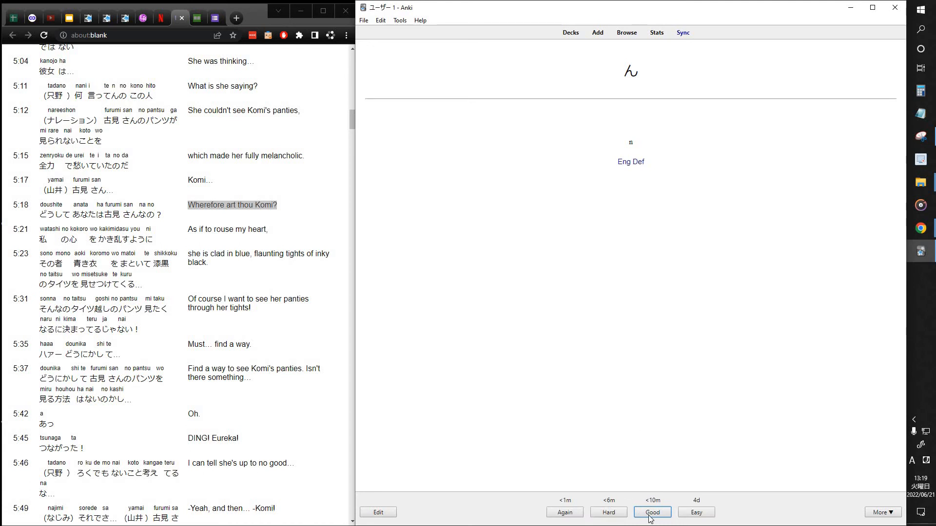
mouse_move(652, 511)
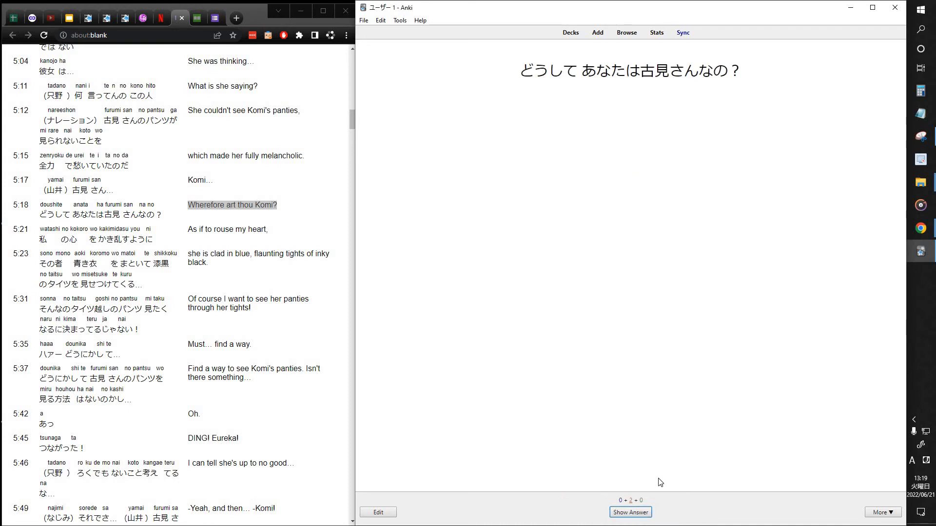
Step: Recheck the Komi phrase's English meaning, answer the ん card and finish the deck
click(630, 512)
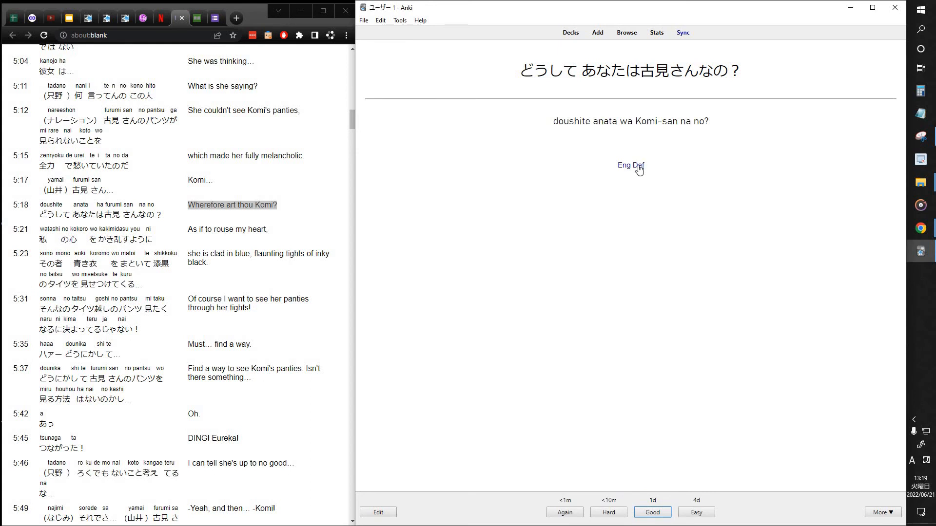
click(630, 165)
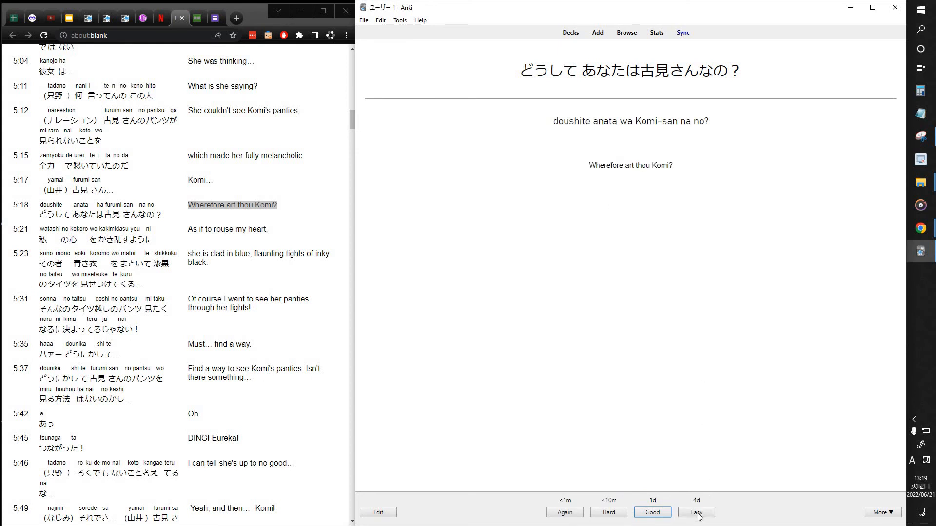
click(695, 511)
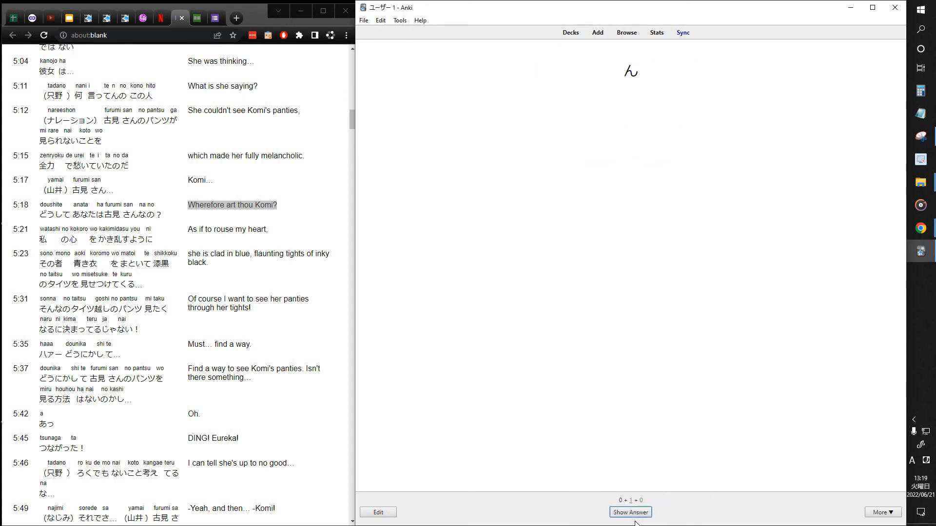
click(630, 512)
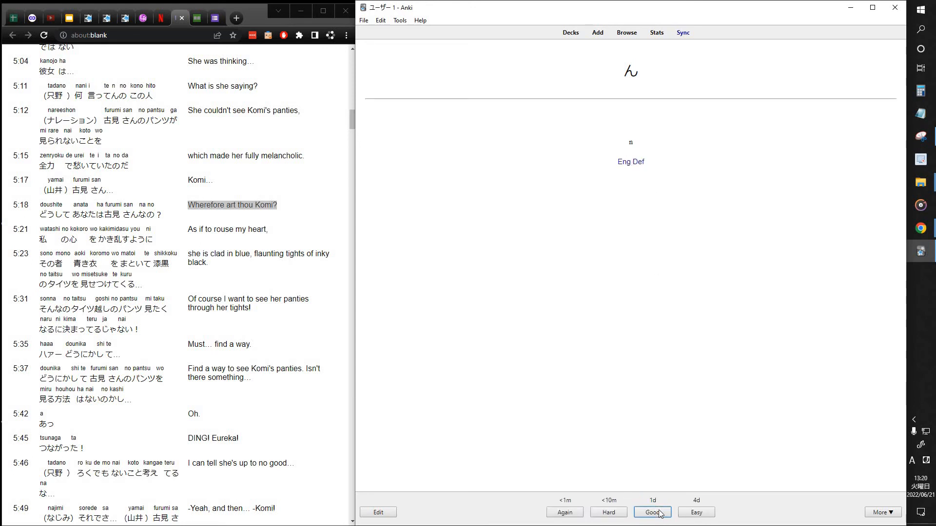
mouse_move(652, 511)
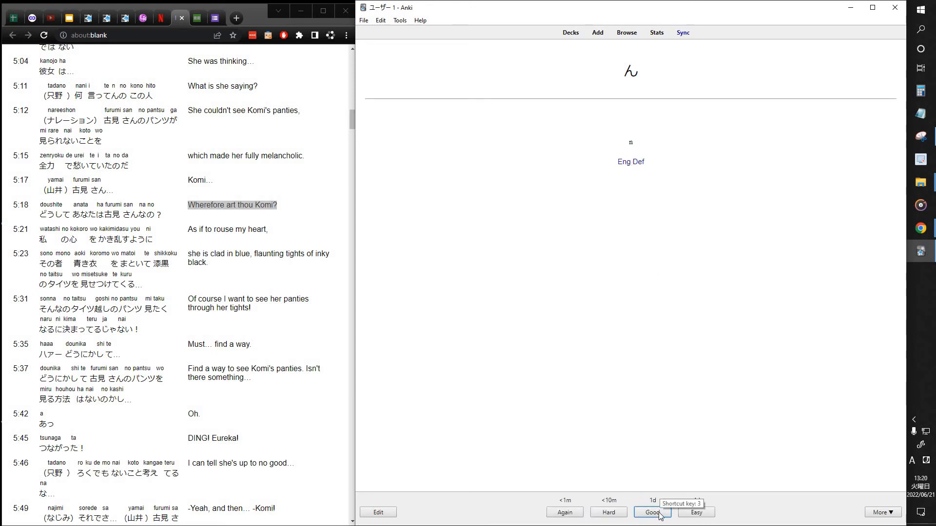
click(652, 512)
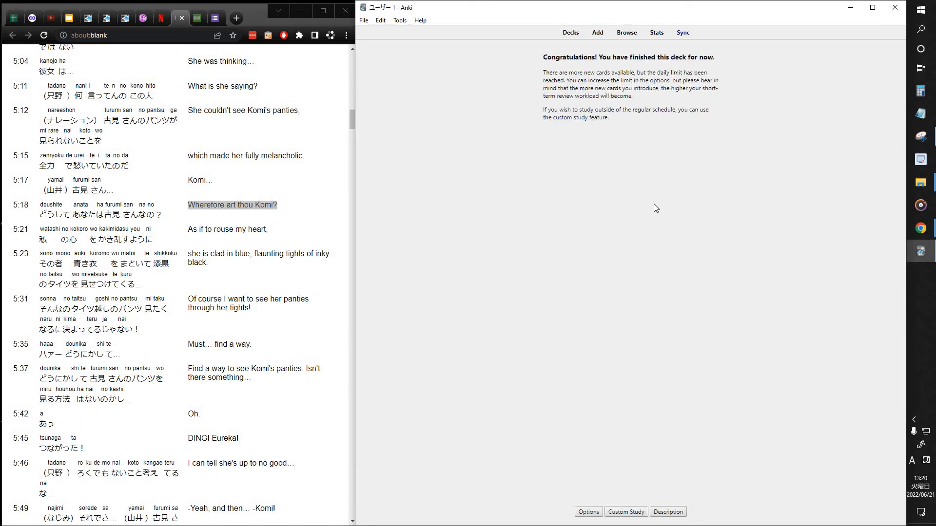
mouse_move(696, 293)
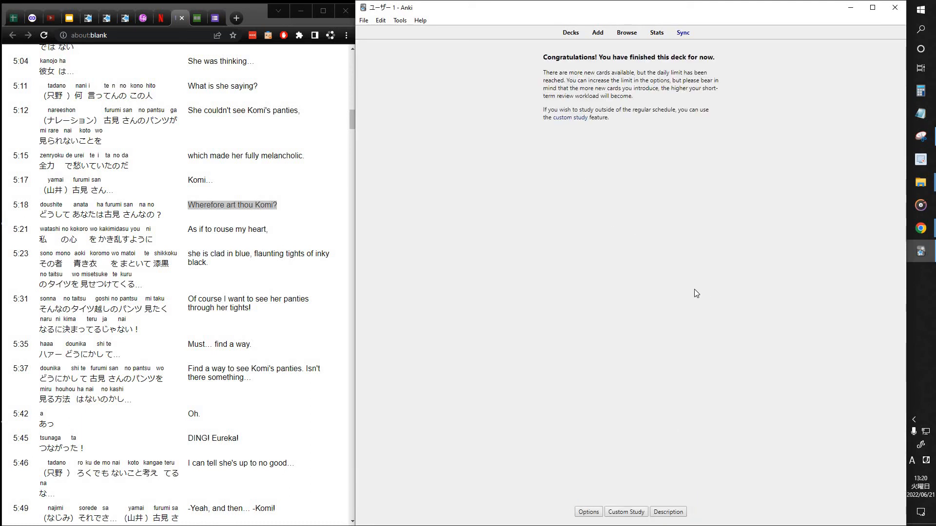
mouse_move(694, 170)
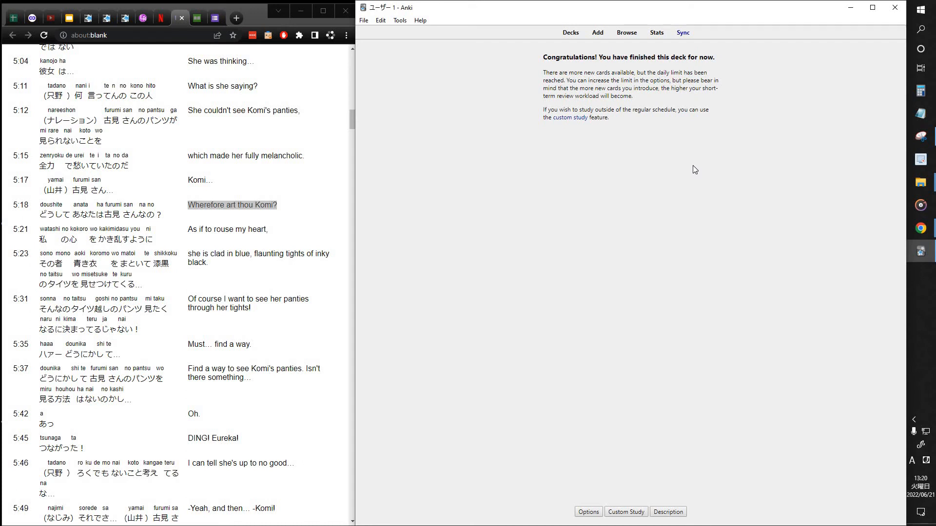
mouse_move(680, 158)
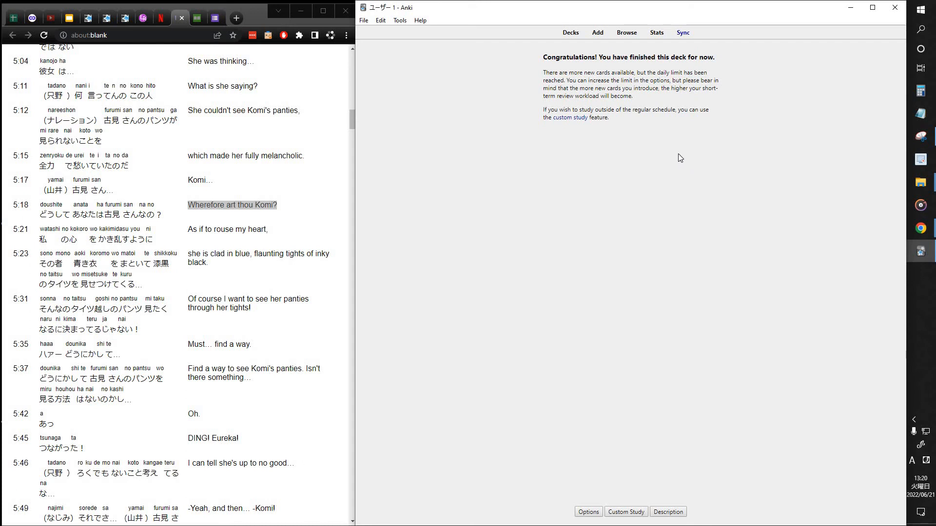
mouse_move(673, 165)
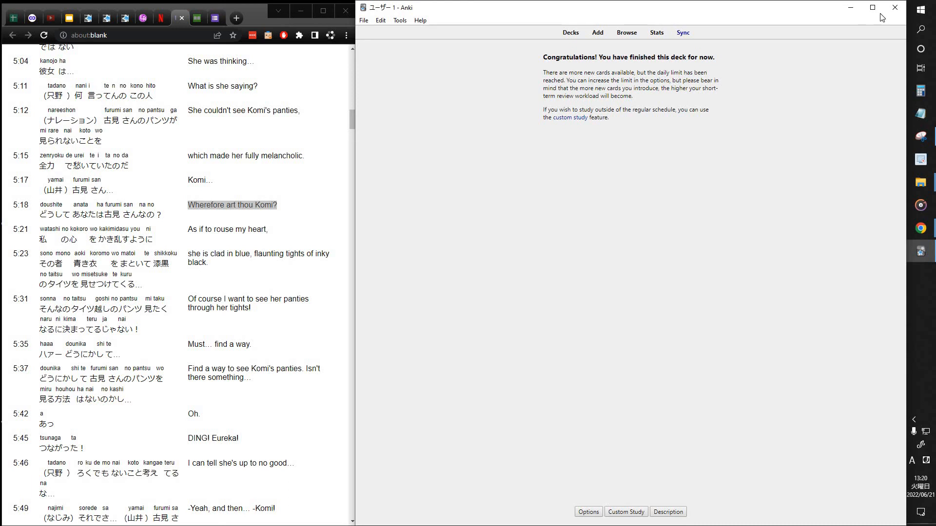
mouse_move(743, 167)
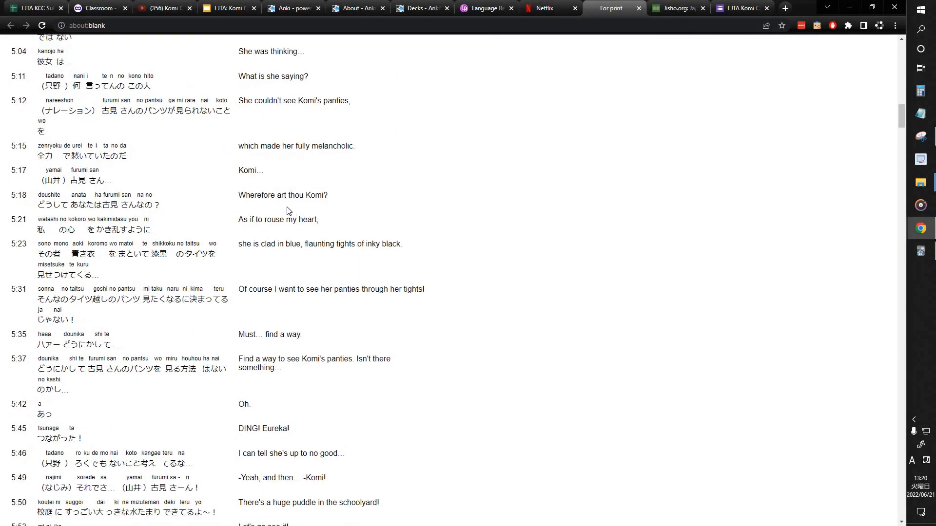
mouse_move(691, 204)
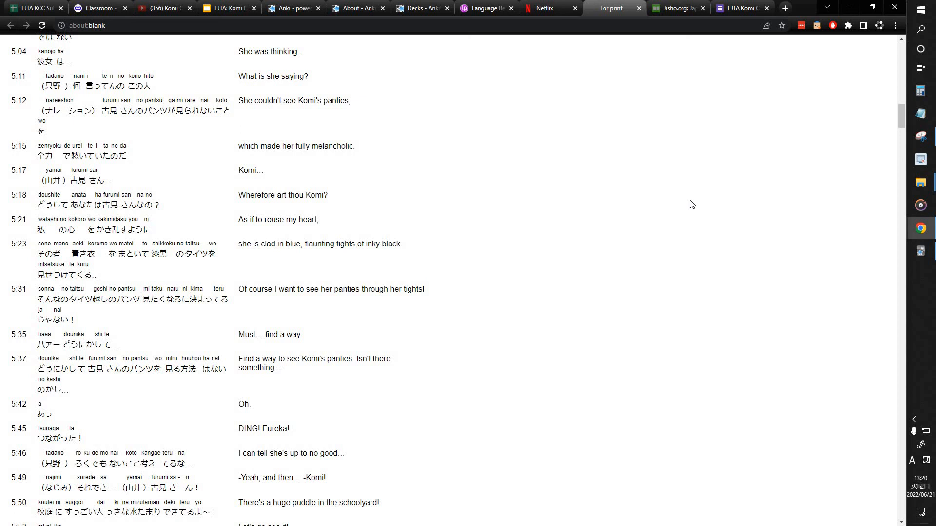
mouse_move(169, 267)
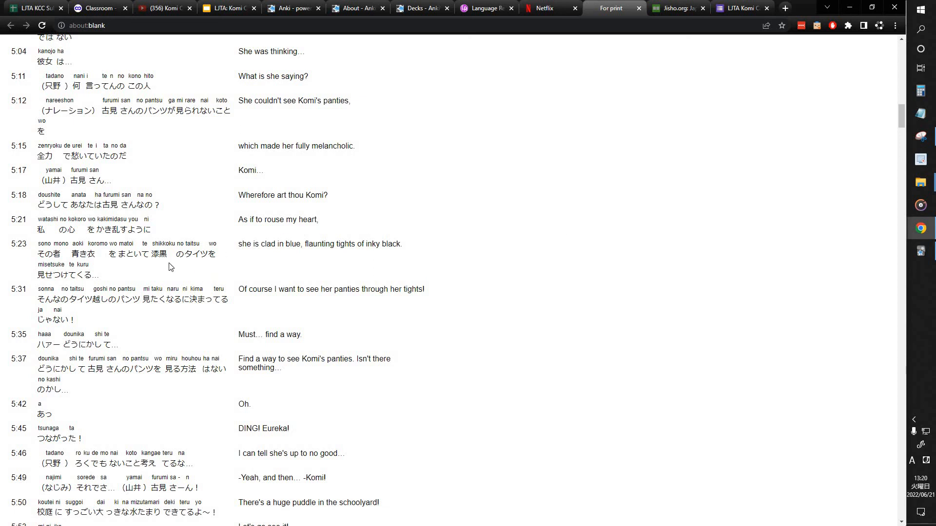
mouse_move(382, 171)
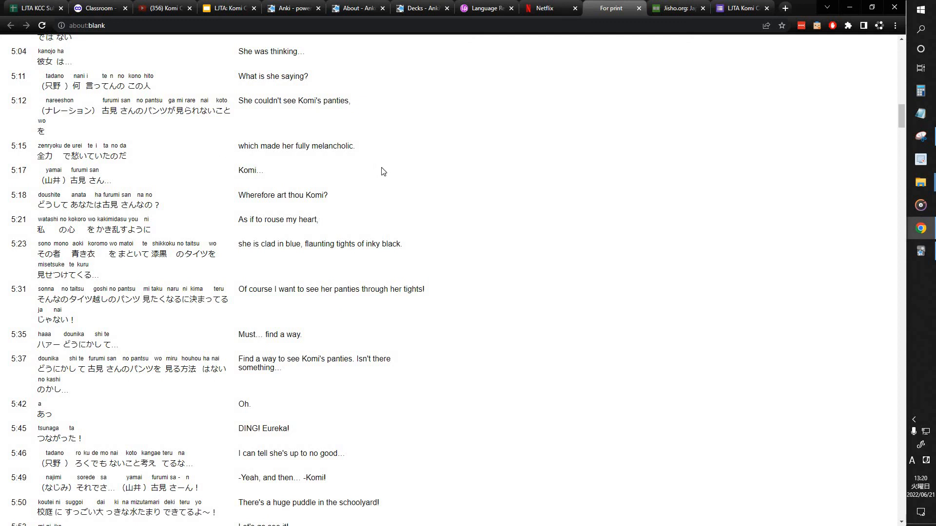
Step: Scroll the subtitle transcript back to its opening lines from 24s onward
scroll(up, 3)
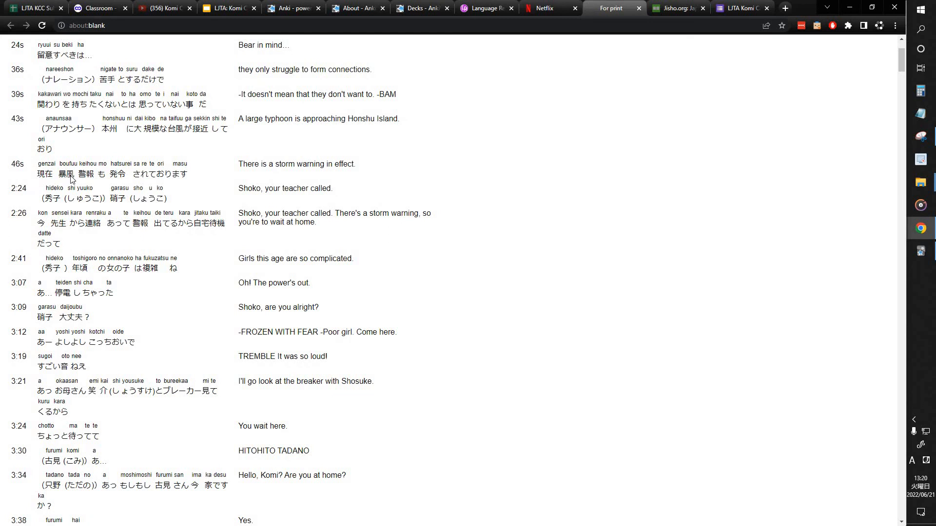
mouse_move(555, 171)
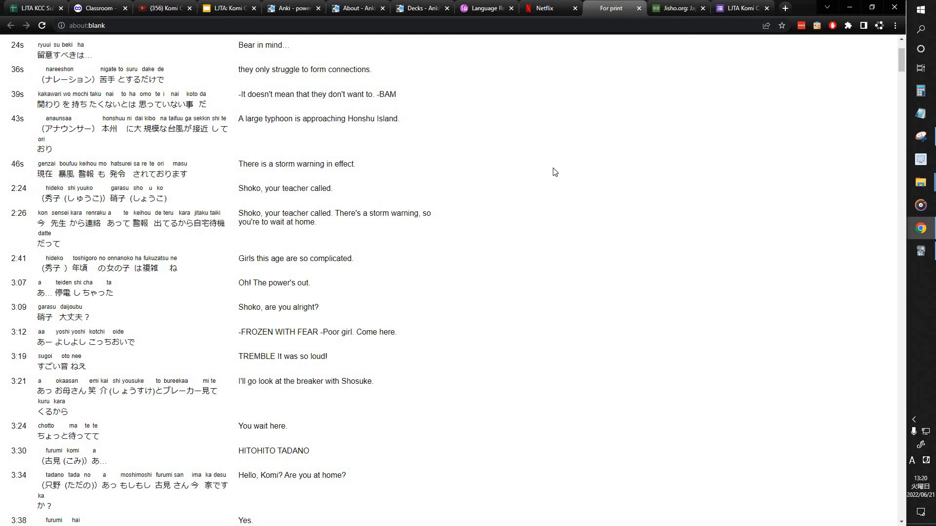
mouse_move(205, 174)
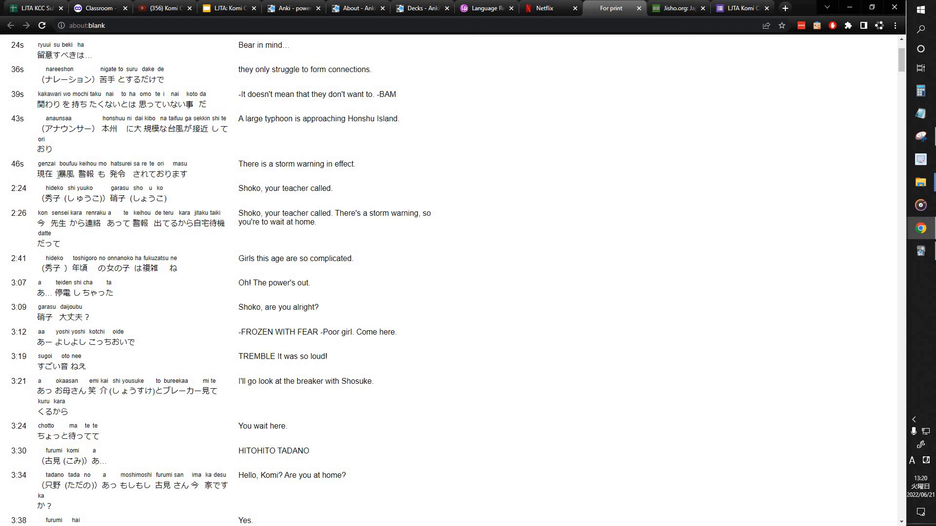
Step: Select the words 現在 and 暴風 in the 46s storm-warning subtitle line
double_click(42, 173)
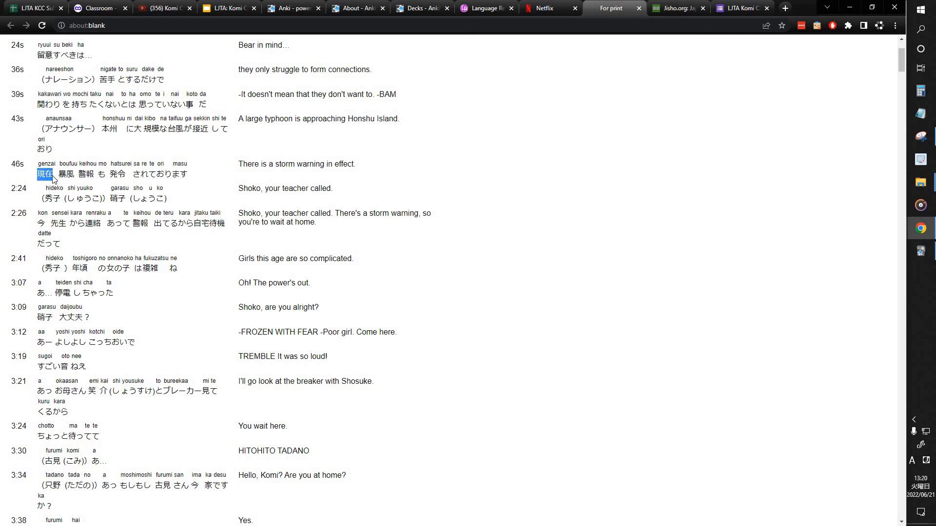
mouse_move(97, 184)
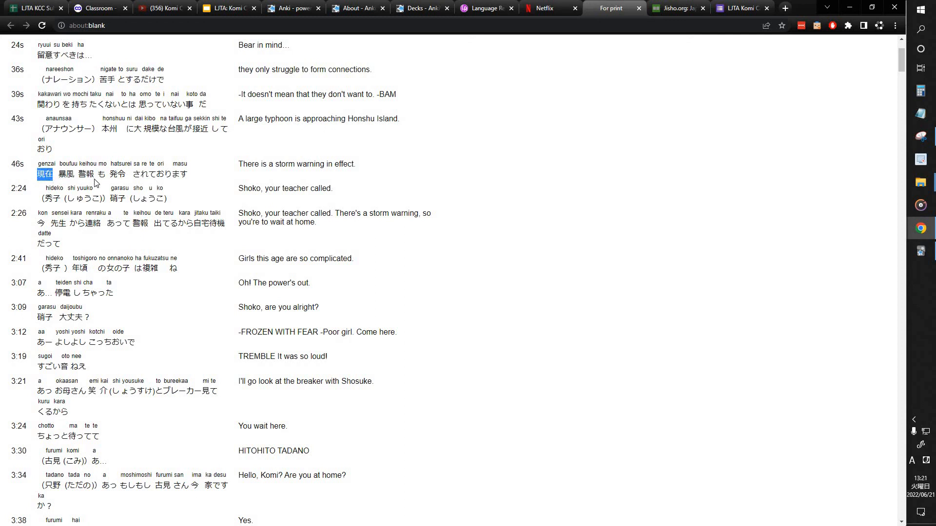
mouse_move(196, 182)
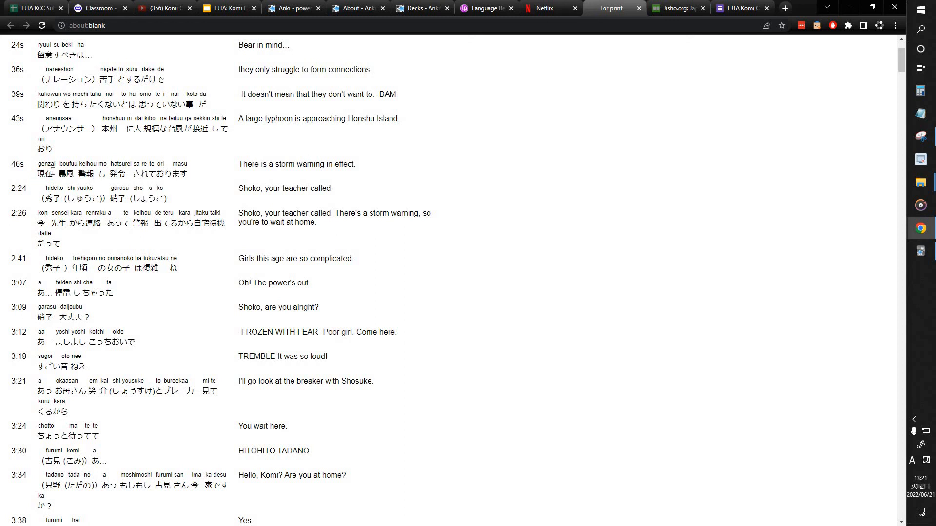
double_click(68, 174)
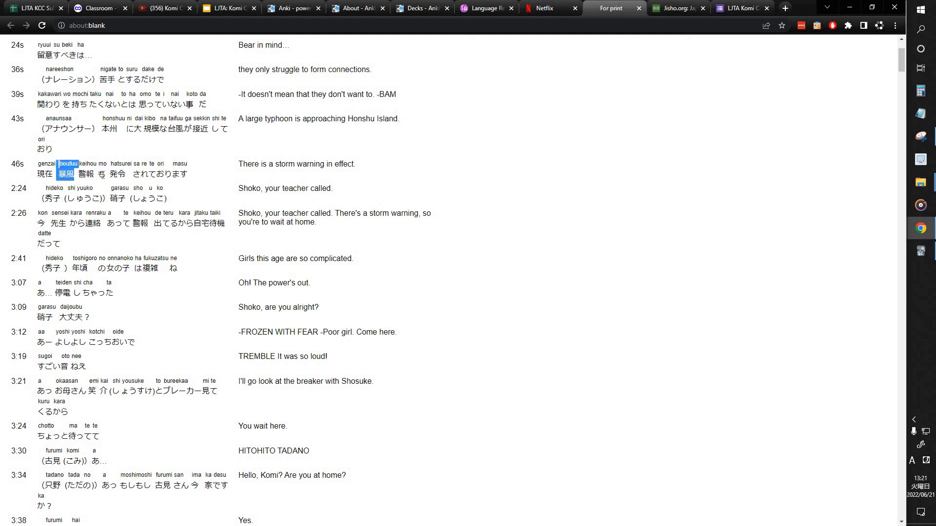
click(83, 184)
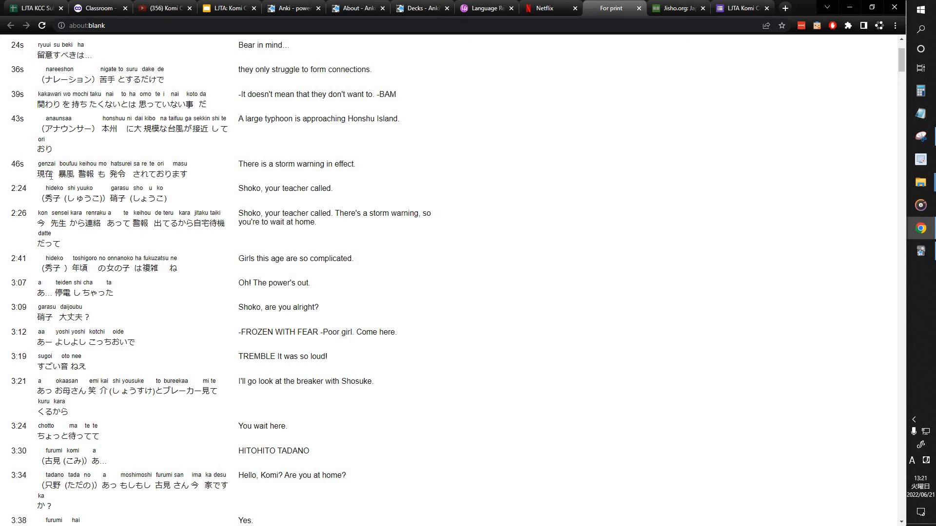
double_click(43, 173)
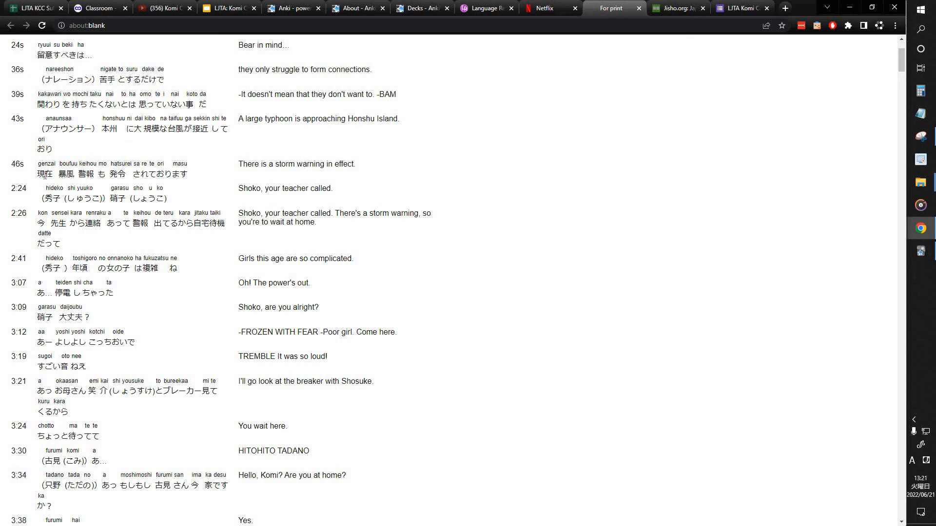
double_click(44, 174)
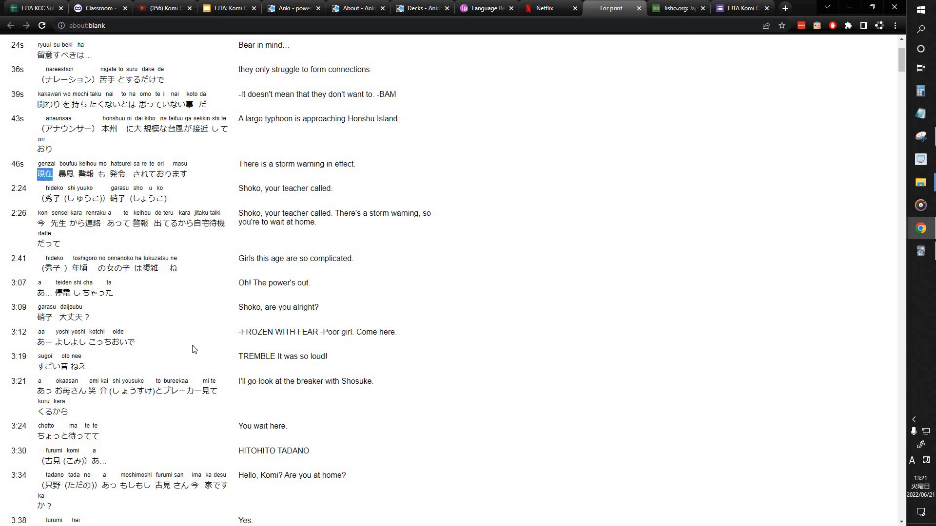
mouse_move(293, 160)
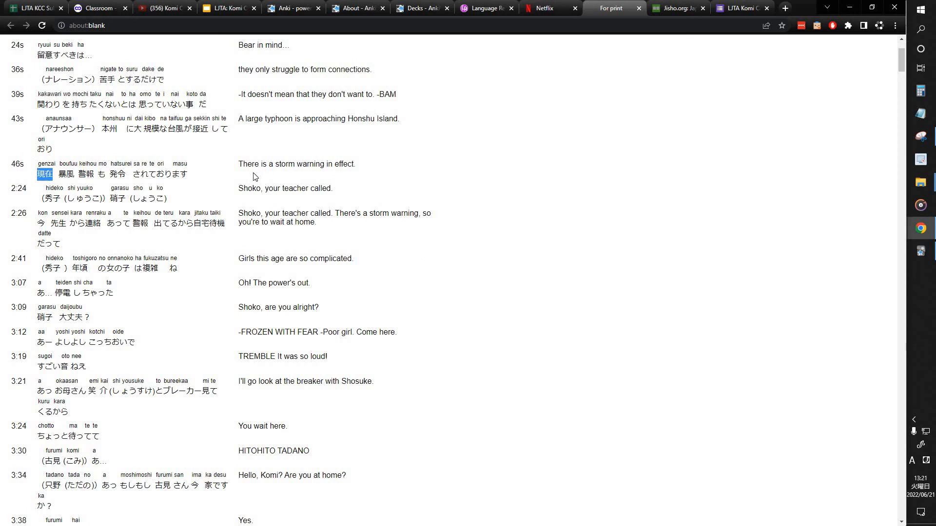
mouse_move(597, 219)
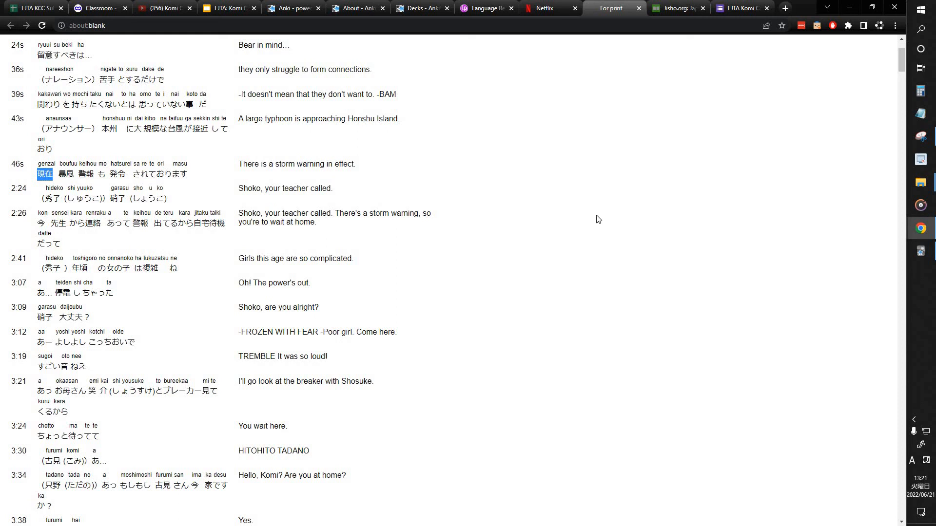
mouse_move(567, 205)
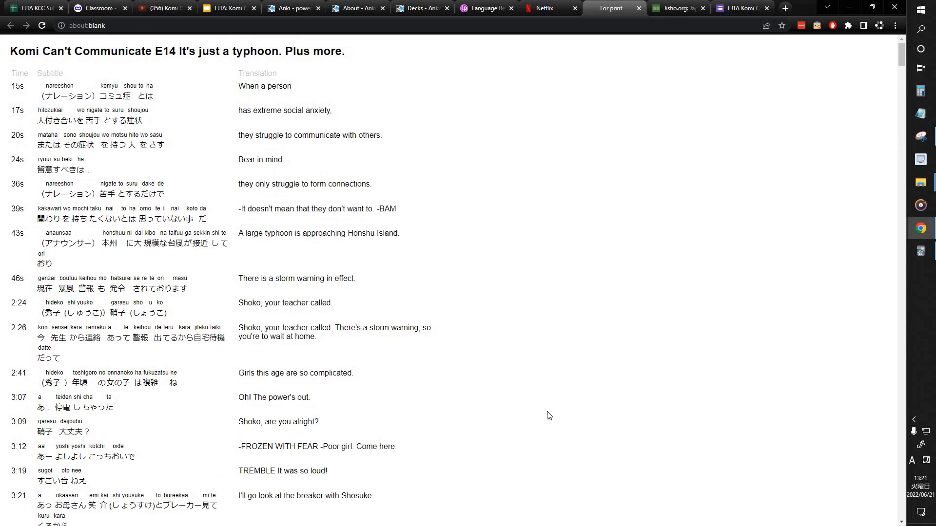
Step: Return to the apps.ankiweb.net tab showing the Download Anki section for Windows
scroll(down, 3)
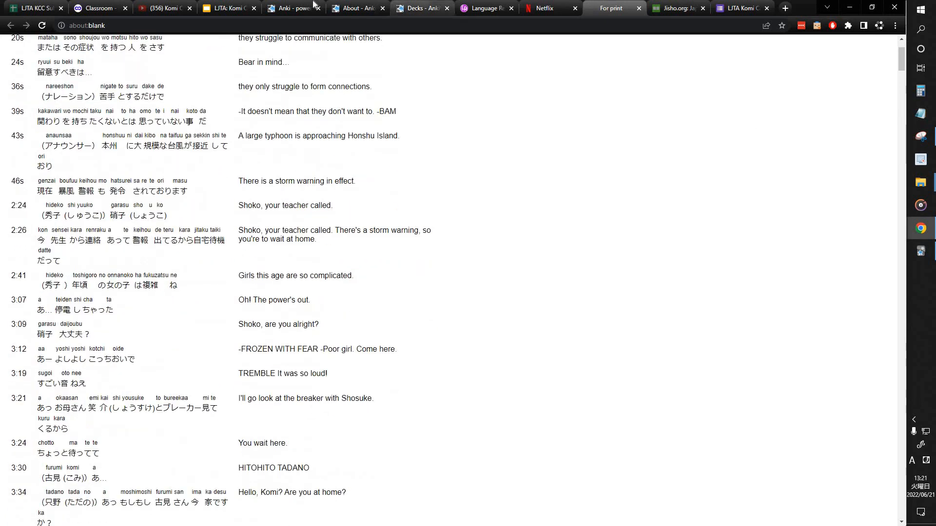
click(290, 8)
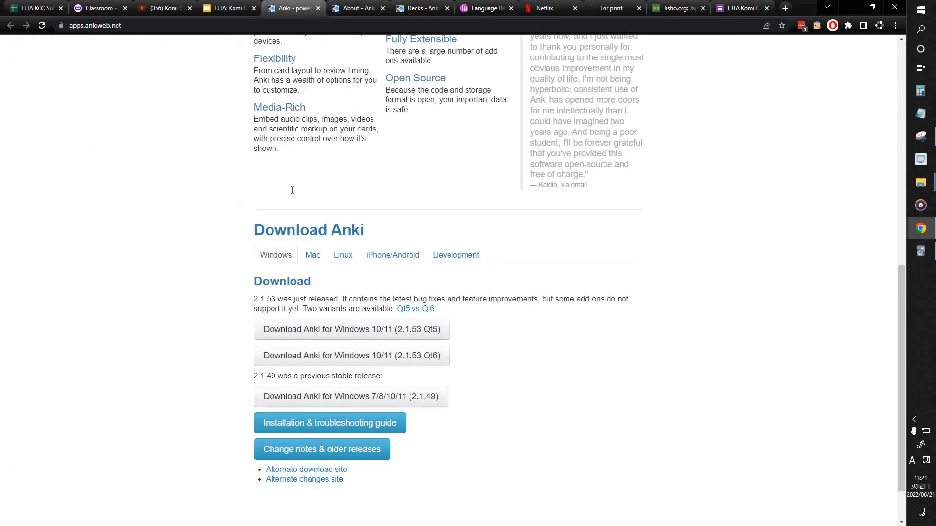